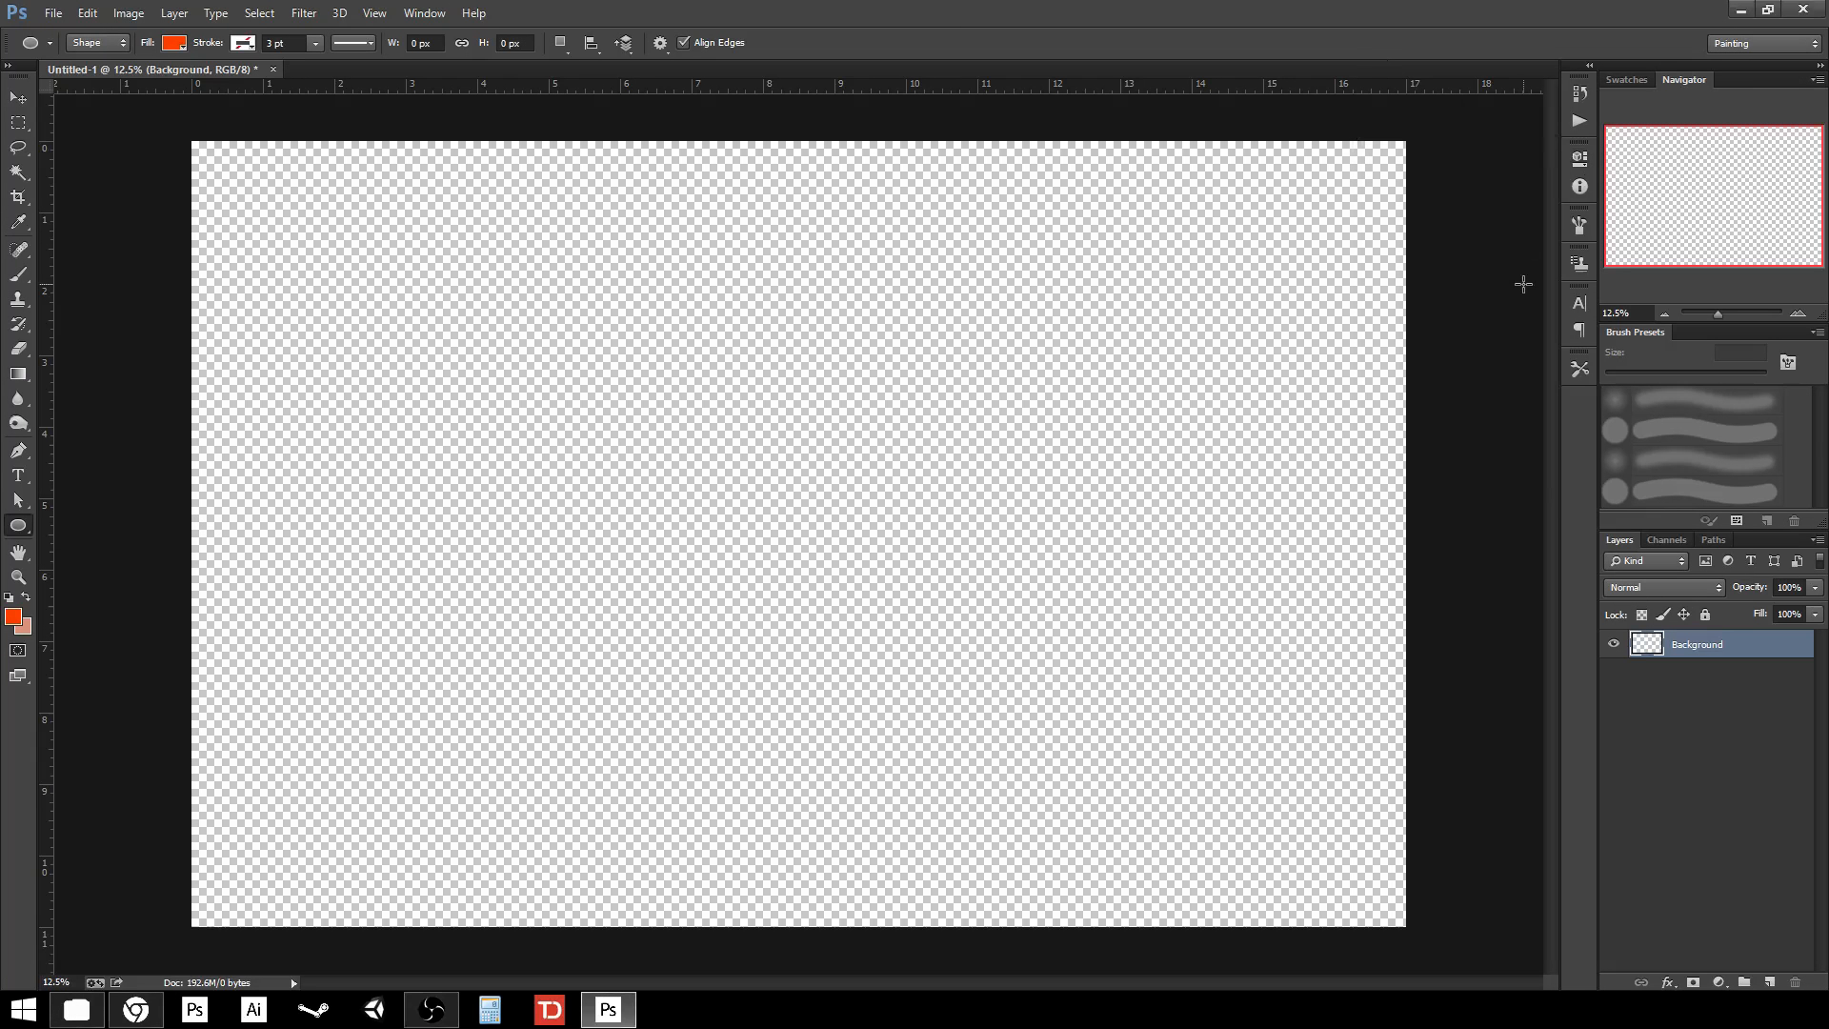
{"action": "mouse_move", "coordinate": [1418, 280]}
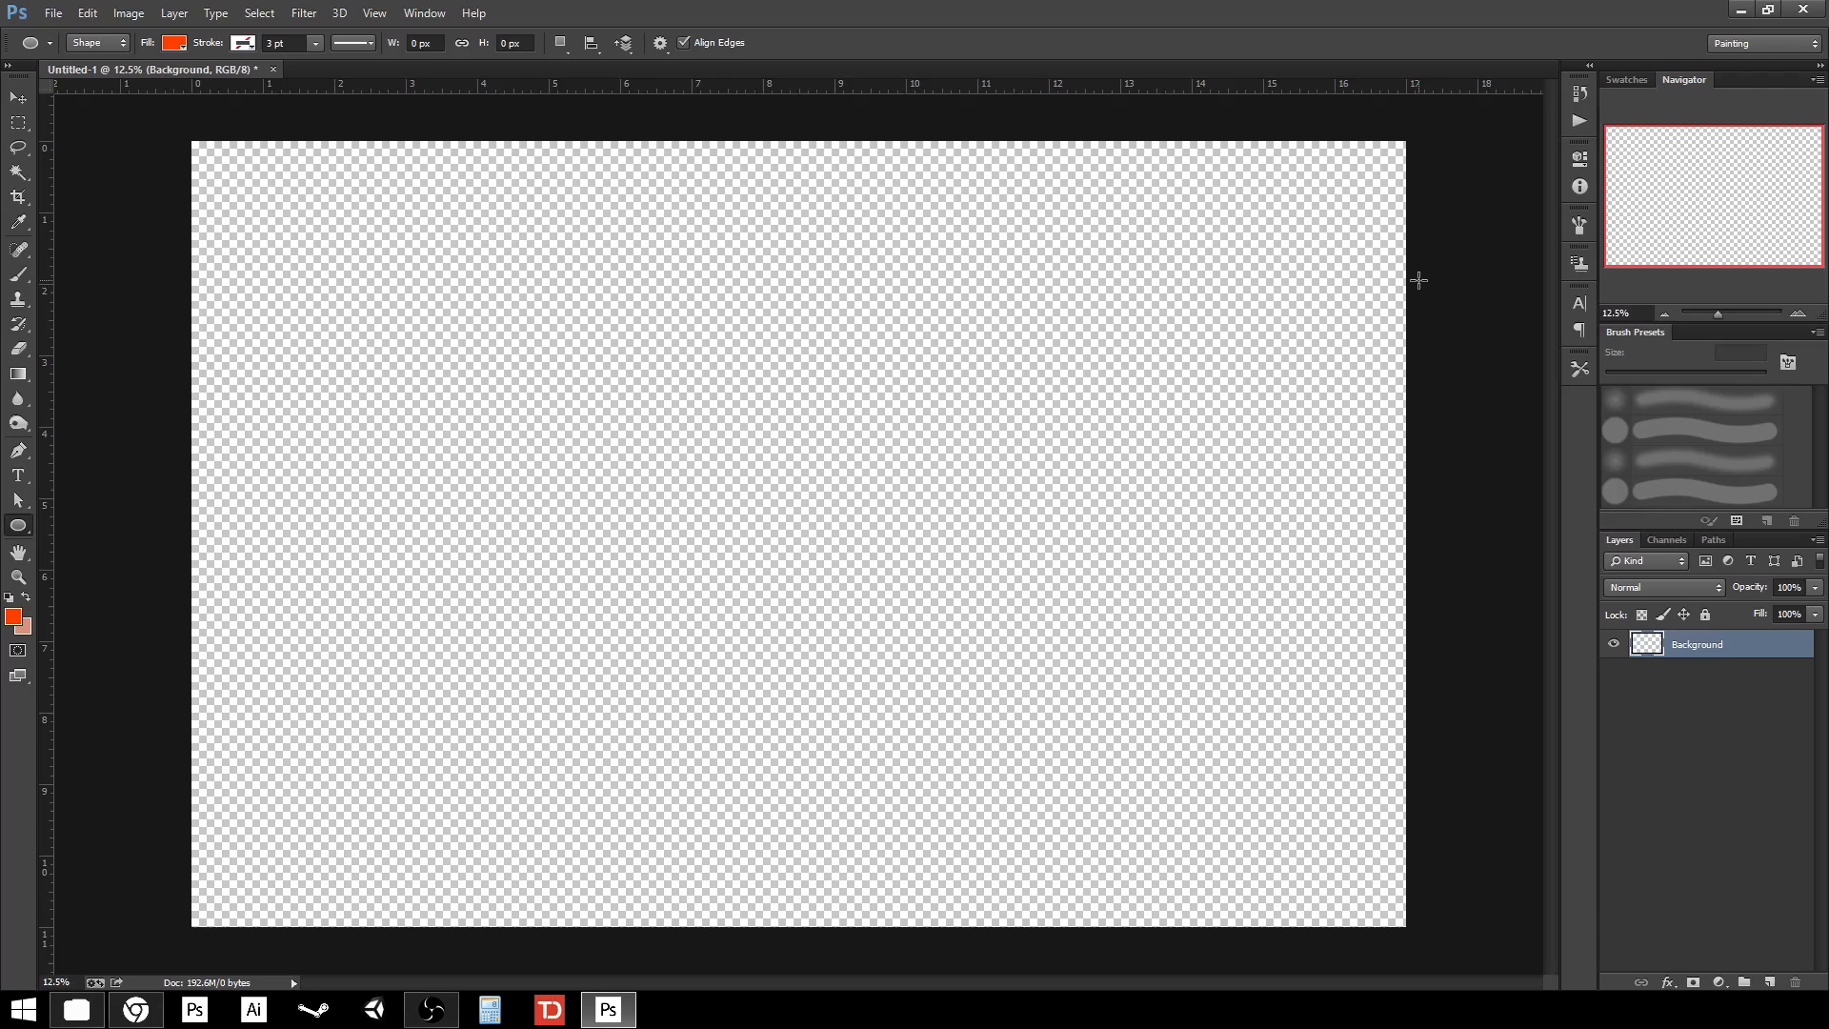
{"action": "mouse_move", "coordinate": [484, 508]}
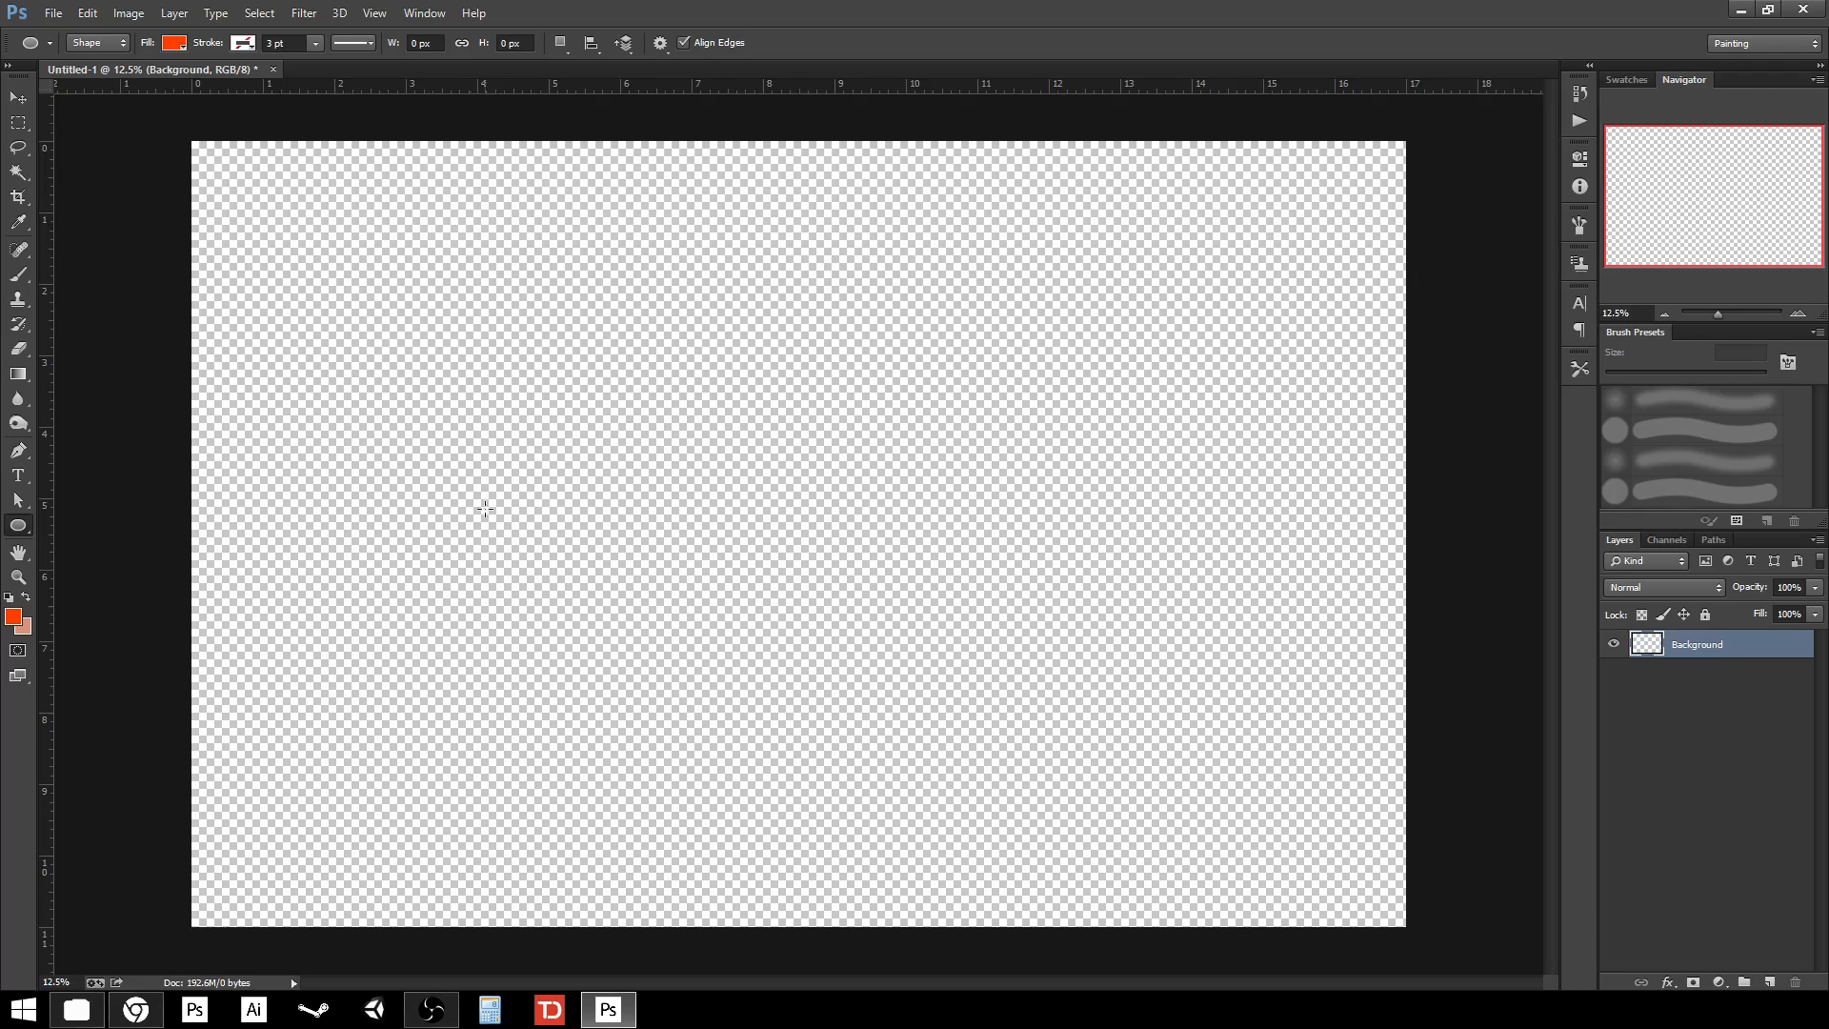
{"action": "mouse_move", "coordinate": [615, 445]}
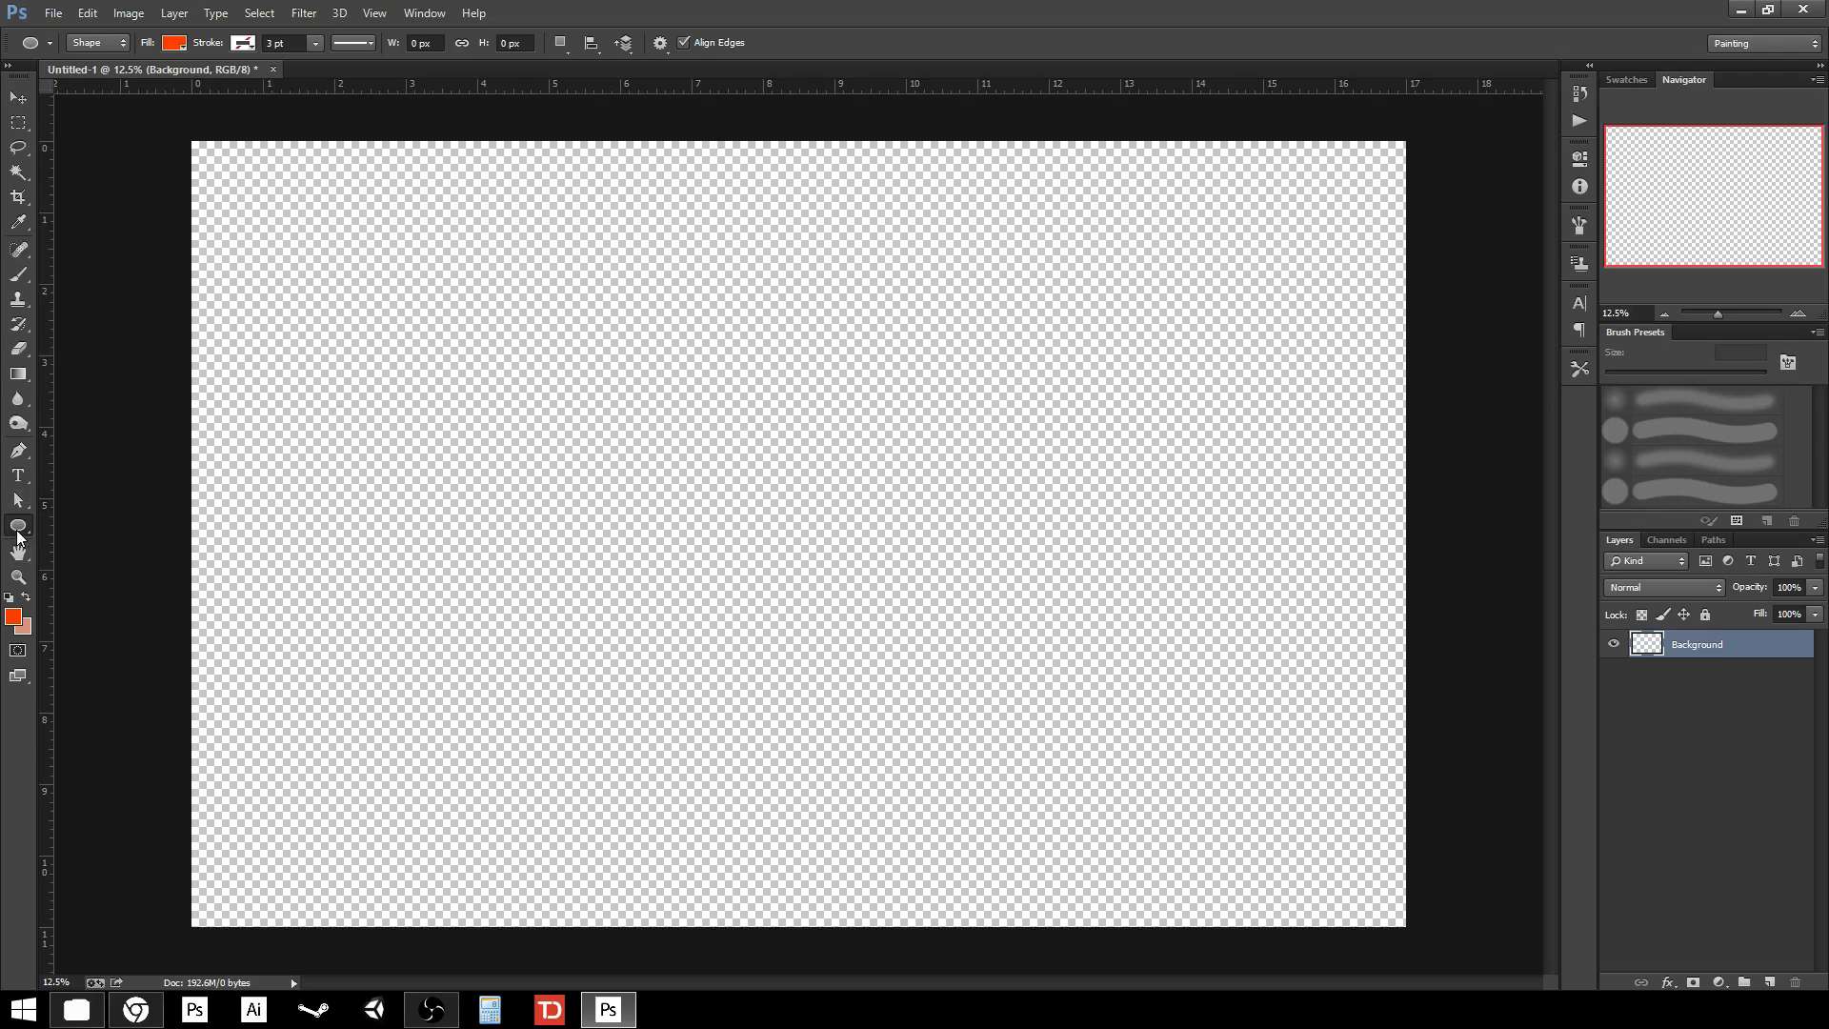
{"action": "mouse_move", "coordinate": [19, 526]}
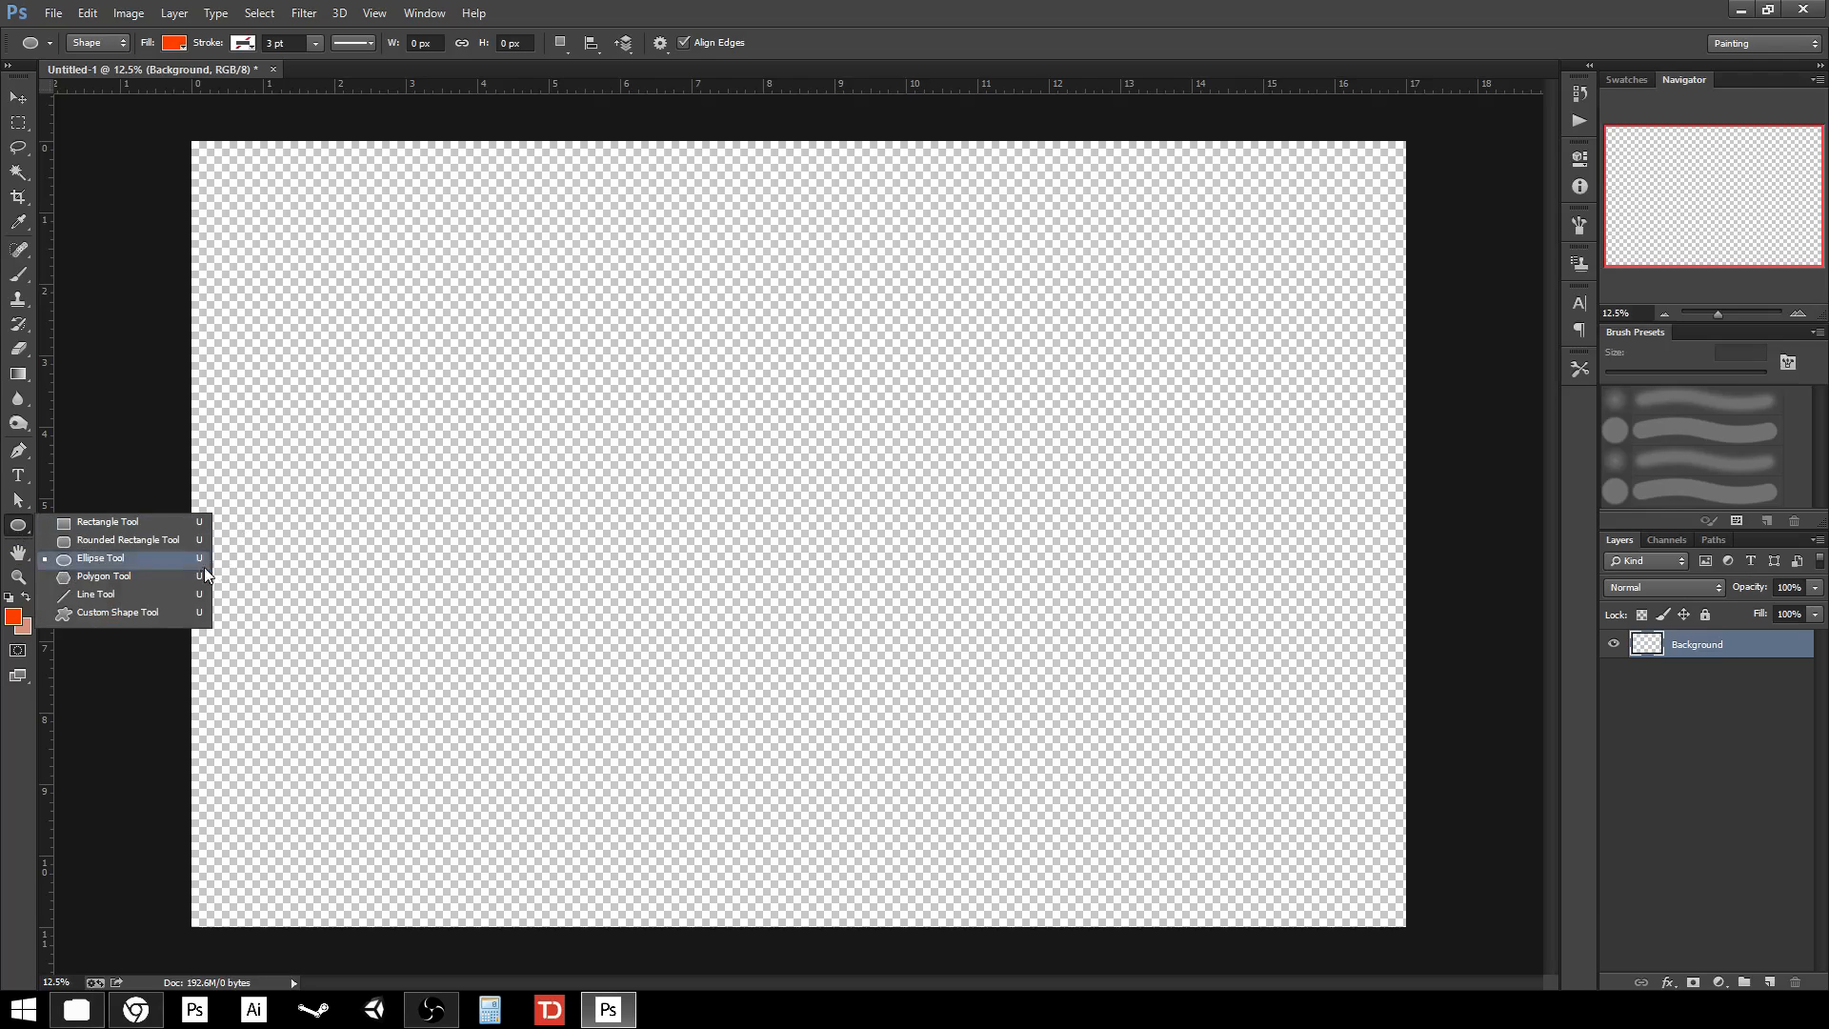
{"action": "mouse_move", "coordinate": [108, 521]}
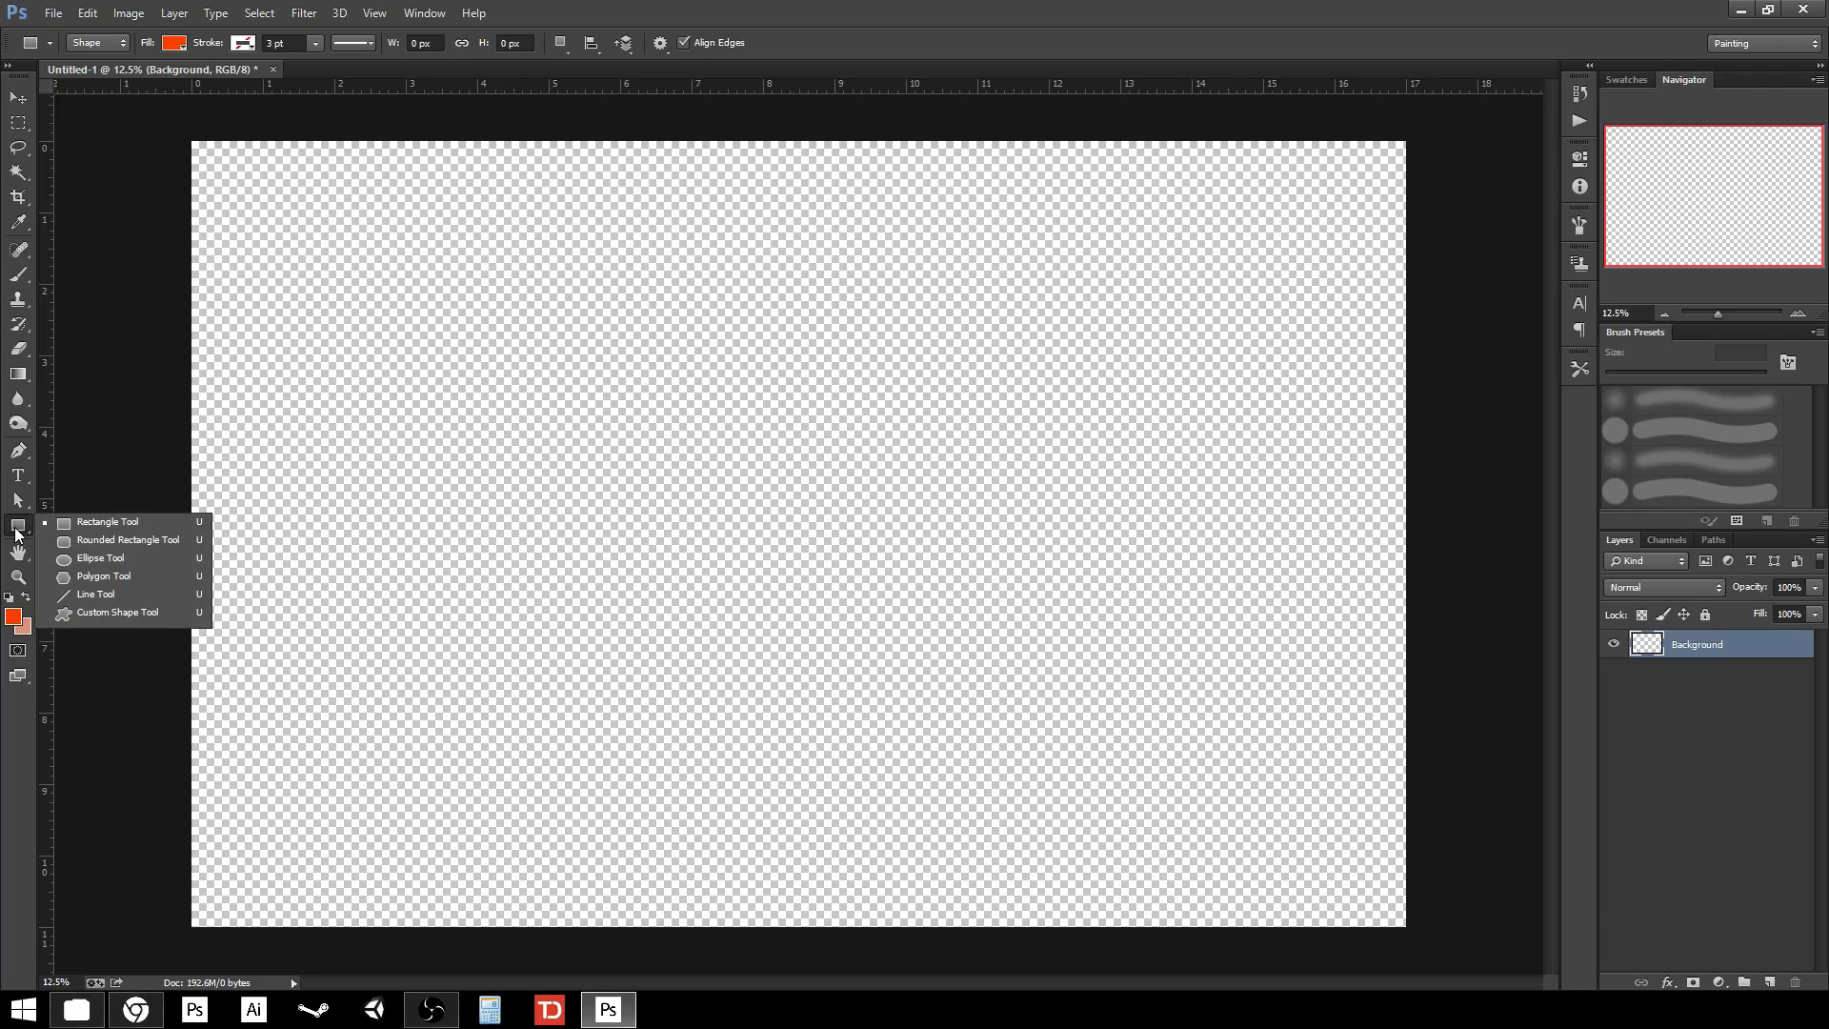
{"action": "mouse_move", "coordinate": [129, 540]}
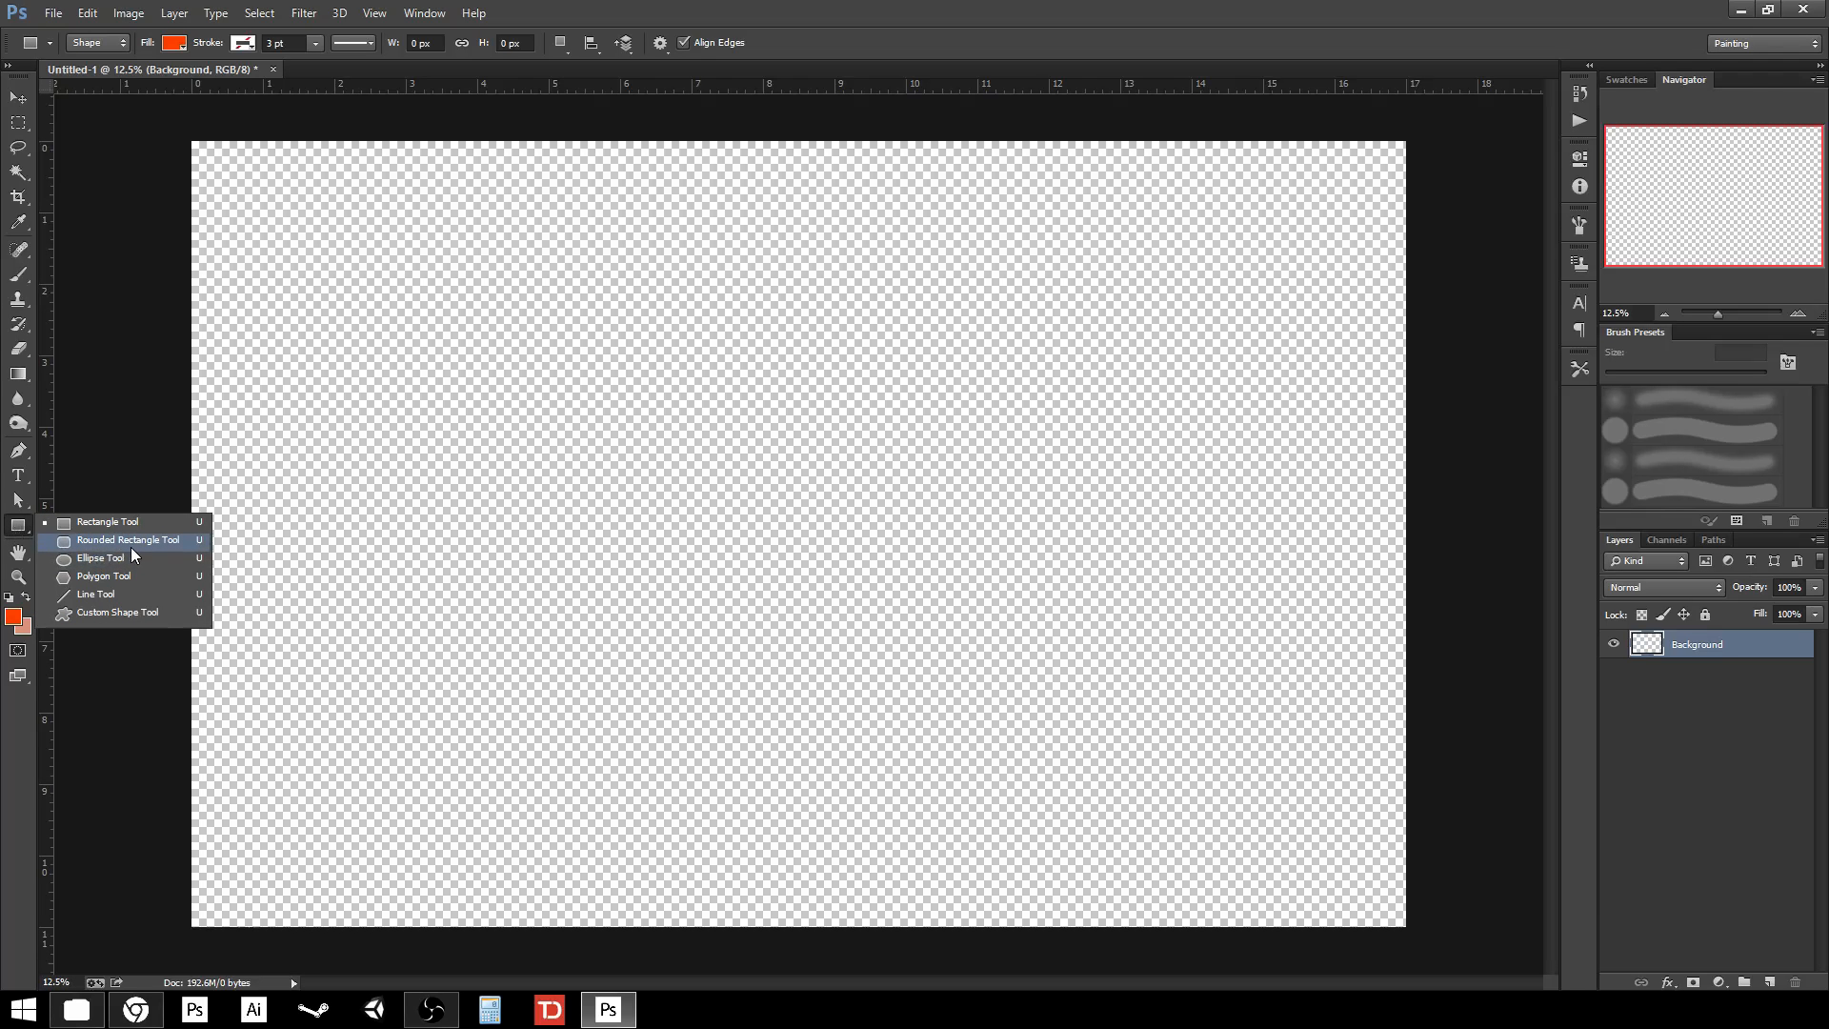
{"action": "mouse_move", "coordinate": [117, 612]}
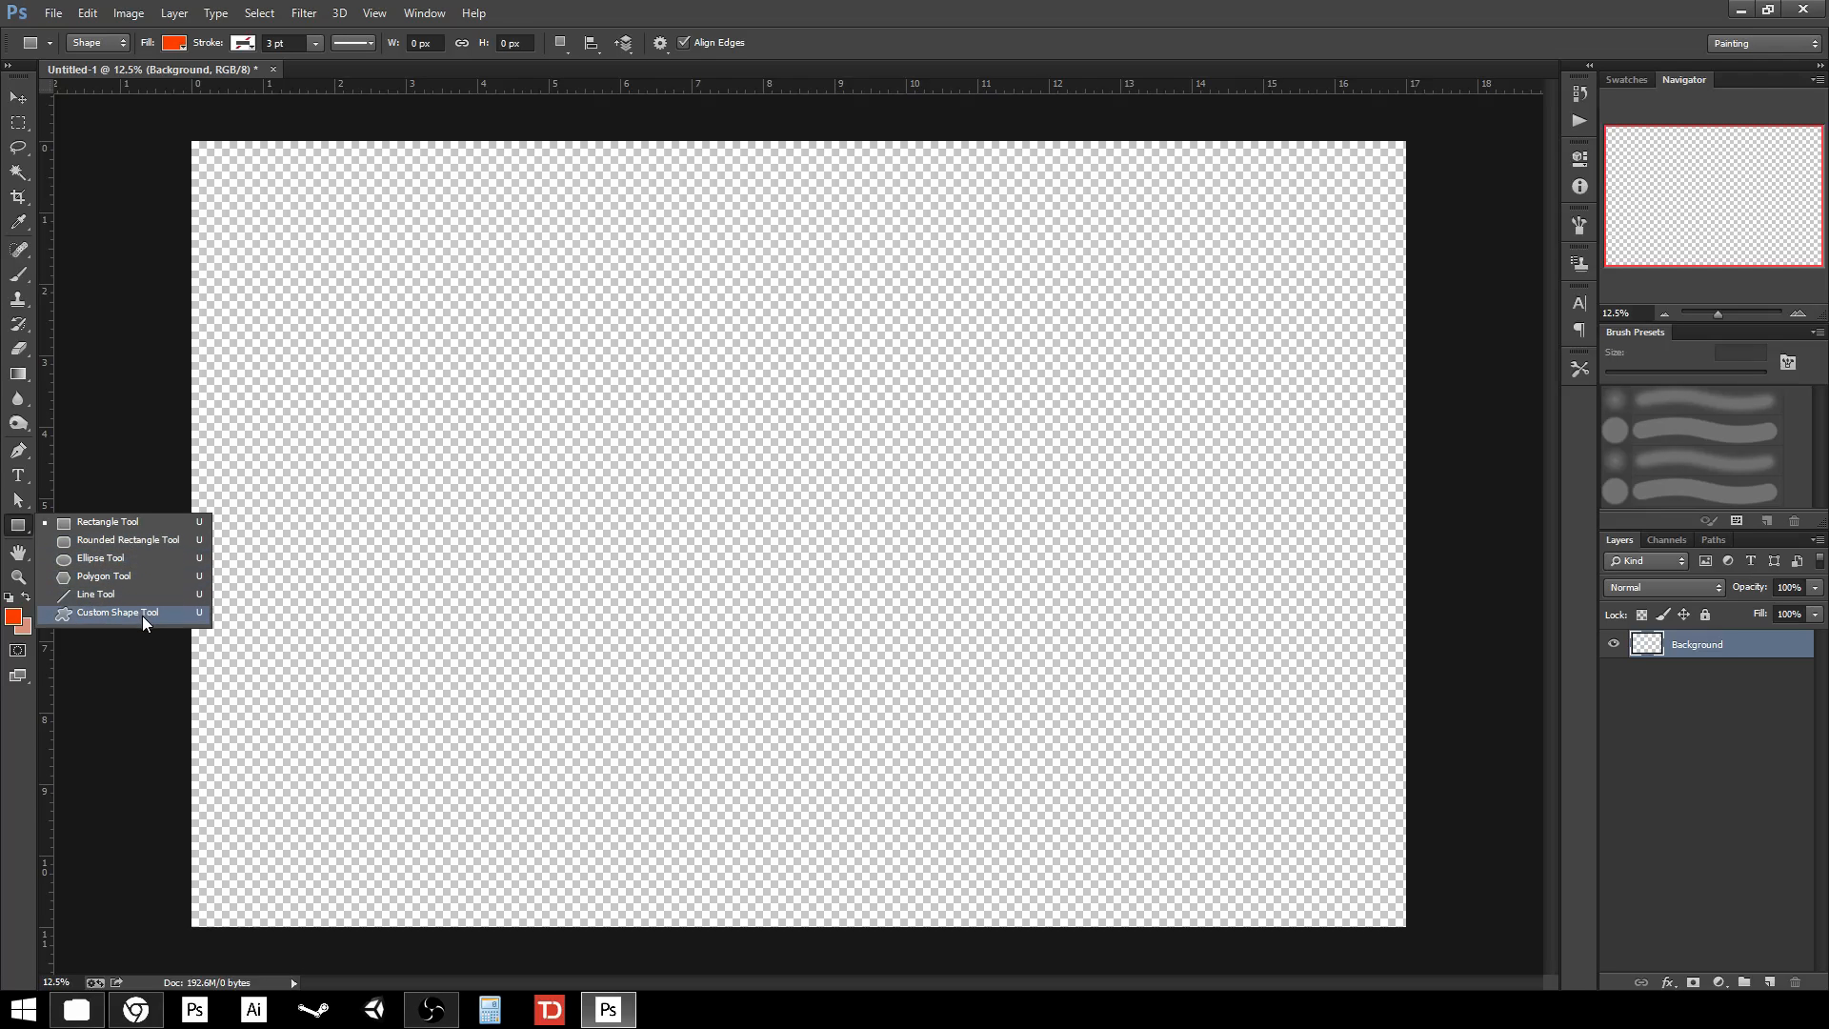
- Switch to the Custom Shape Tool and browse the shape picker's library and gear menu
{"action": "left_click", "coordinate": [116, 613]}
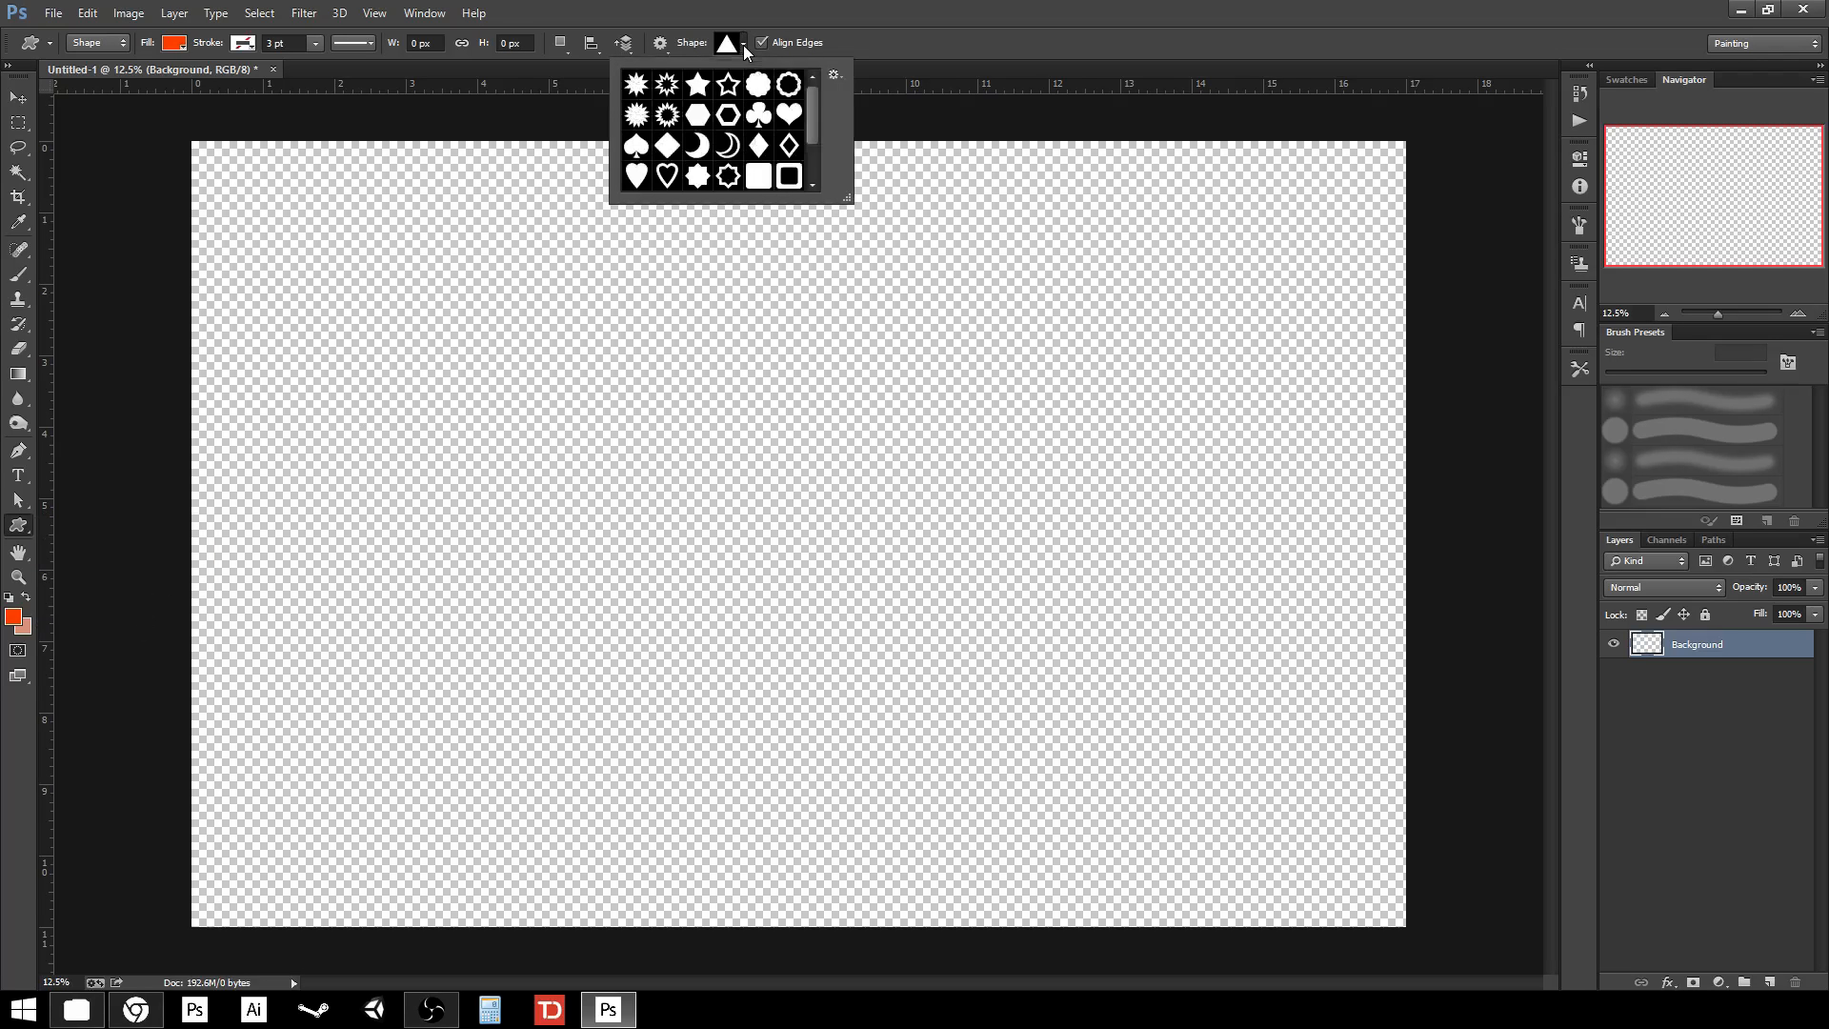
{"action": "left_click", "coordinate": [834, 74]}
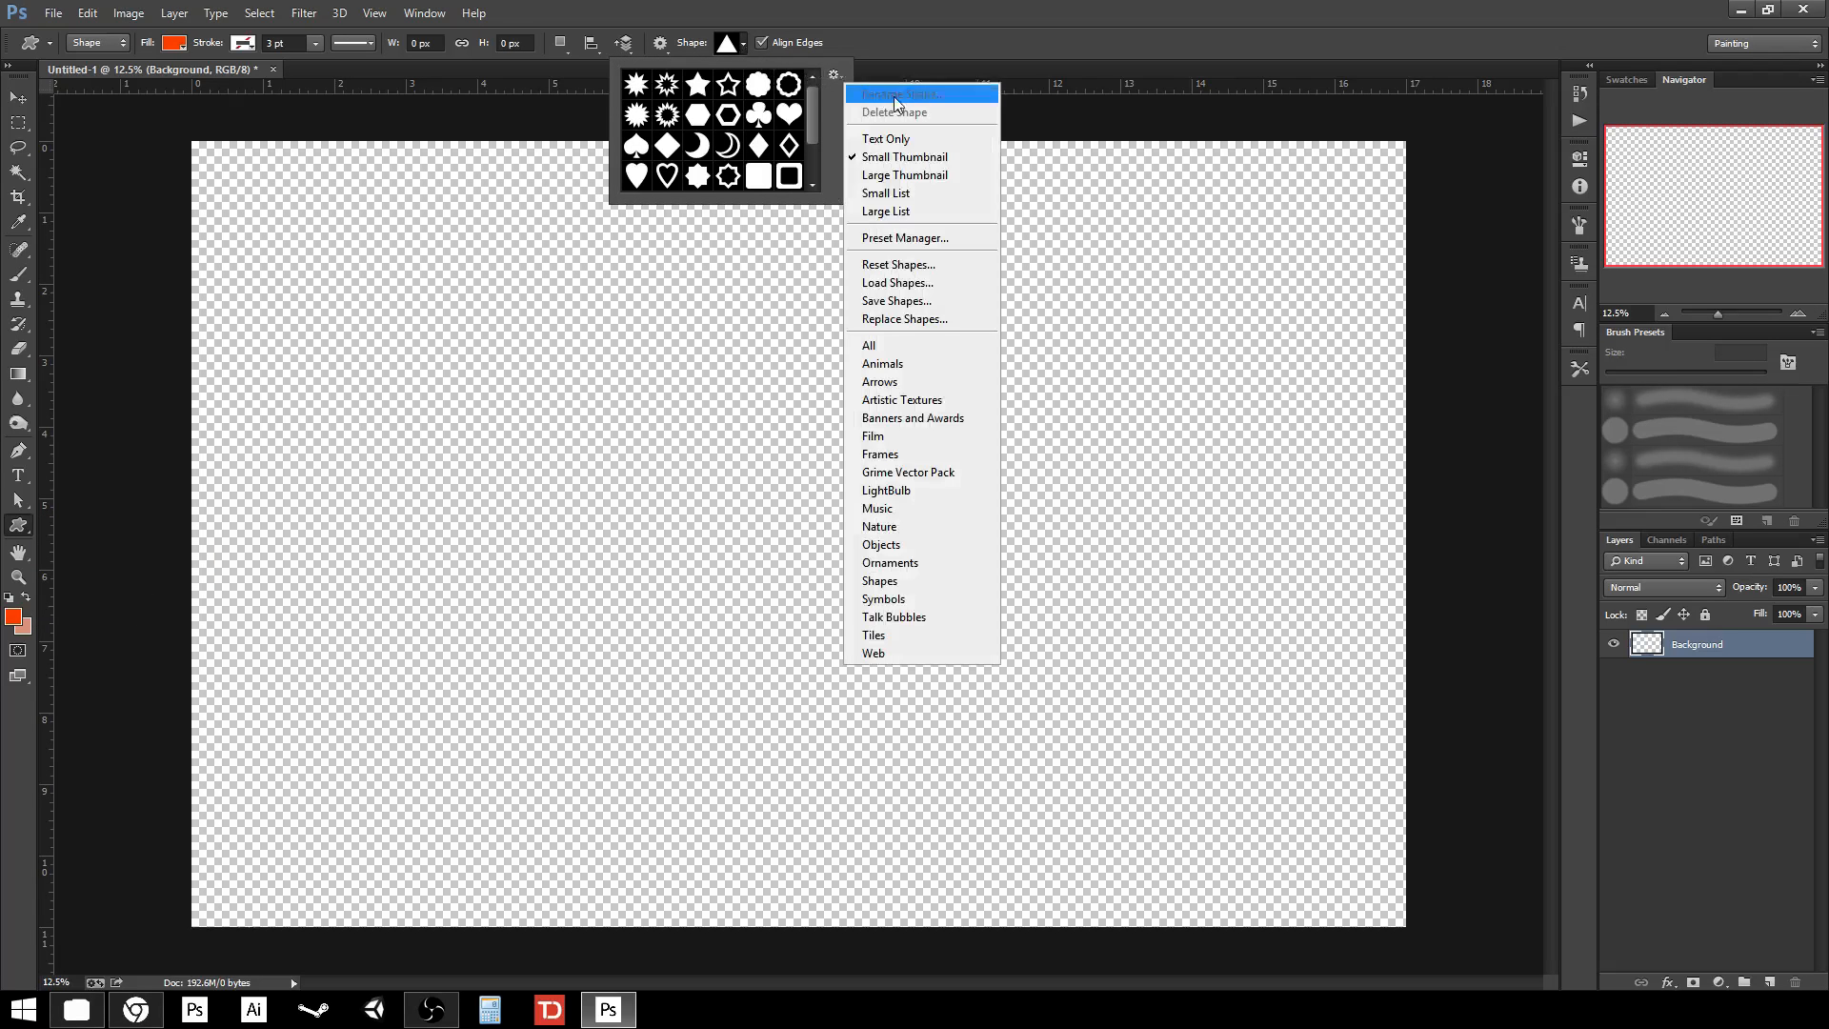
{"action": "mouse_move", "coordinate": [967, 406]}
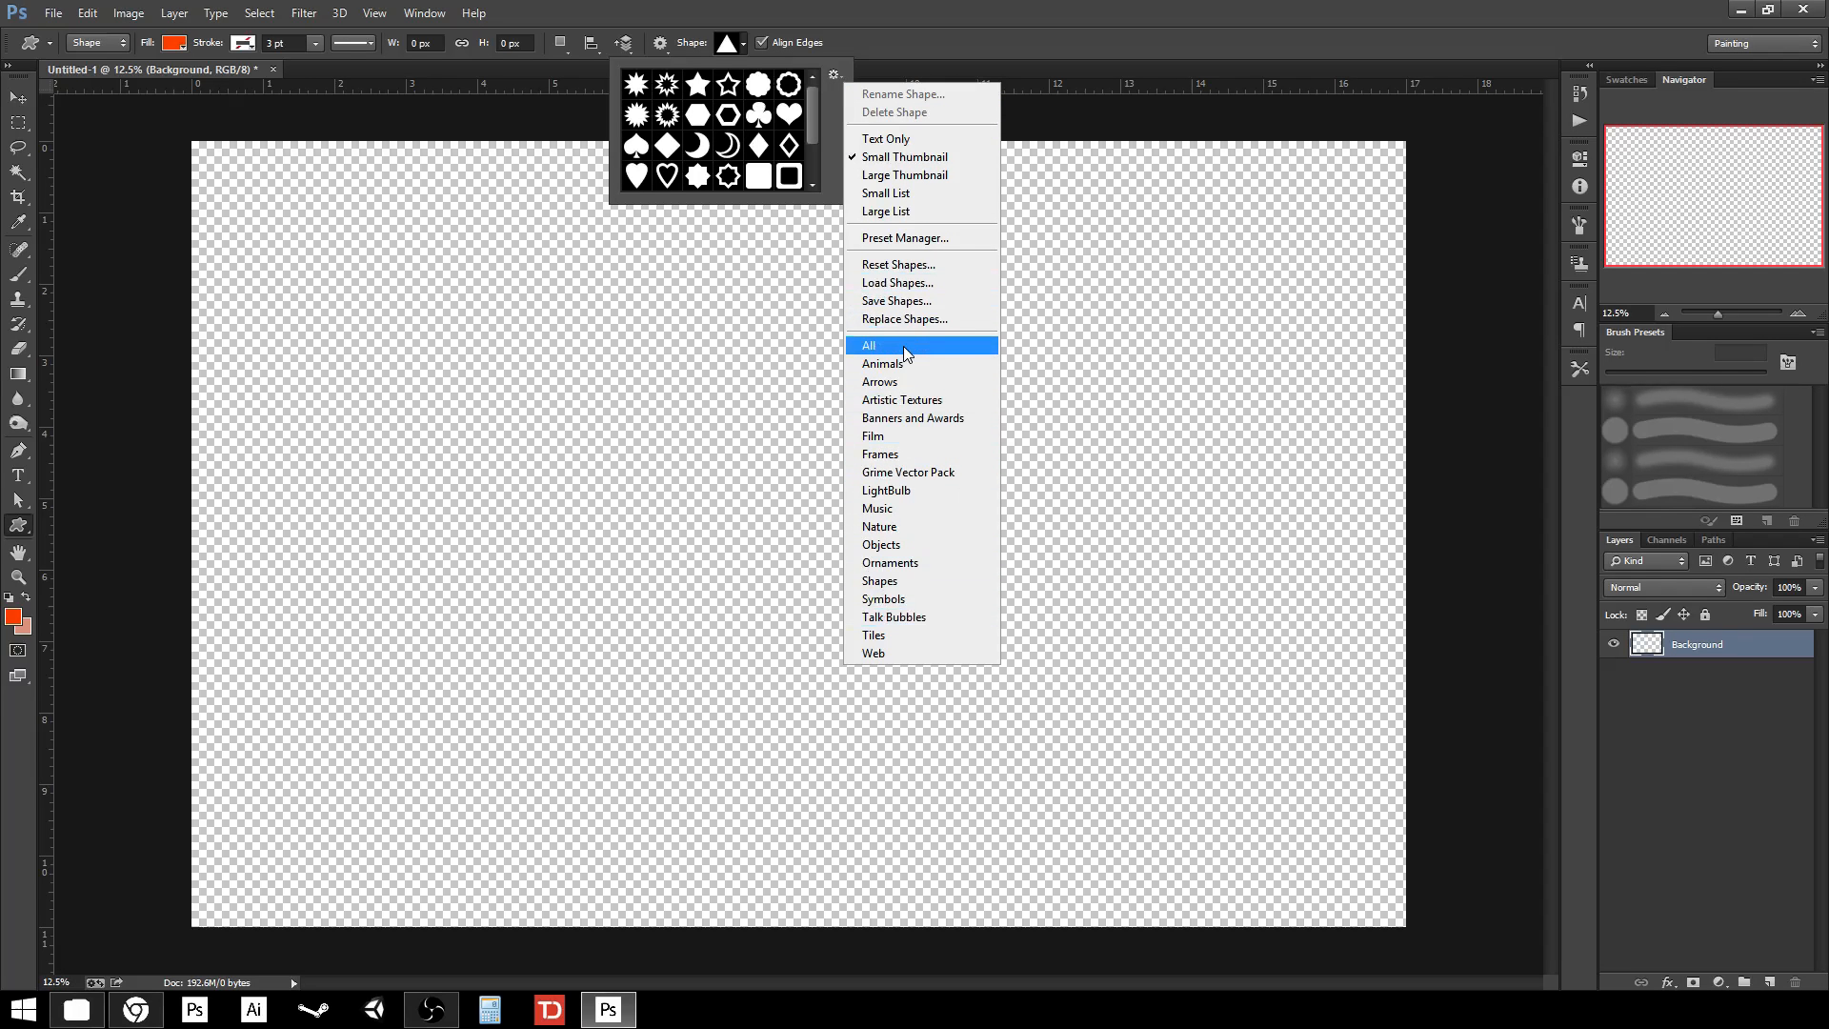
{"action": "mouse_move", "coordinate": [747, 56]}
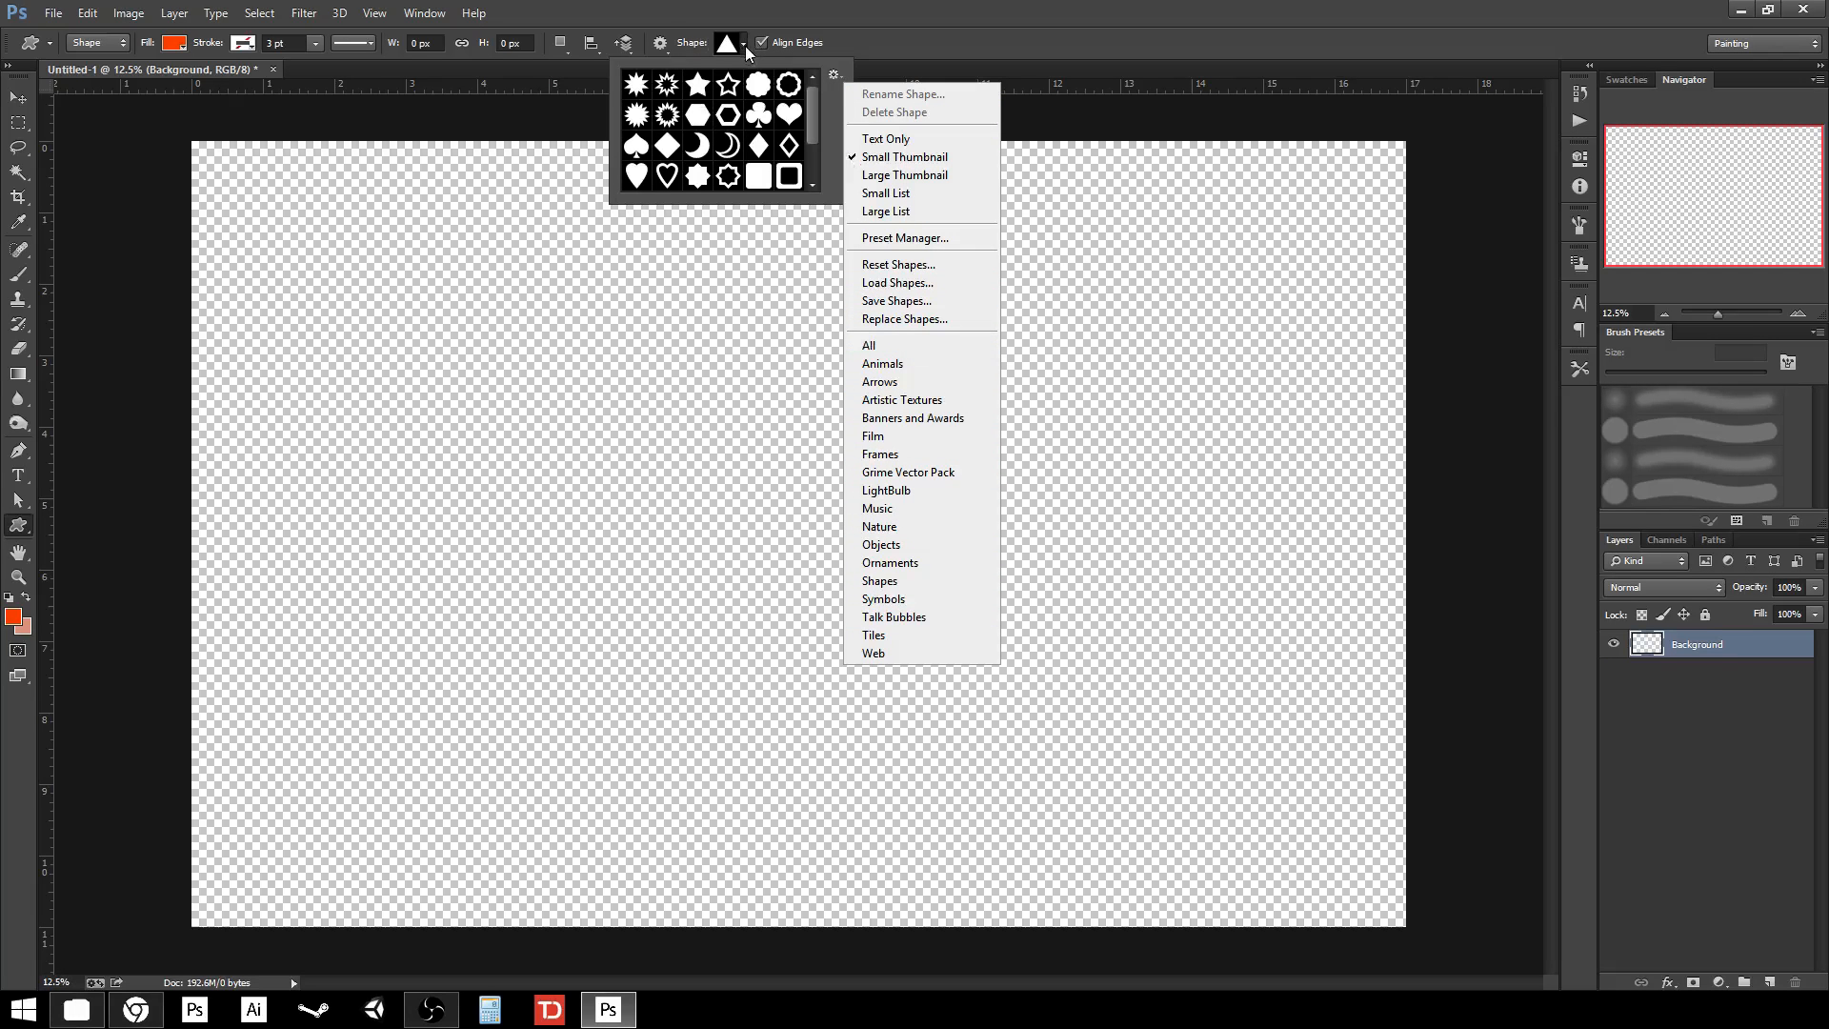
{"action": "mouse_move", "coordinate": [745, 43]}
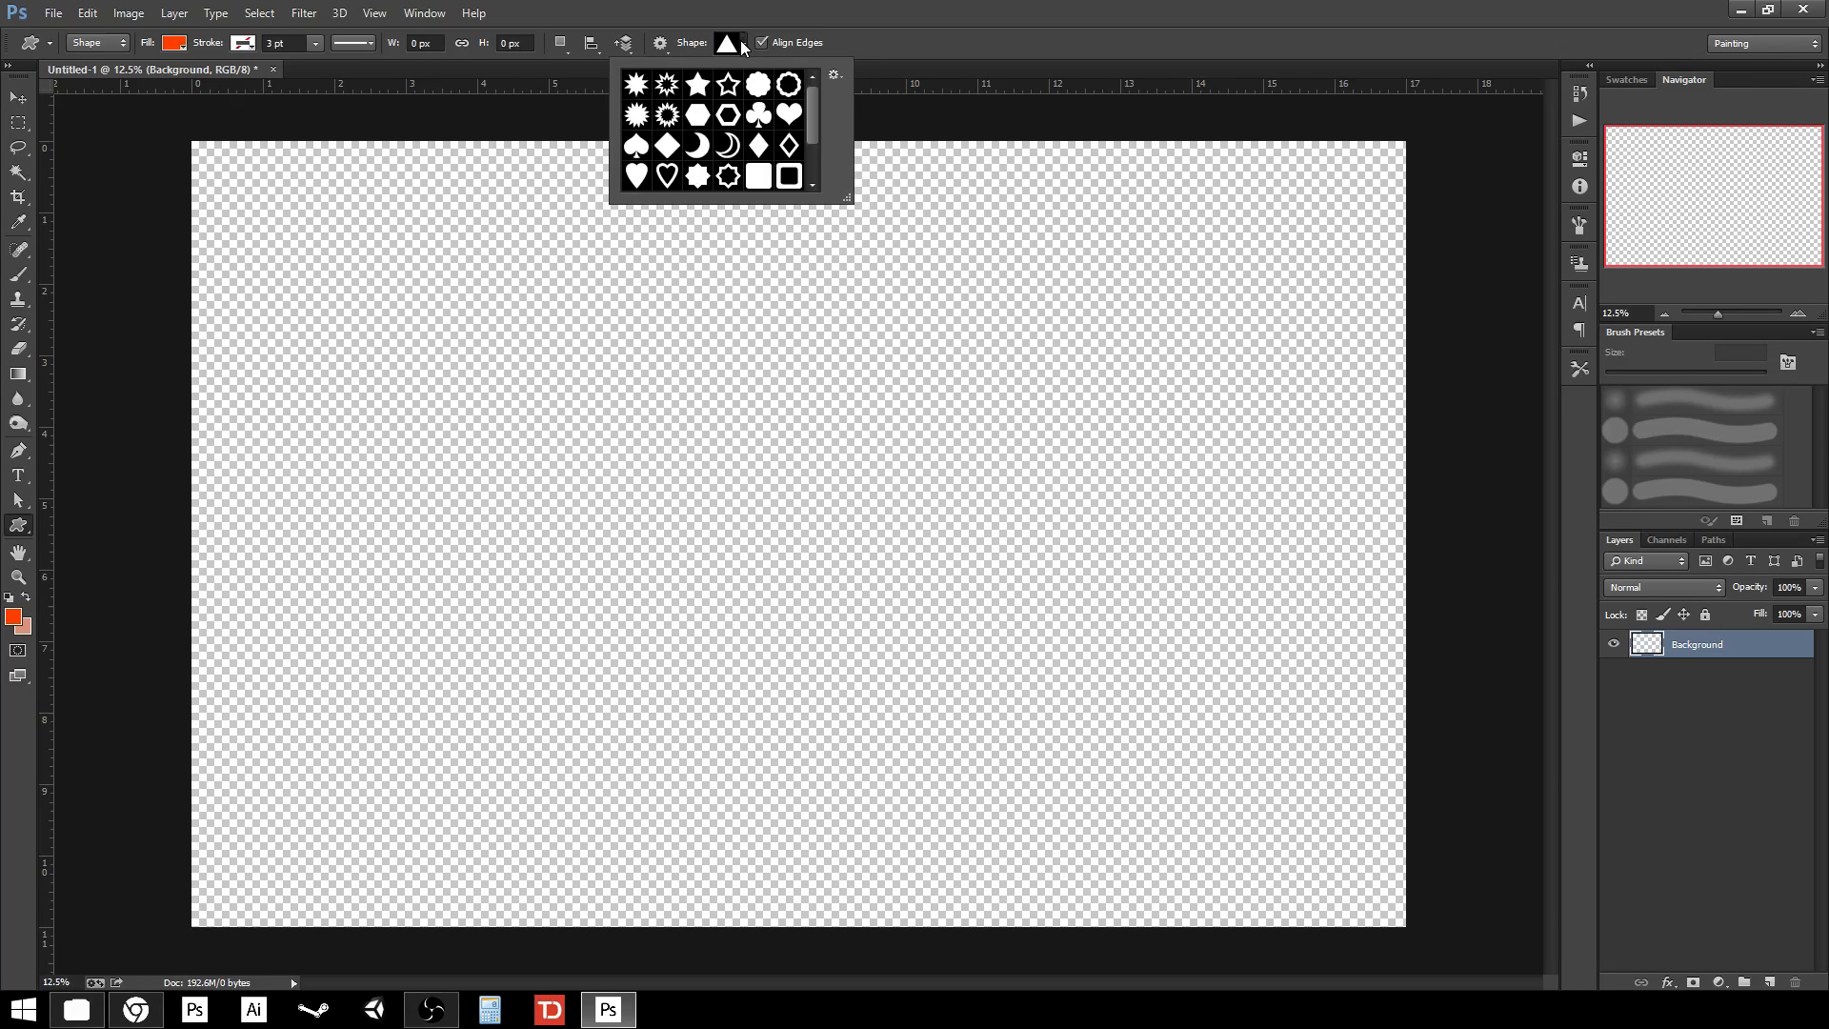
{"action": "left_click", "coordinate": [727, 41]}
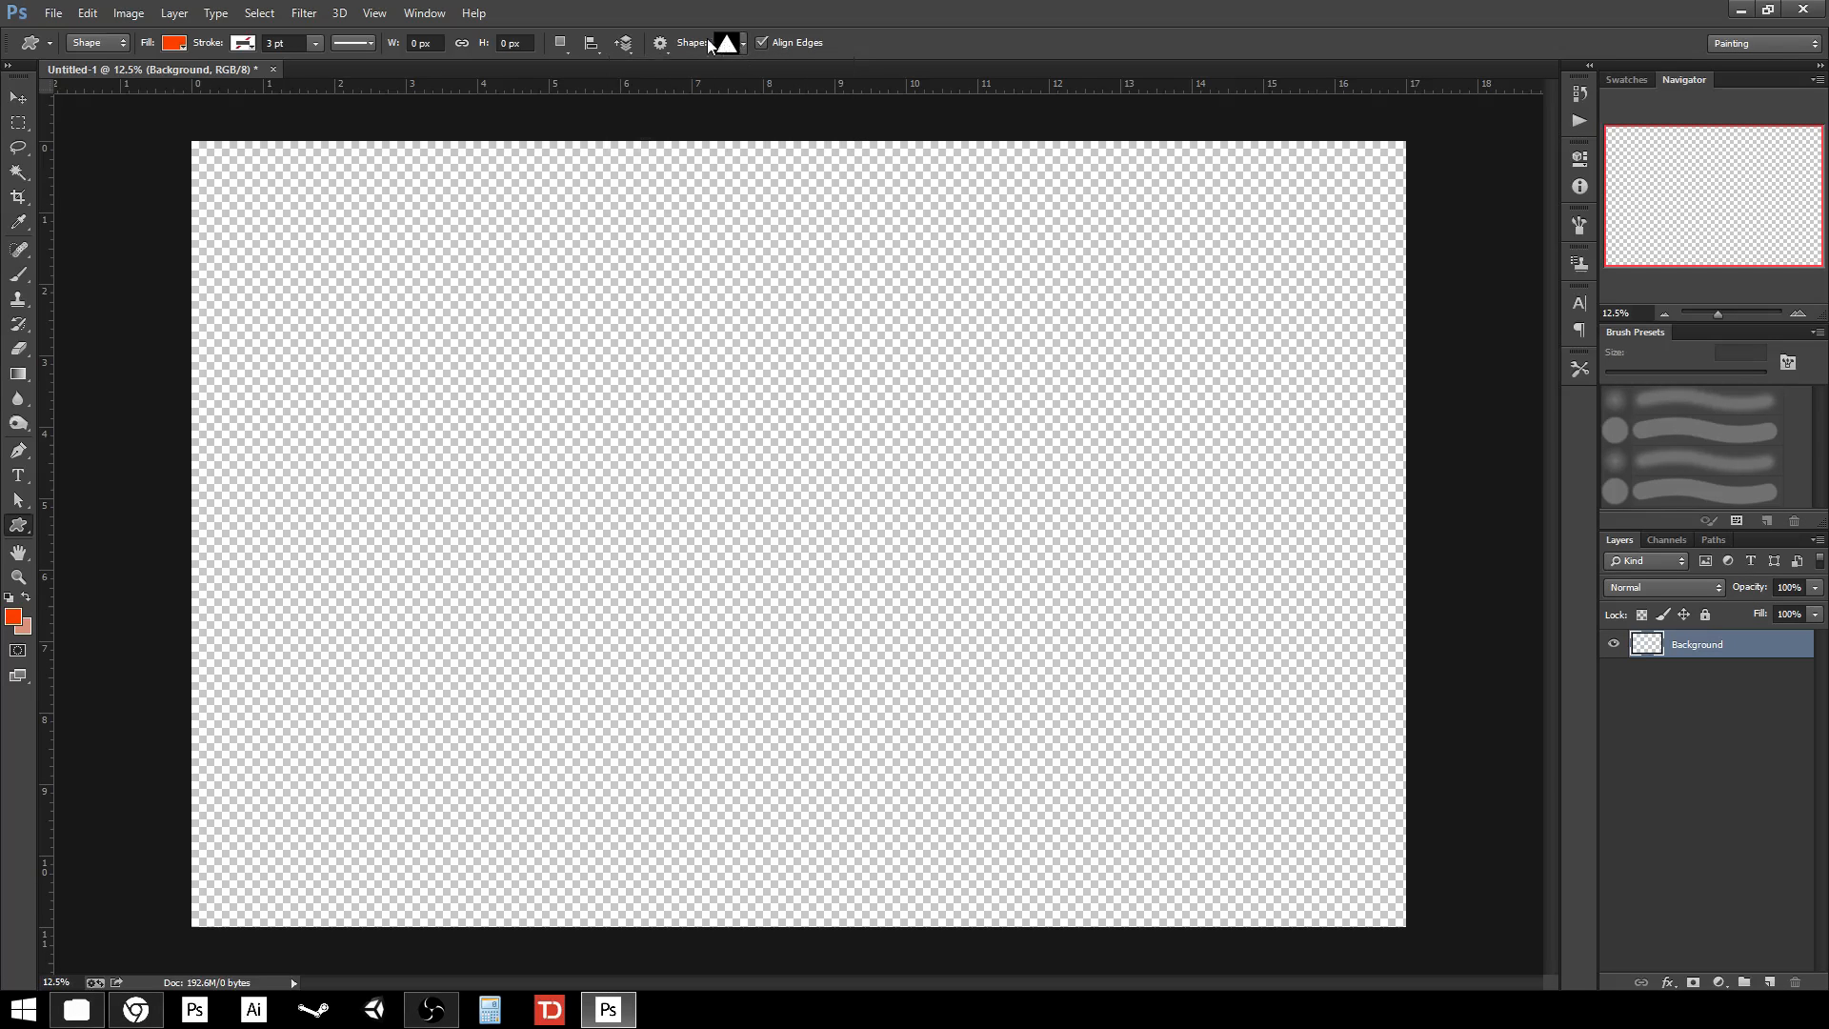
{"action": "left_click", "coordinate": [19, 526]}
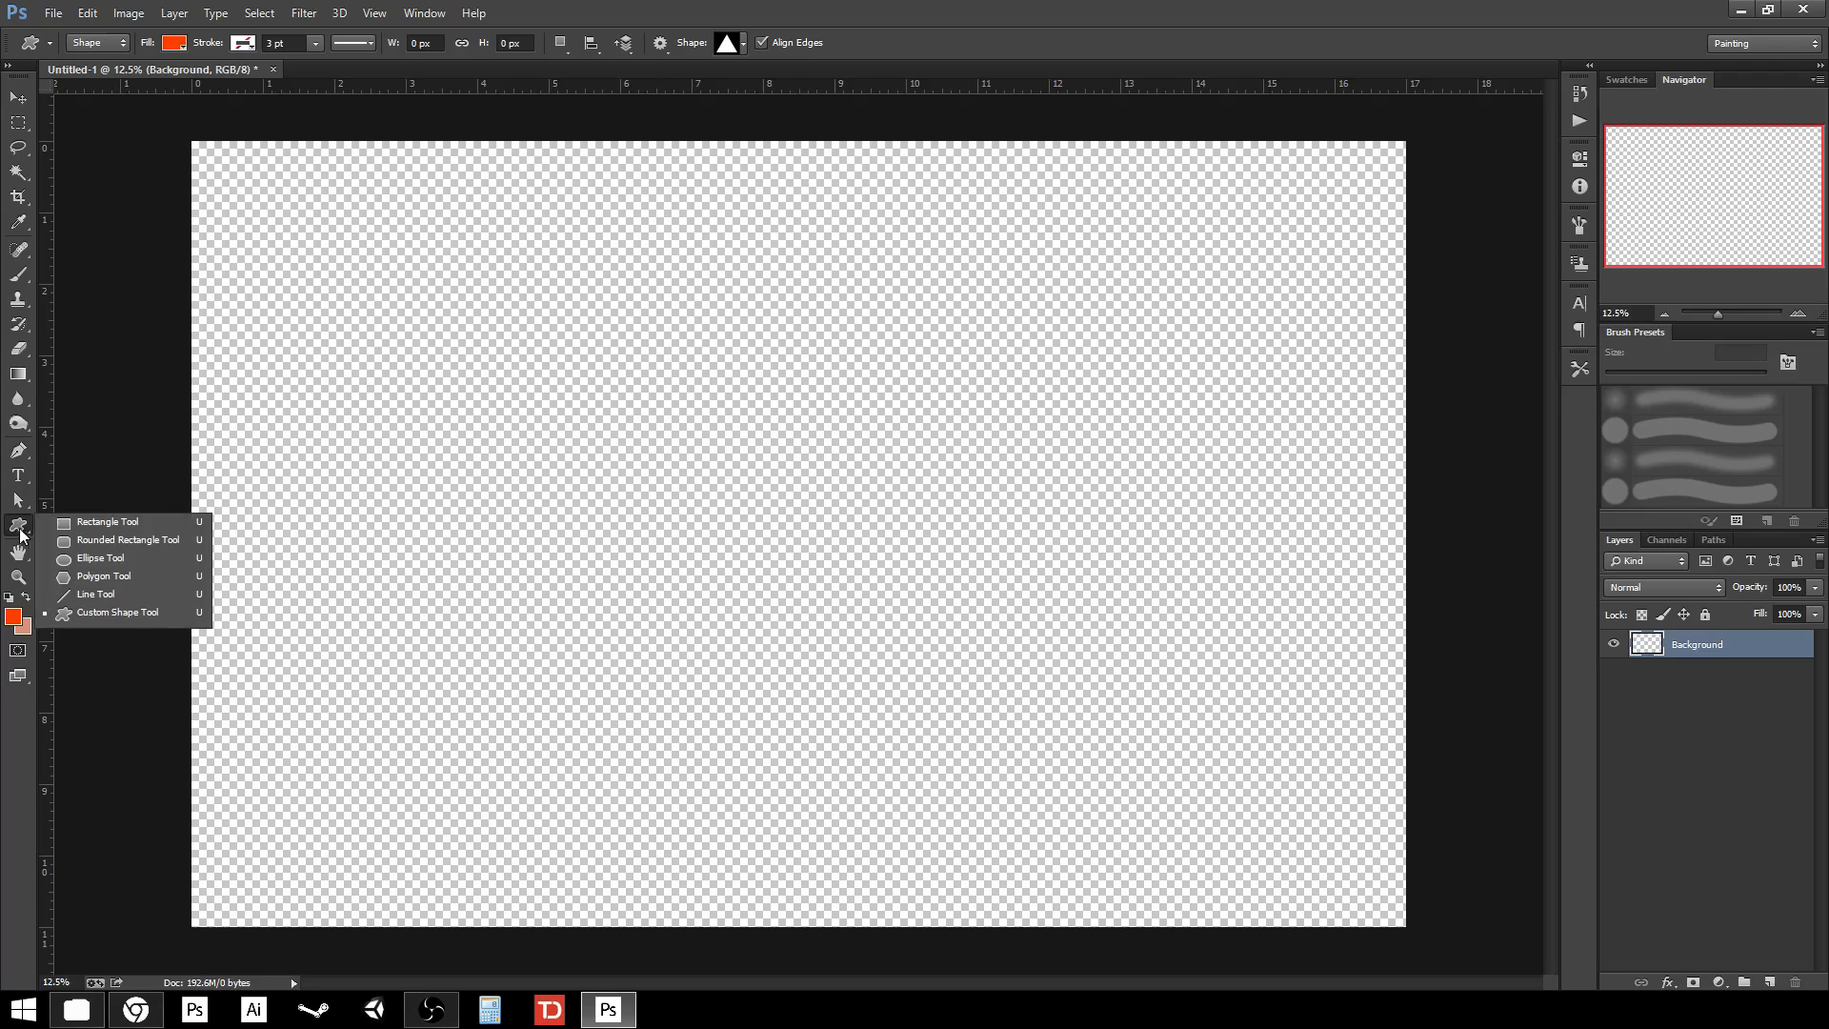
{"action": "mouse_move", "coordinate": [99, 559]}
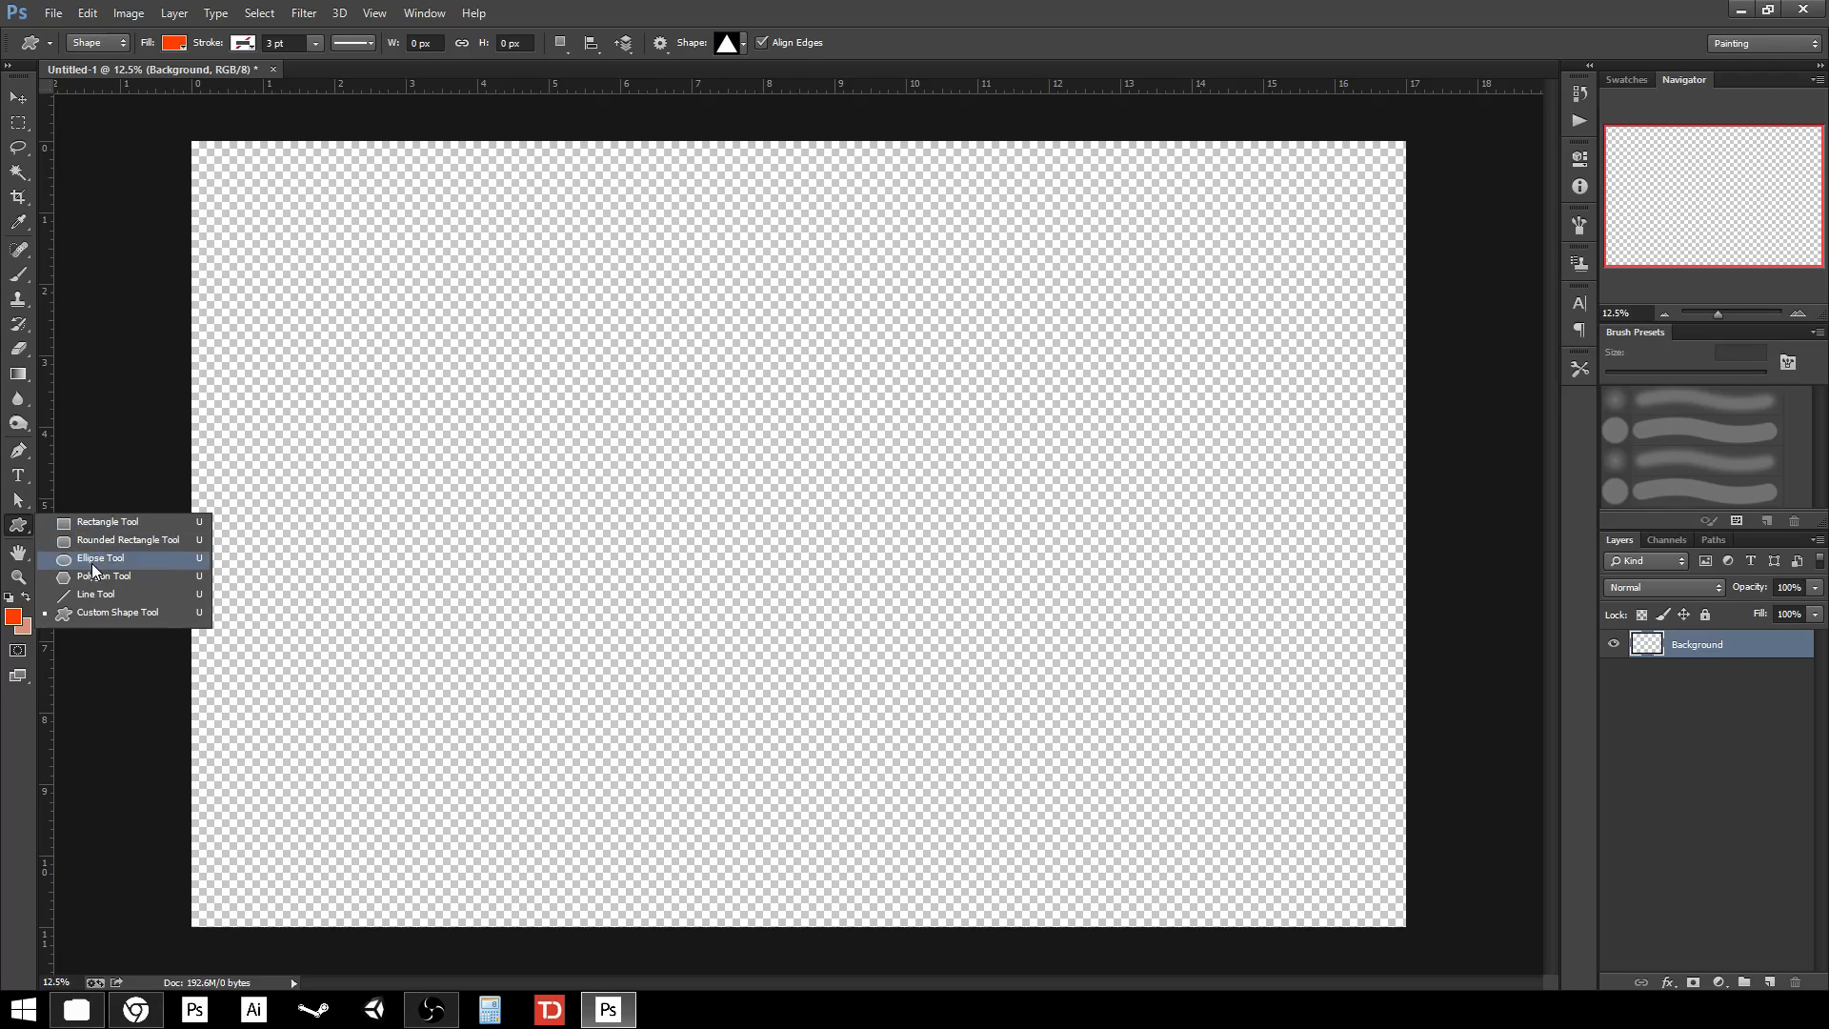
- Select the Ellipse tool and drag an even orange circle, about 2616 px, at upper left
{"action": "left_click", "coordinate": [99, 557]}
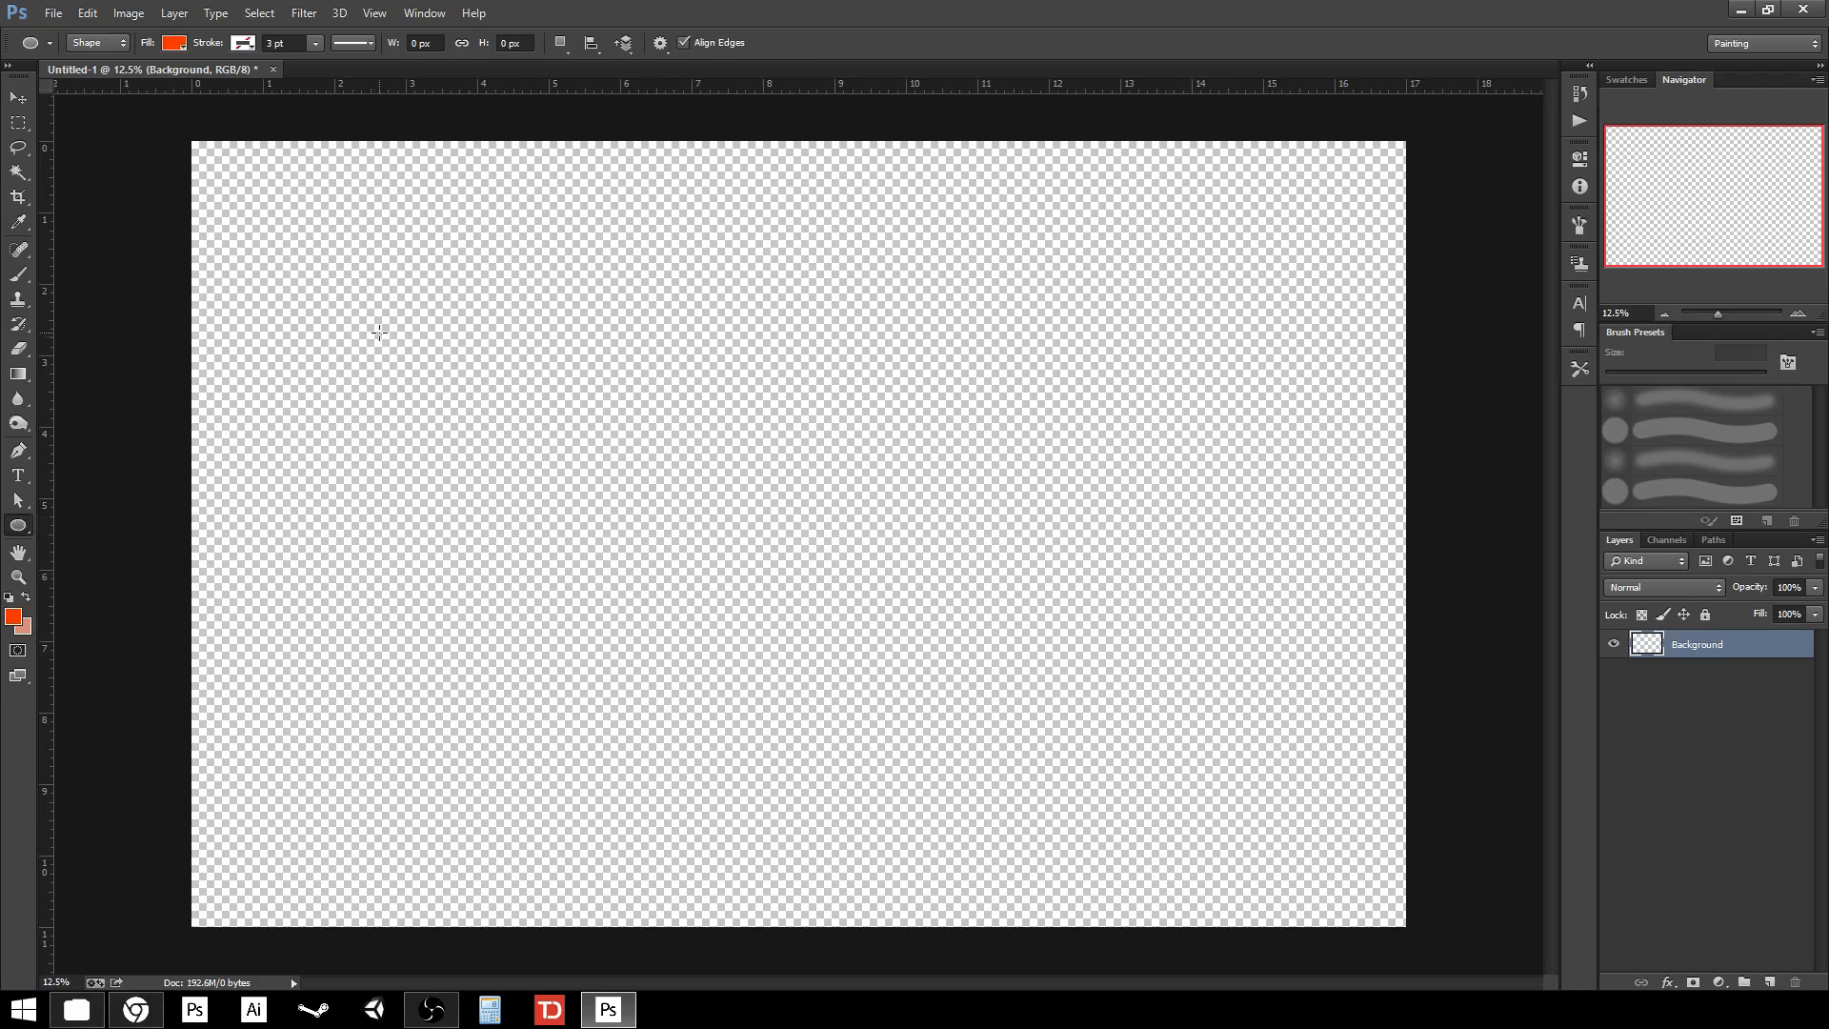
{"action": "left_click_drag", "start_coordinate": [377, 334], "coordinate": [488, 430]}
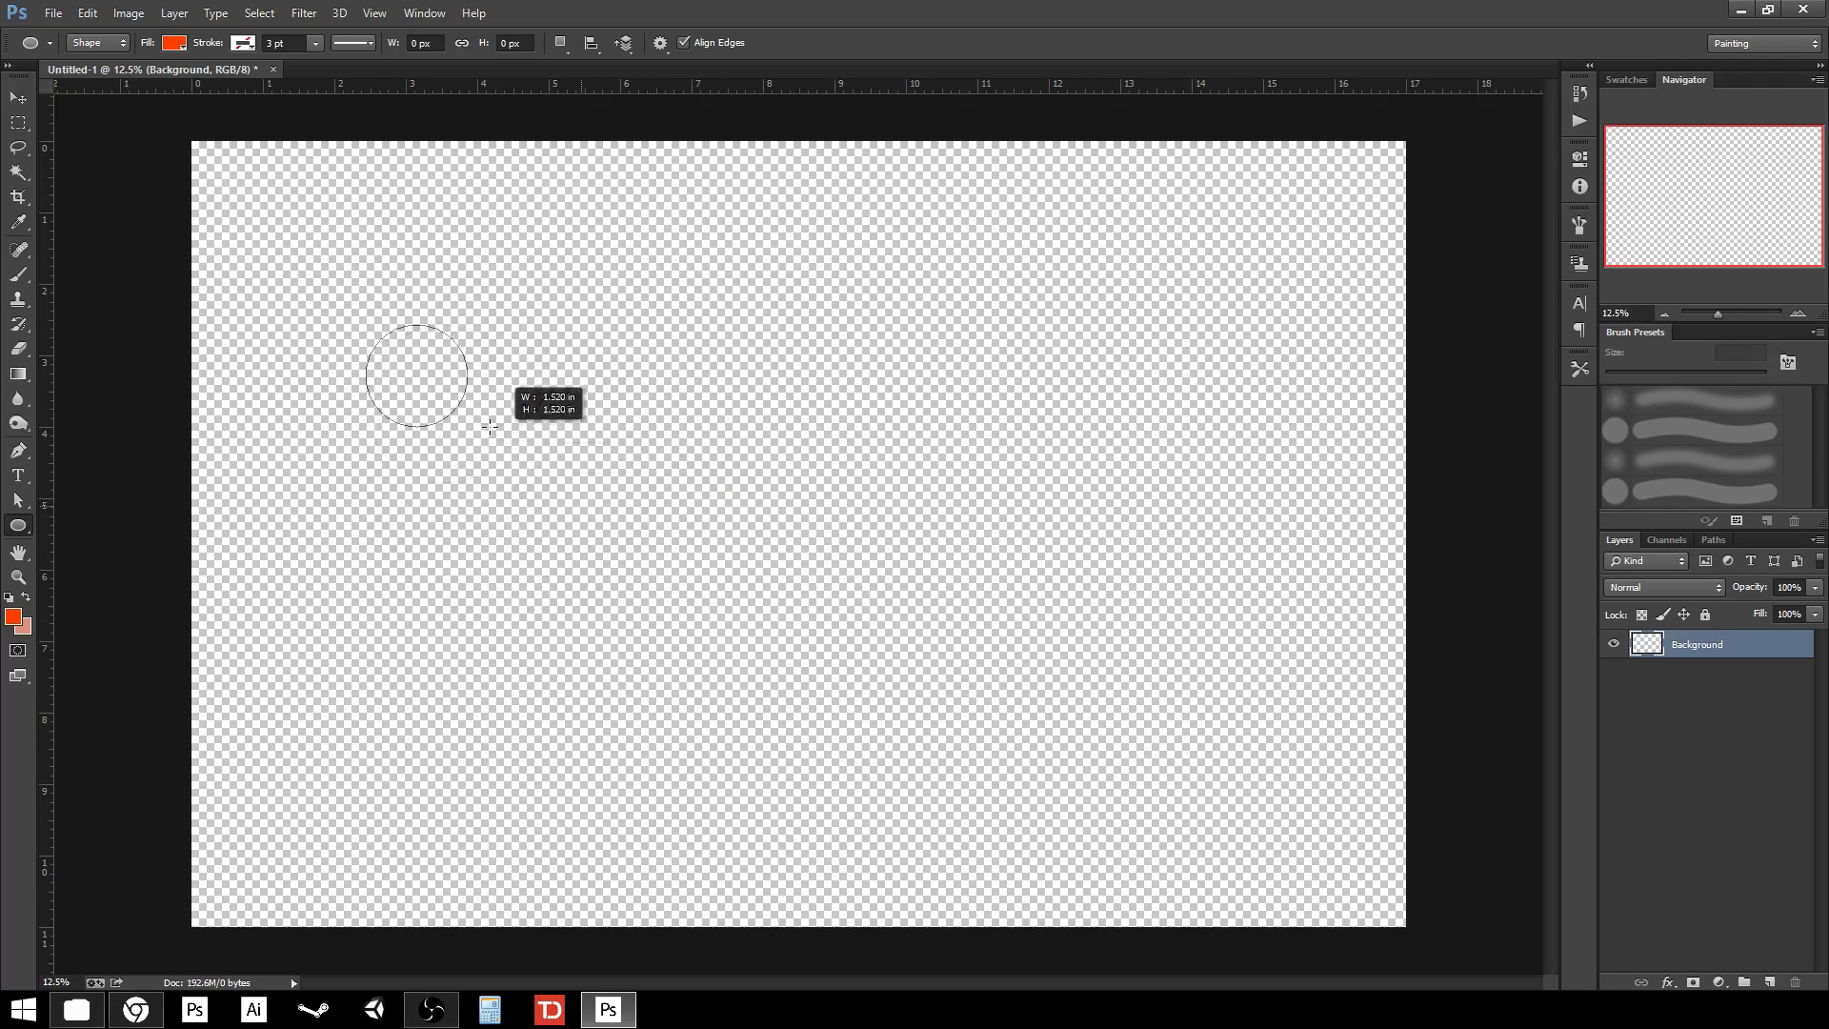
{"action": "left_click_drag", "start_coordinate": [489, 426], "coordinate": [550, 474]}
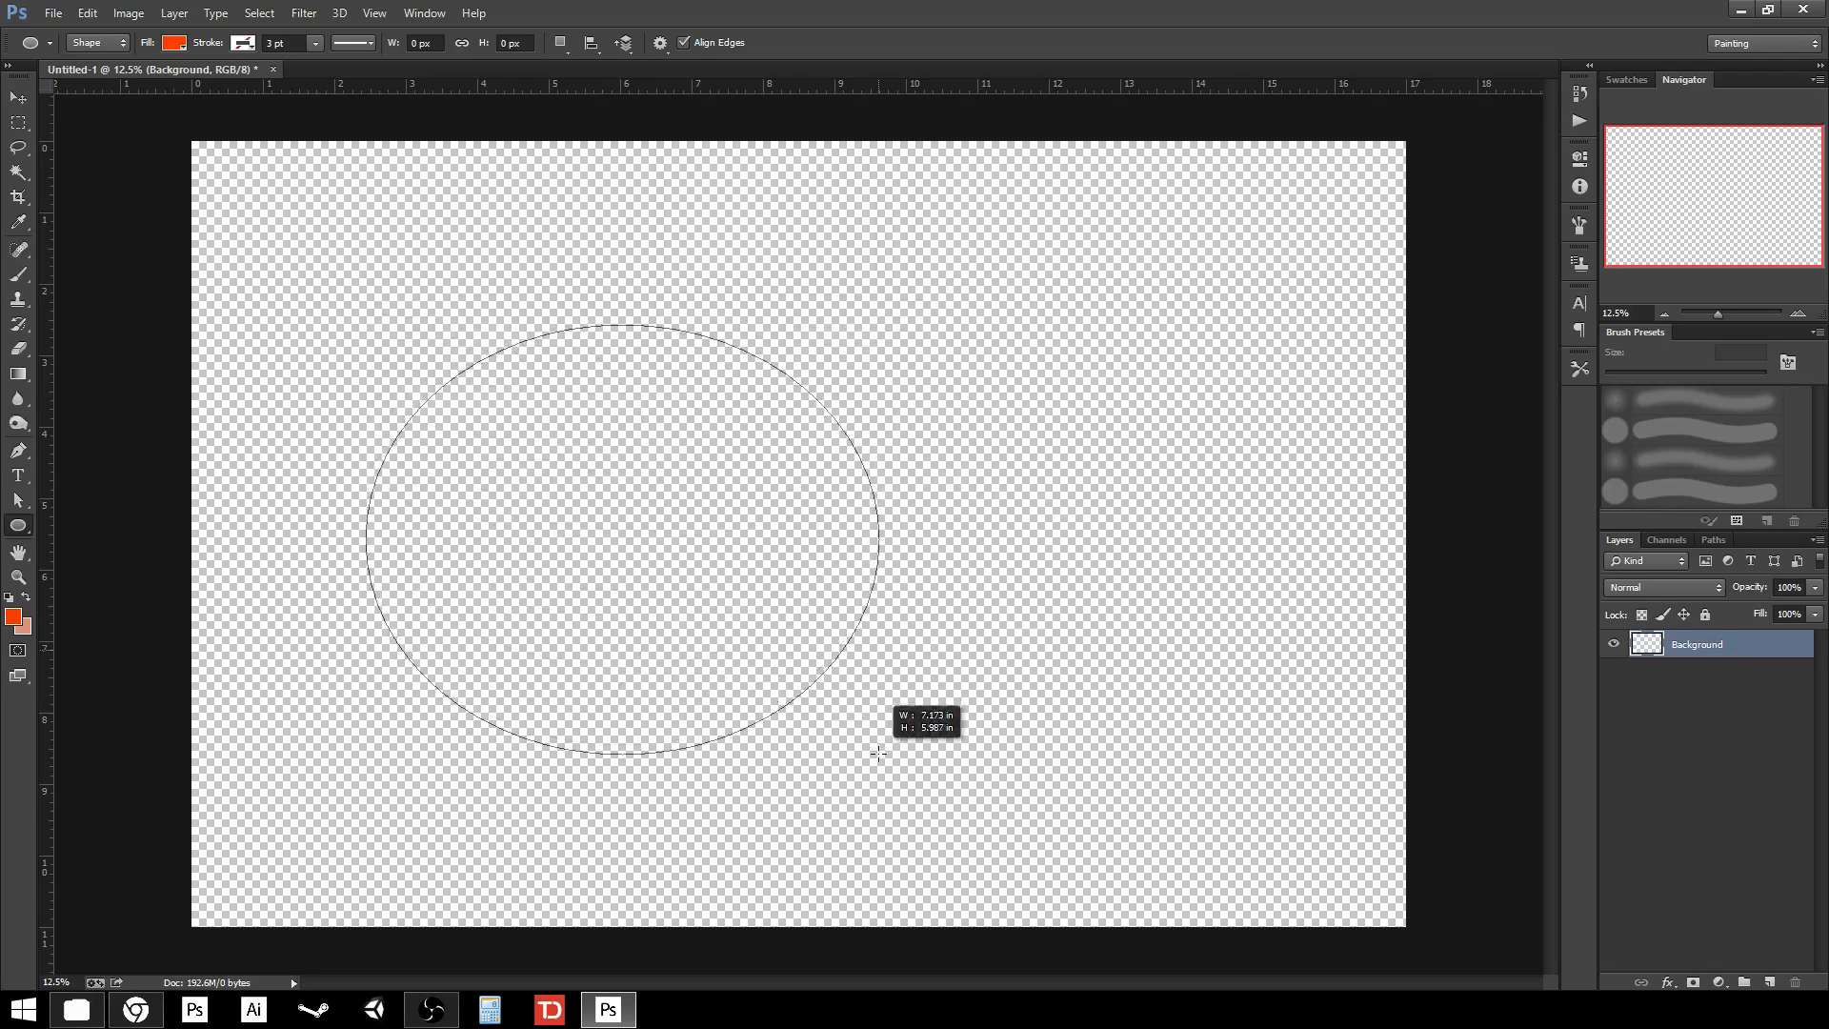
{"action": "left_click_drag", "start_coordinate": [878, 754], "coordinate": [607, 588]}
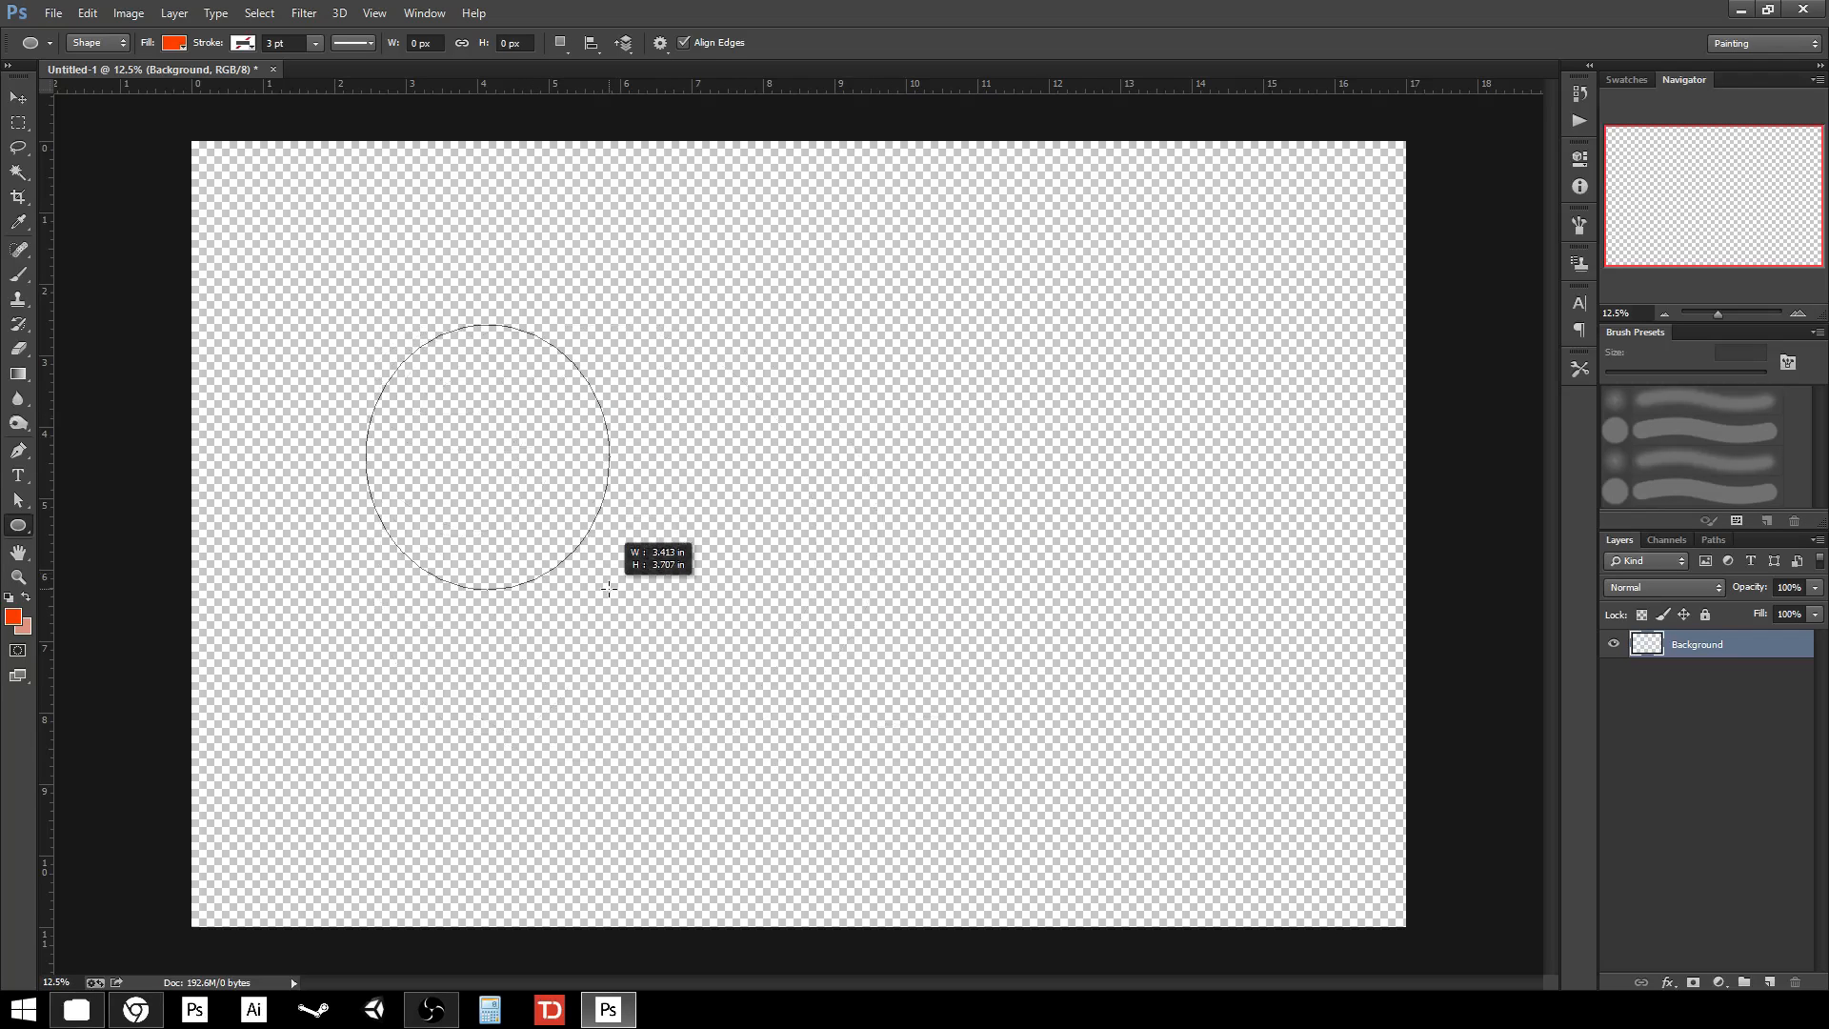
{"action": "left_click_drag", "start_coordinate": [607, 588], "coordinate": [706, 612]}
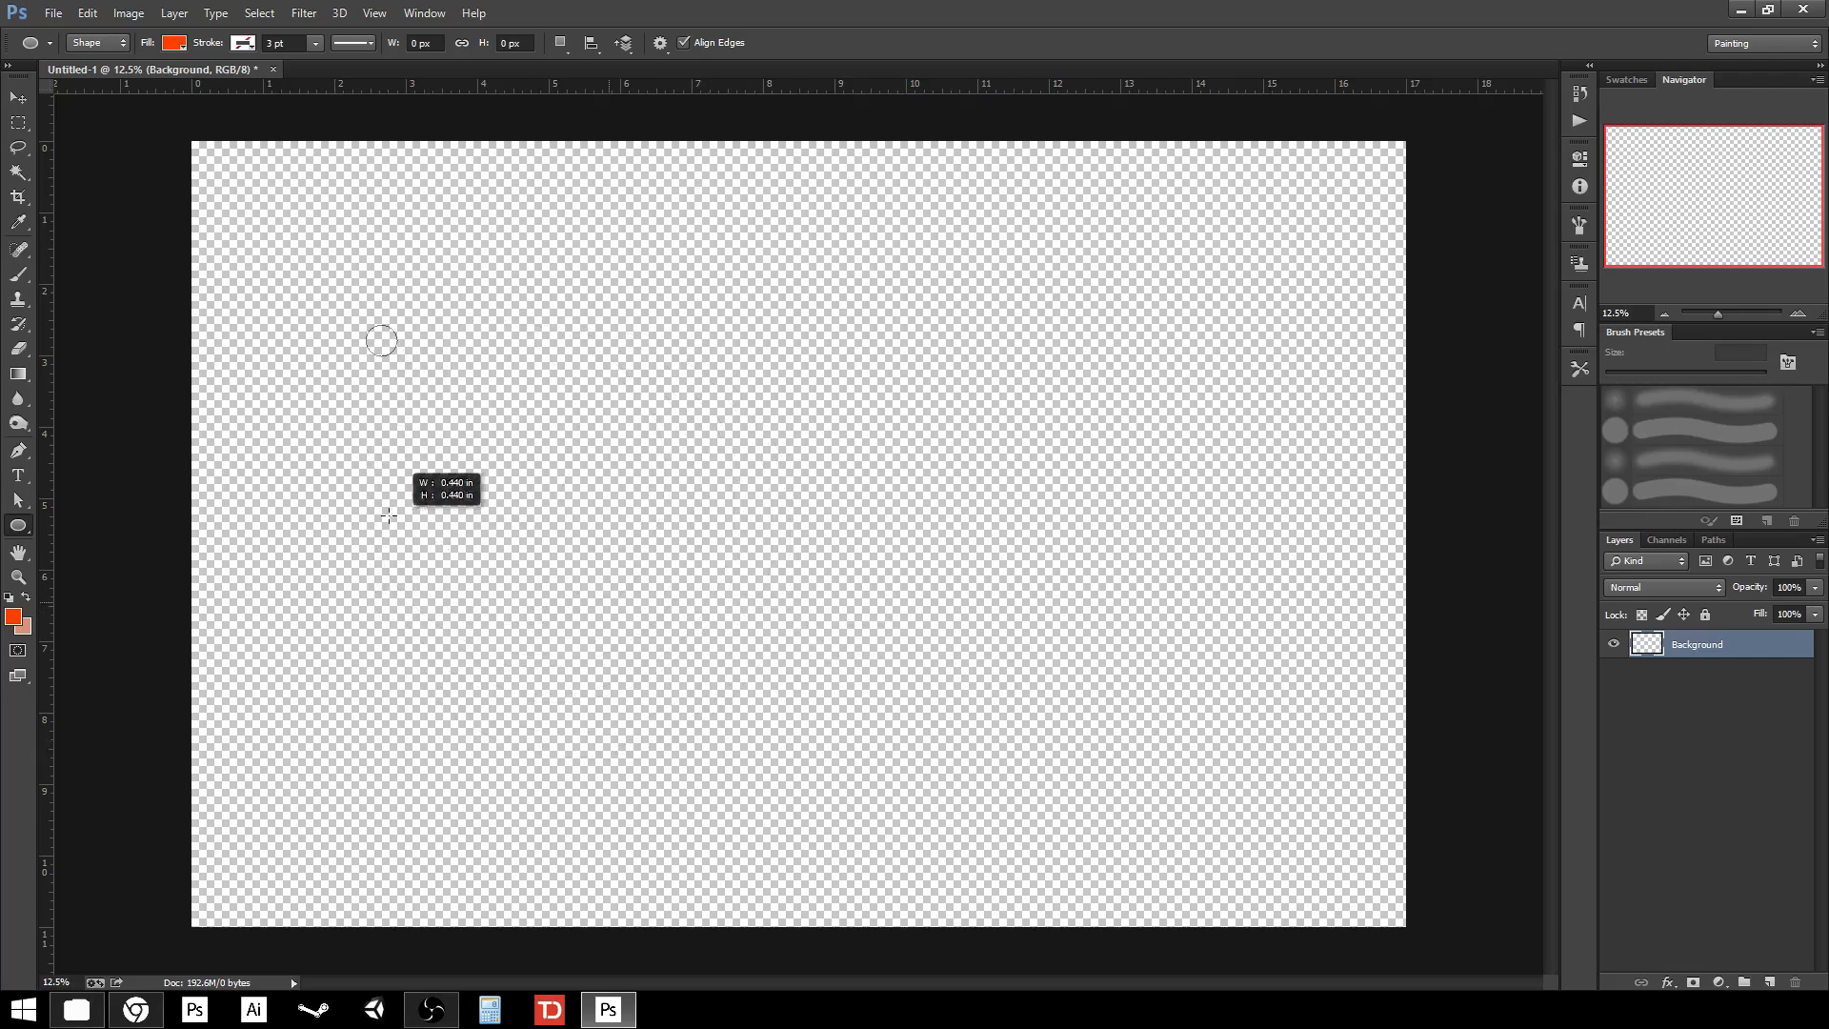
{"action": "left_click_drag", "start_coordinate": [381, 339], "coordinate": [572, 582]}
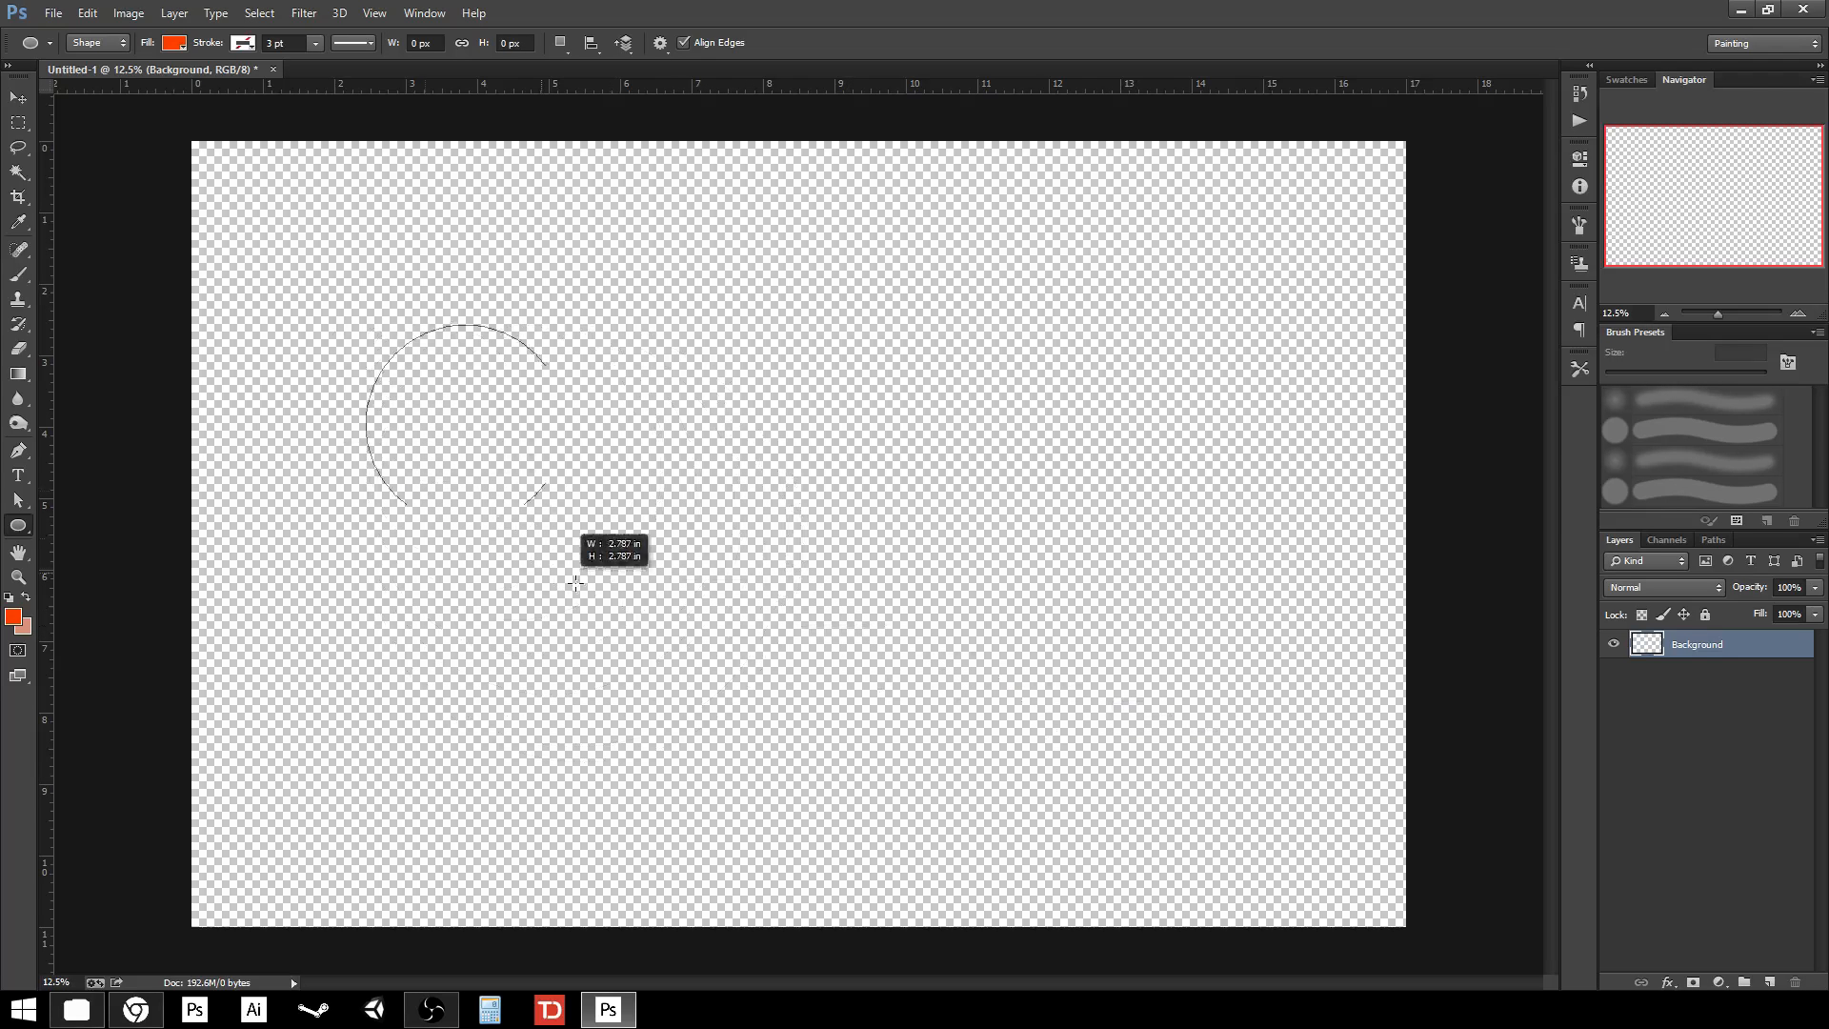
{"action": "left_click_drag", "start_coordinate": [572, 583], "coordinate": [843, 665]}
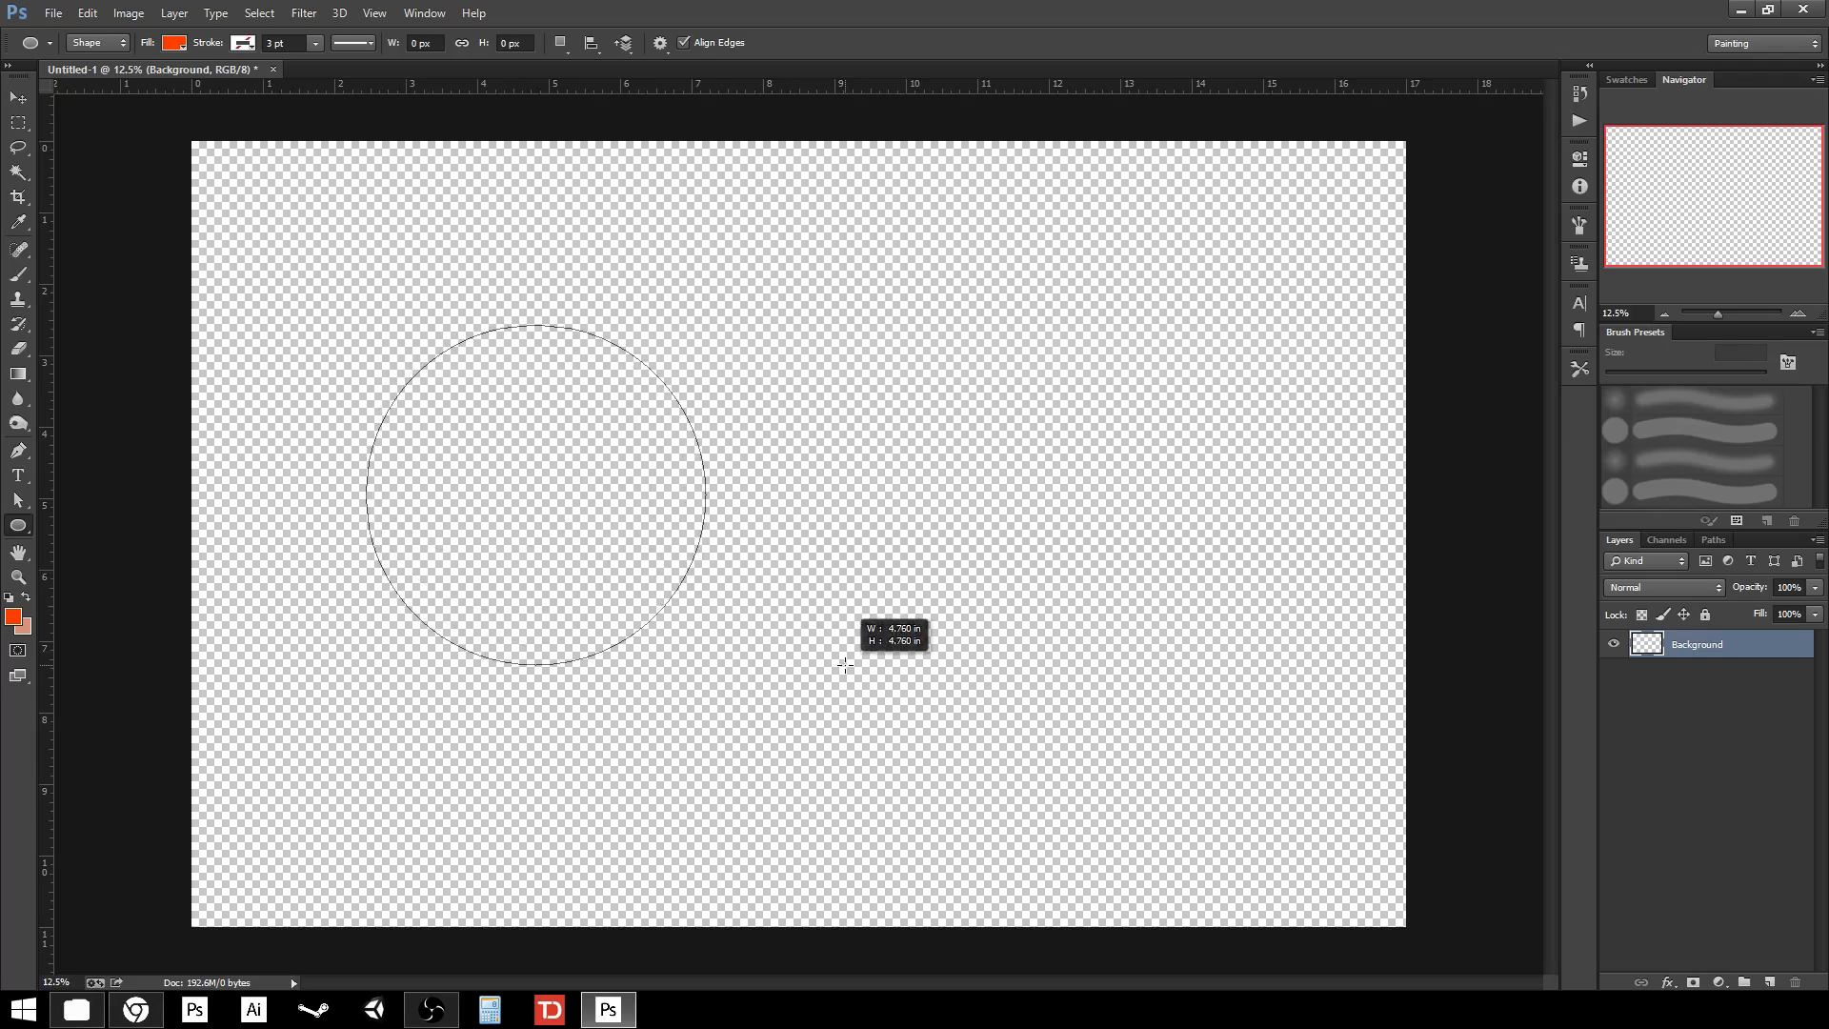
{"action": "left_click_drag", "start_coordinate": [843, 665], "coordinate": [825, 653]}
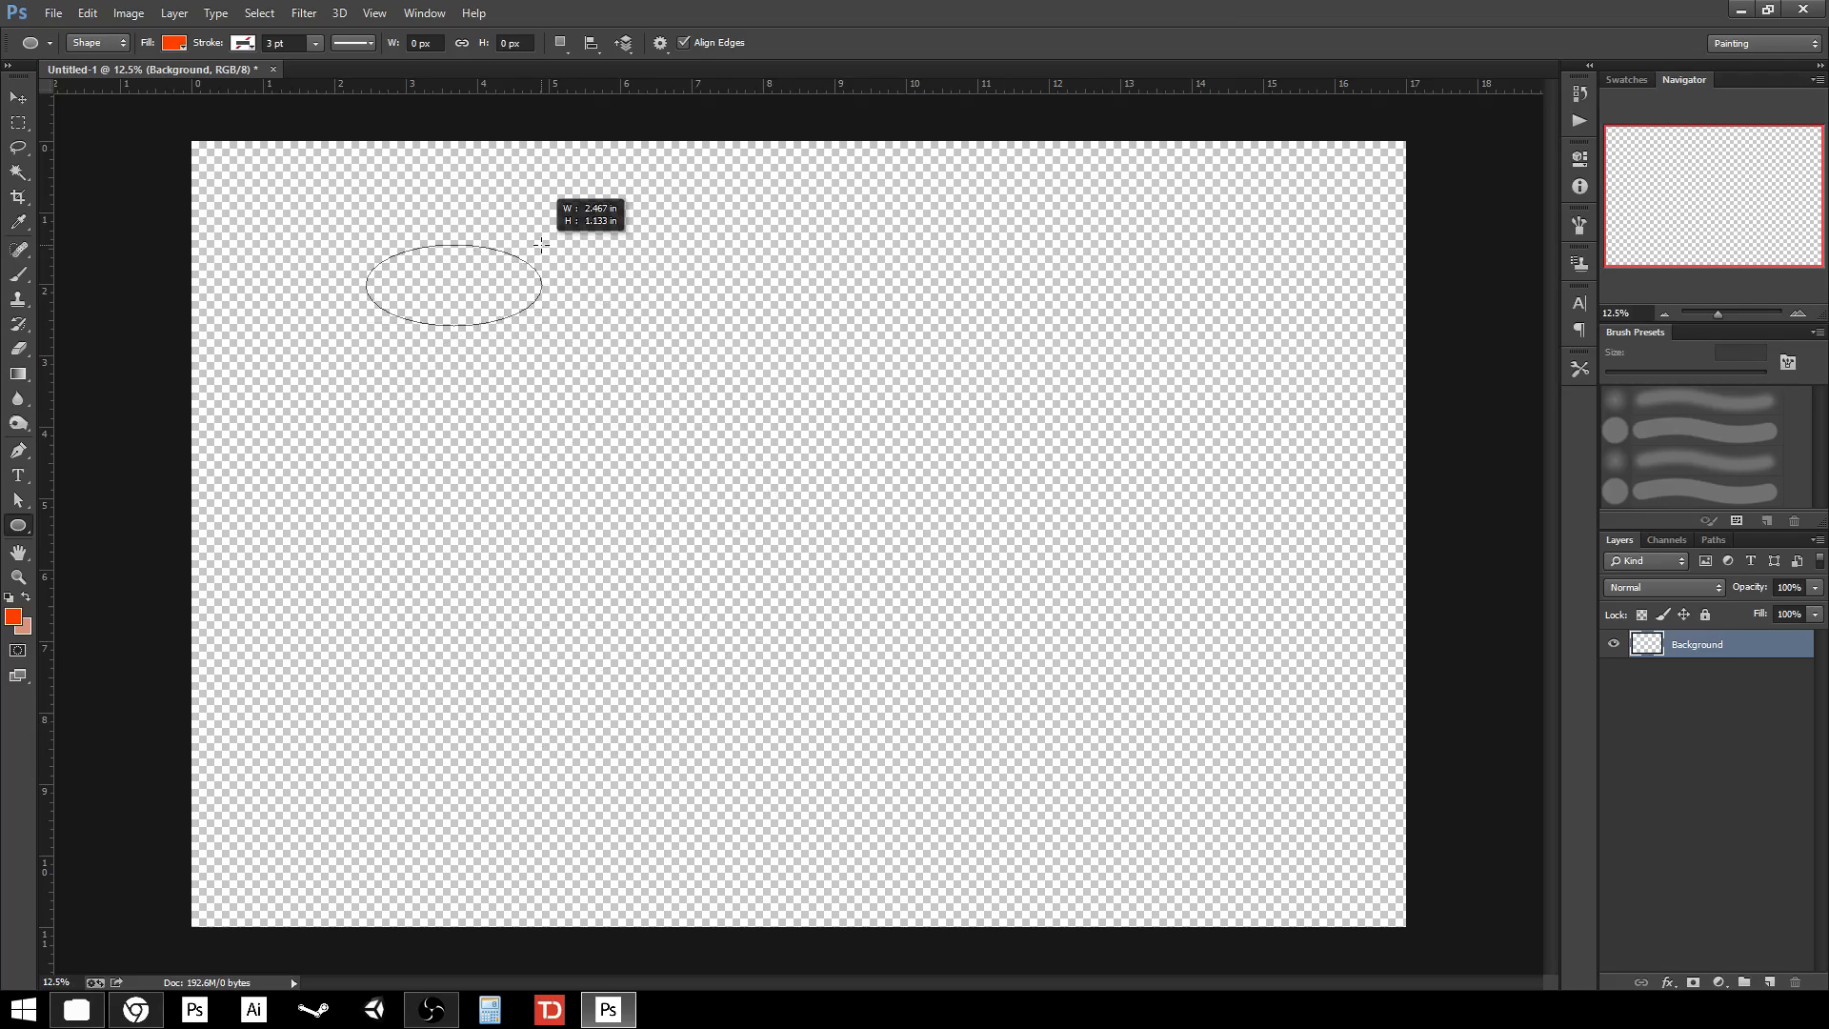
{"action": "left_click_drag", "start_coordinate": [540, 245], "coordinate": [598, 691]}
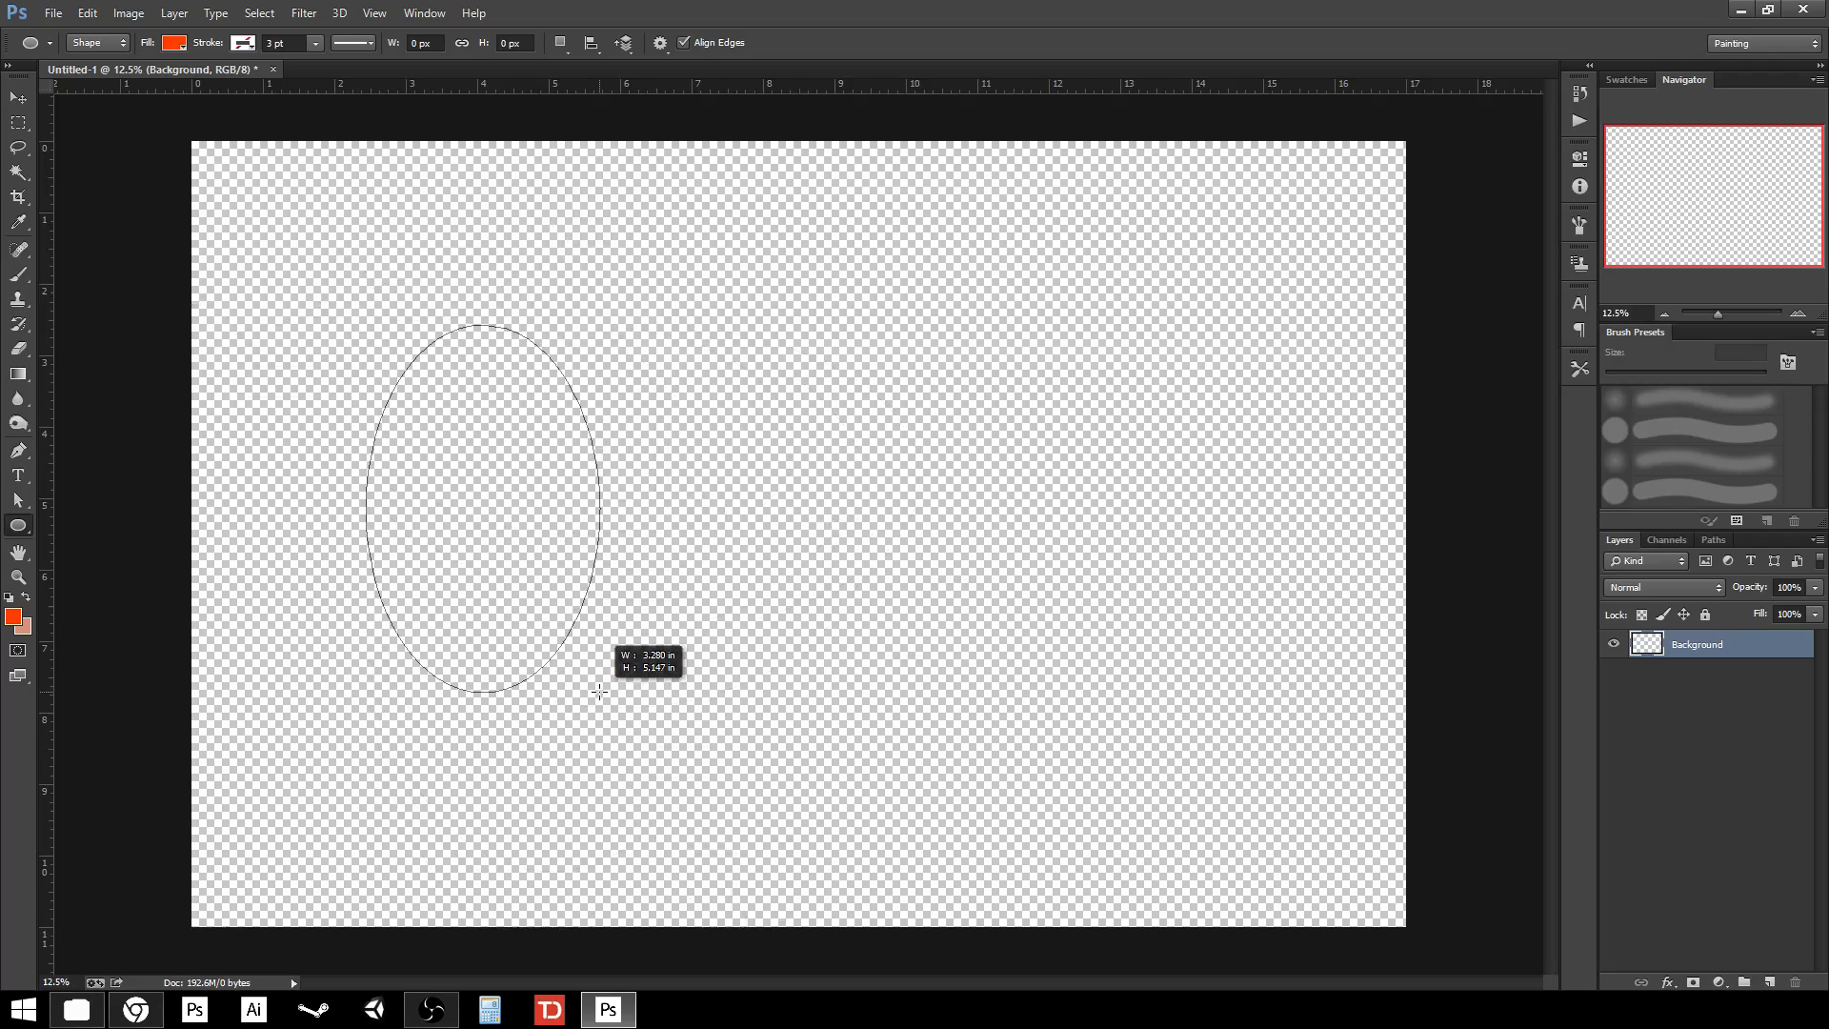
{"action": "left_click_drag", "start_coordinate": [598, 691], "coordinate": [560, 641]}
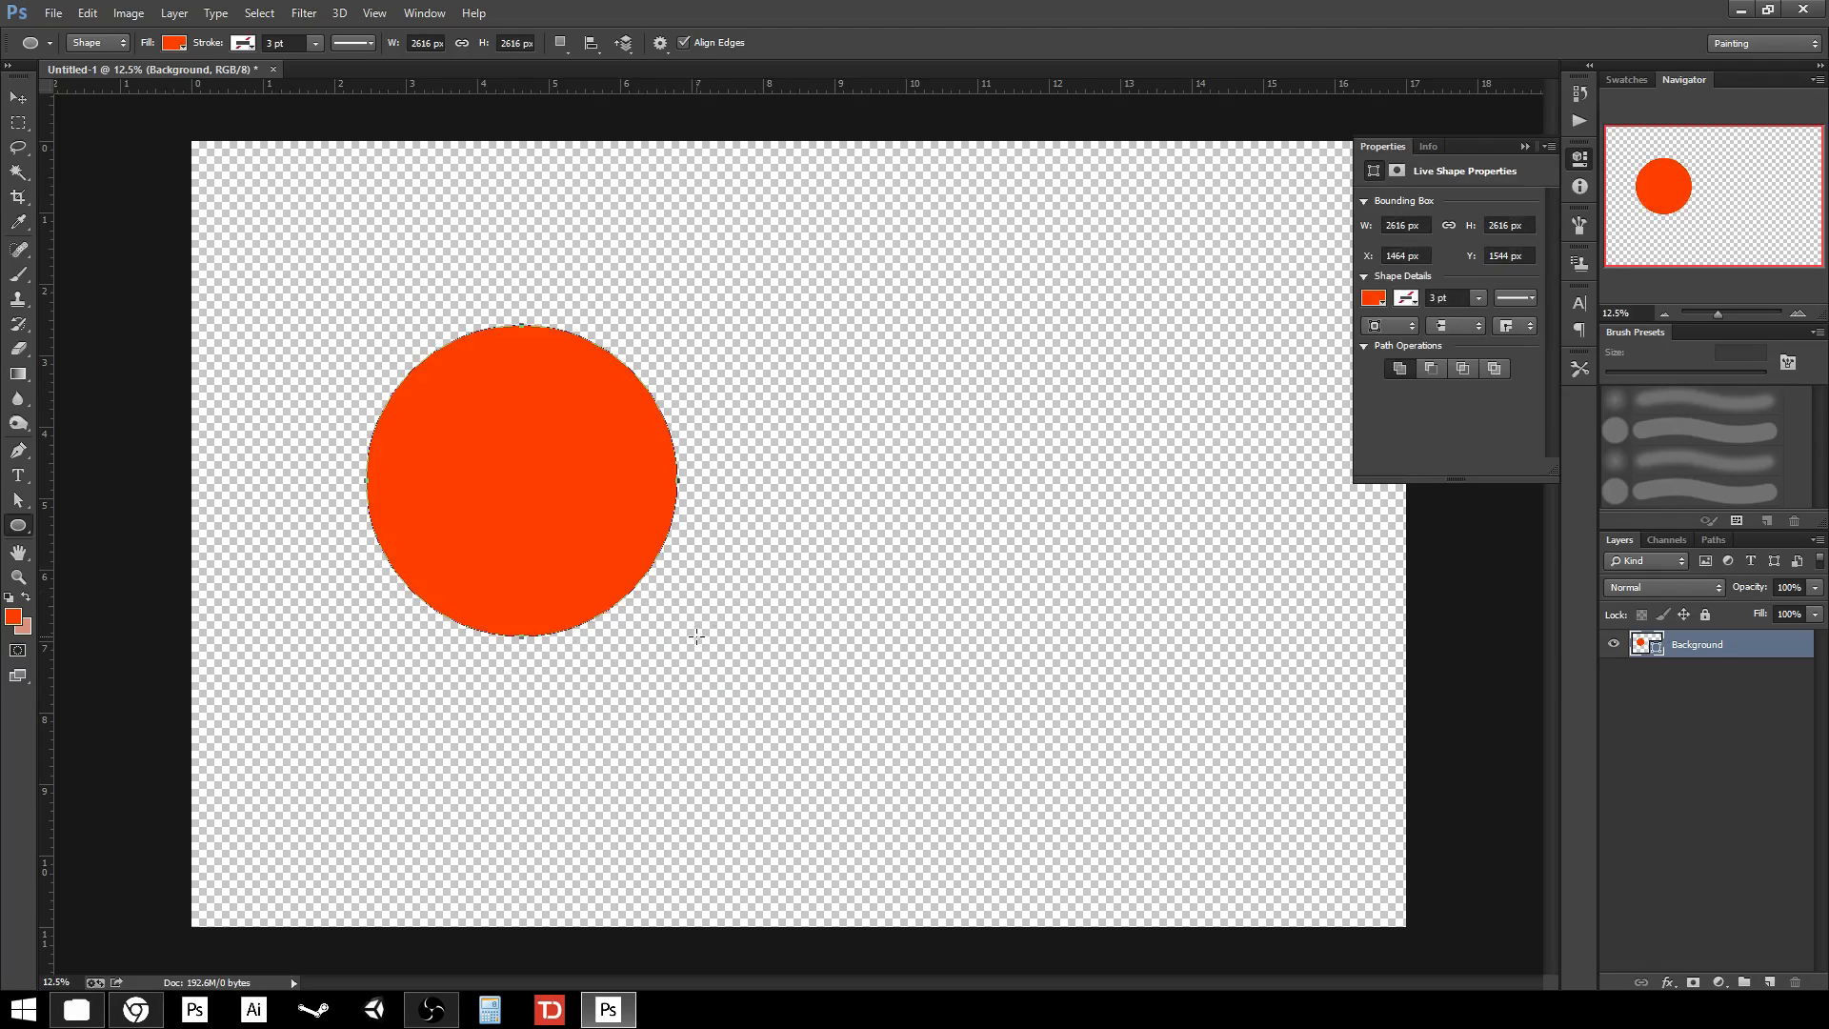
- With the Move tool, drag the circle to the centre, then back to the upper left
{"action": "left_click", "coordinate": [19, 98]}
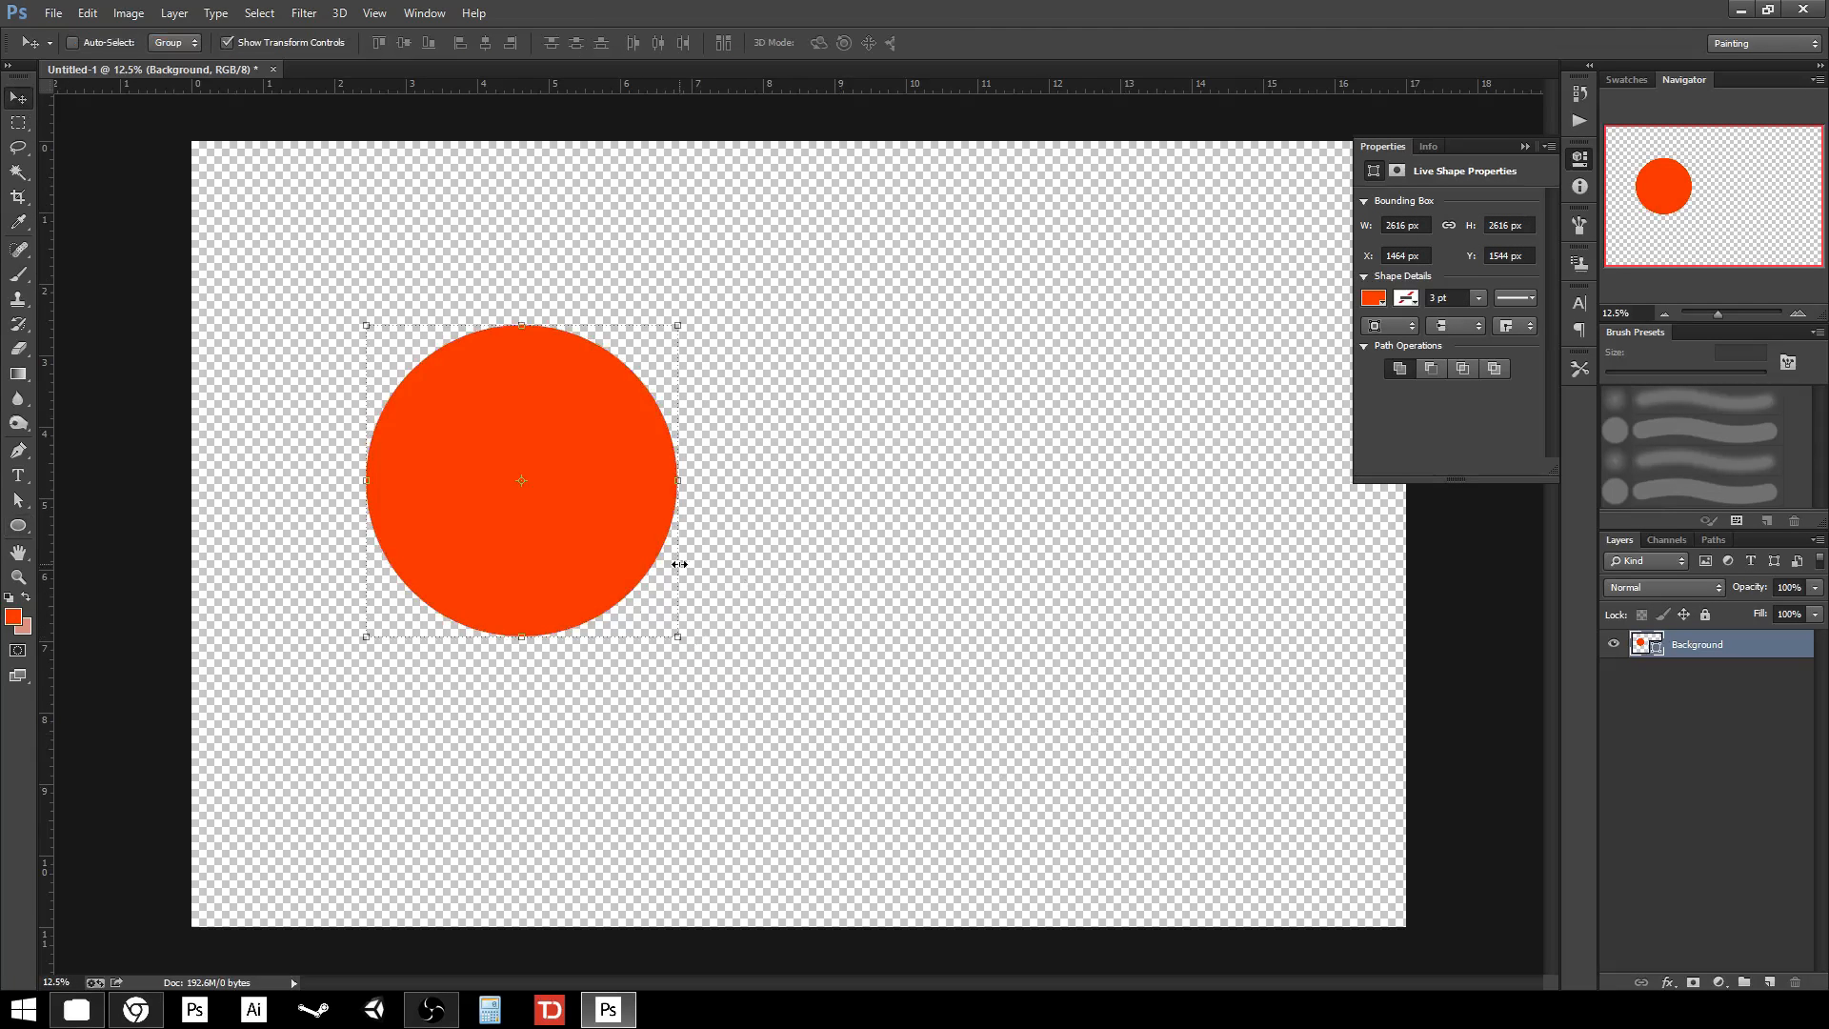
{"action": "left_click_drag", "start_coordinate": [520, 480], "coordinate": [747, 540]}
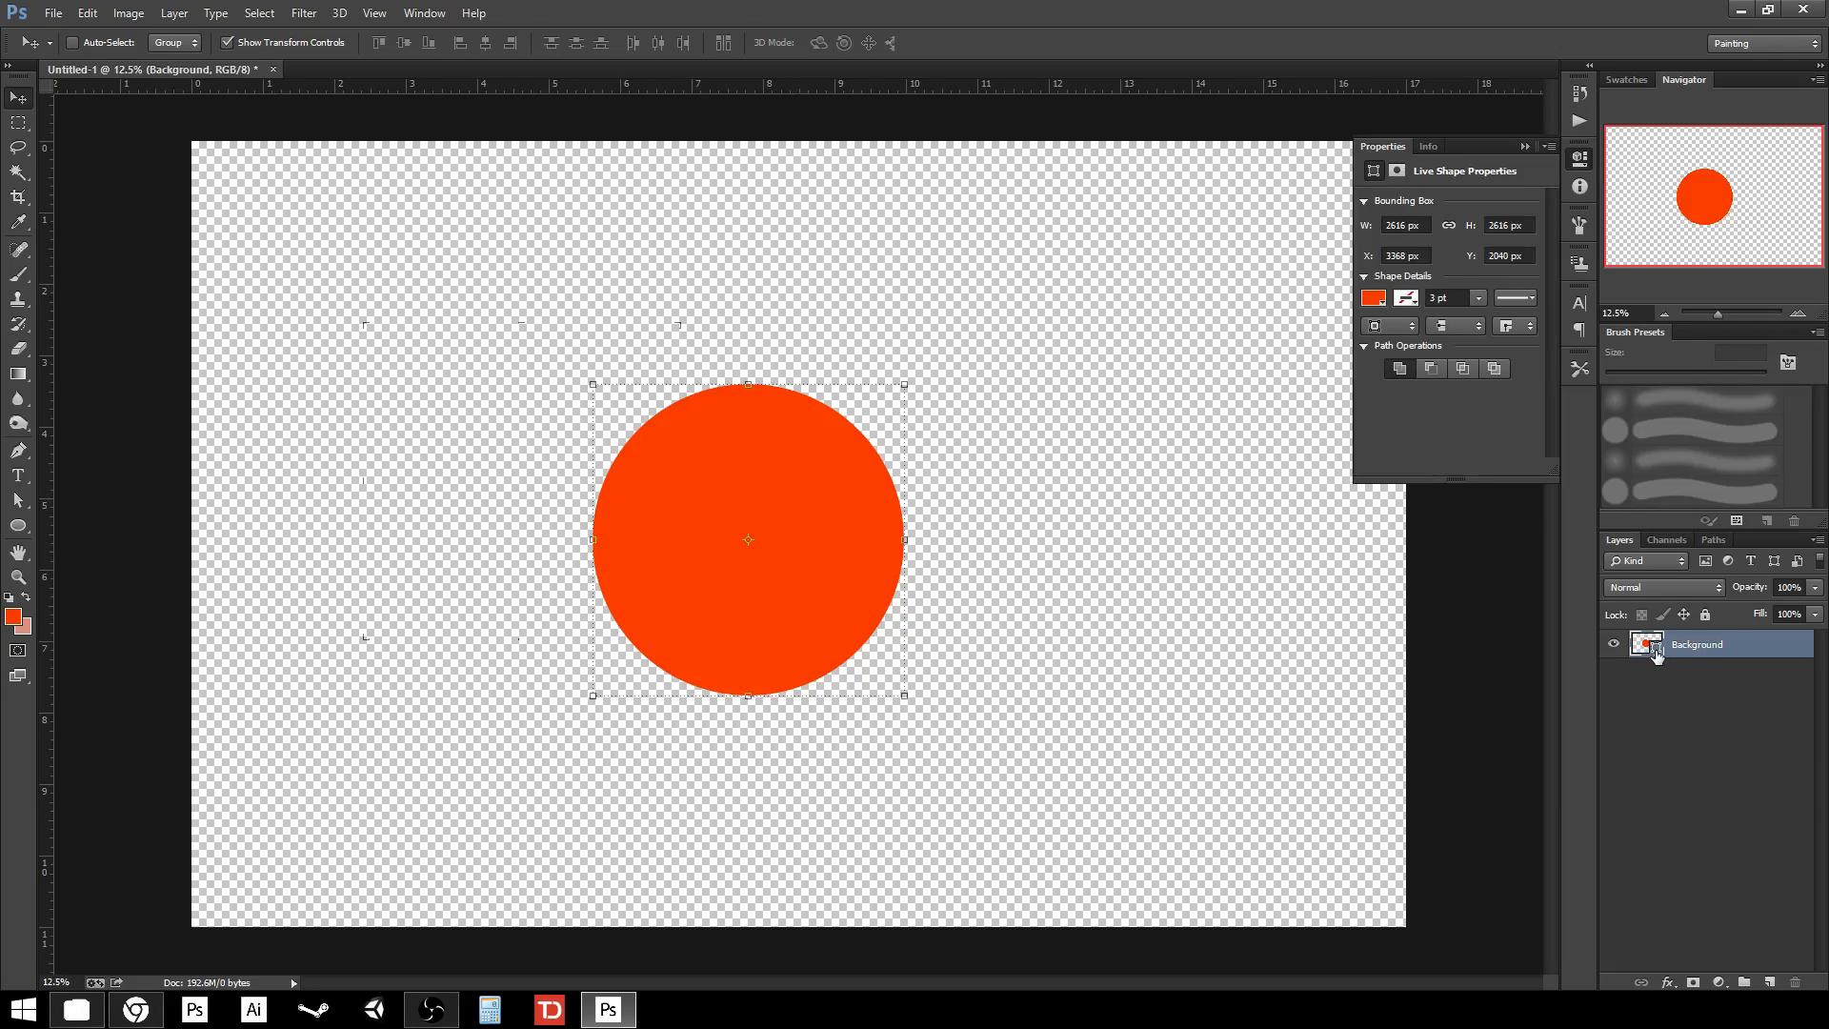
{"action": "mouse_move", "coordinate": [1657, 658]}
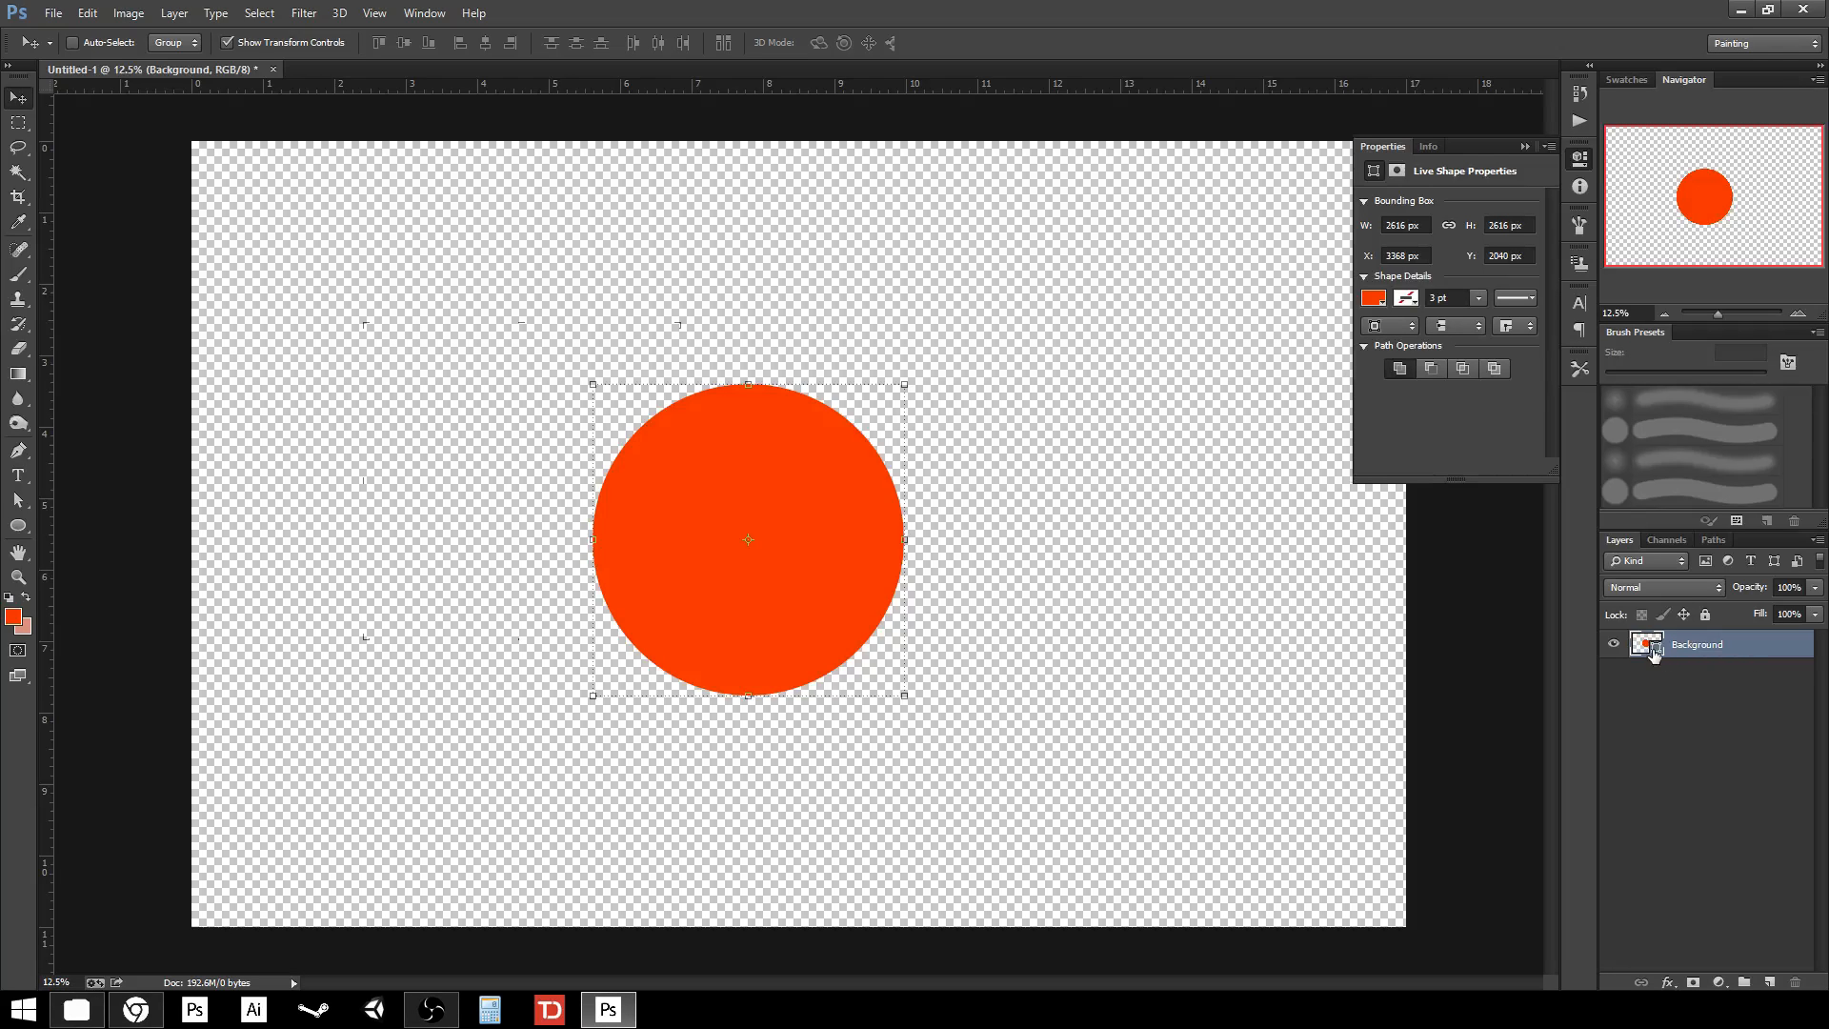
{"action": "mouse_move", "coordinate": [1173, 688]}
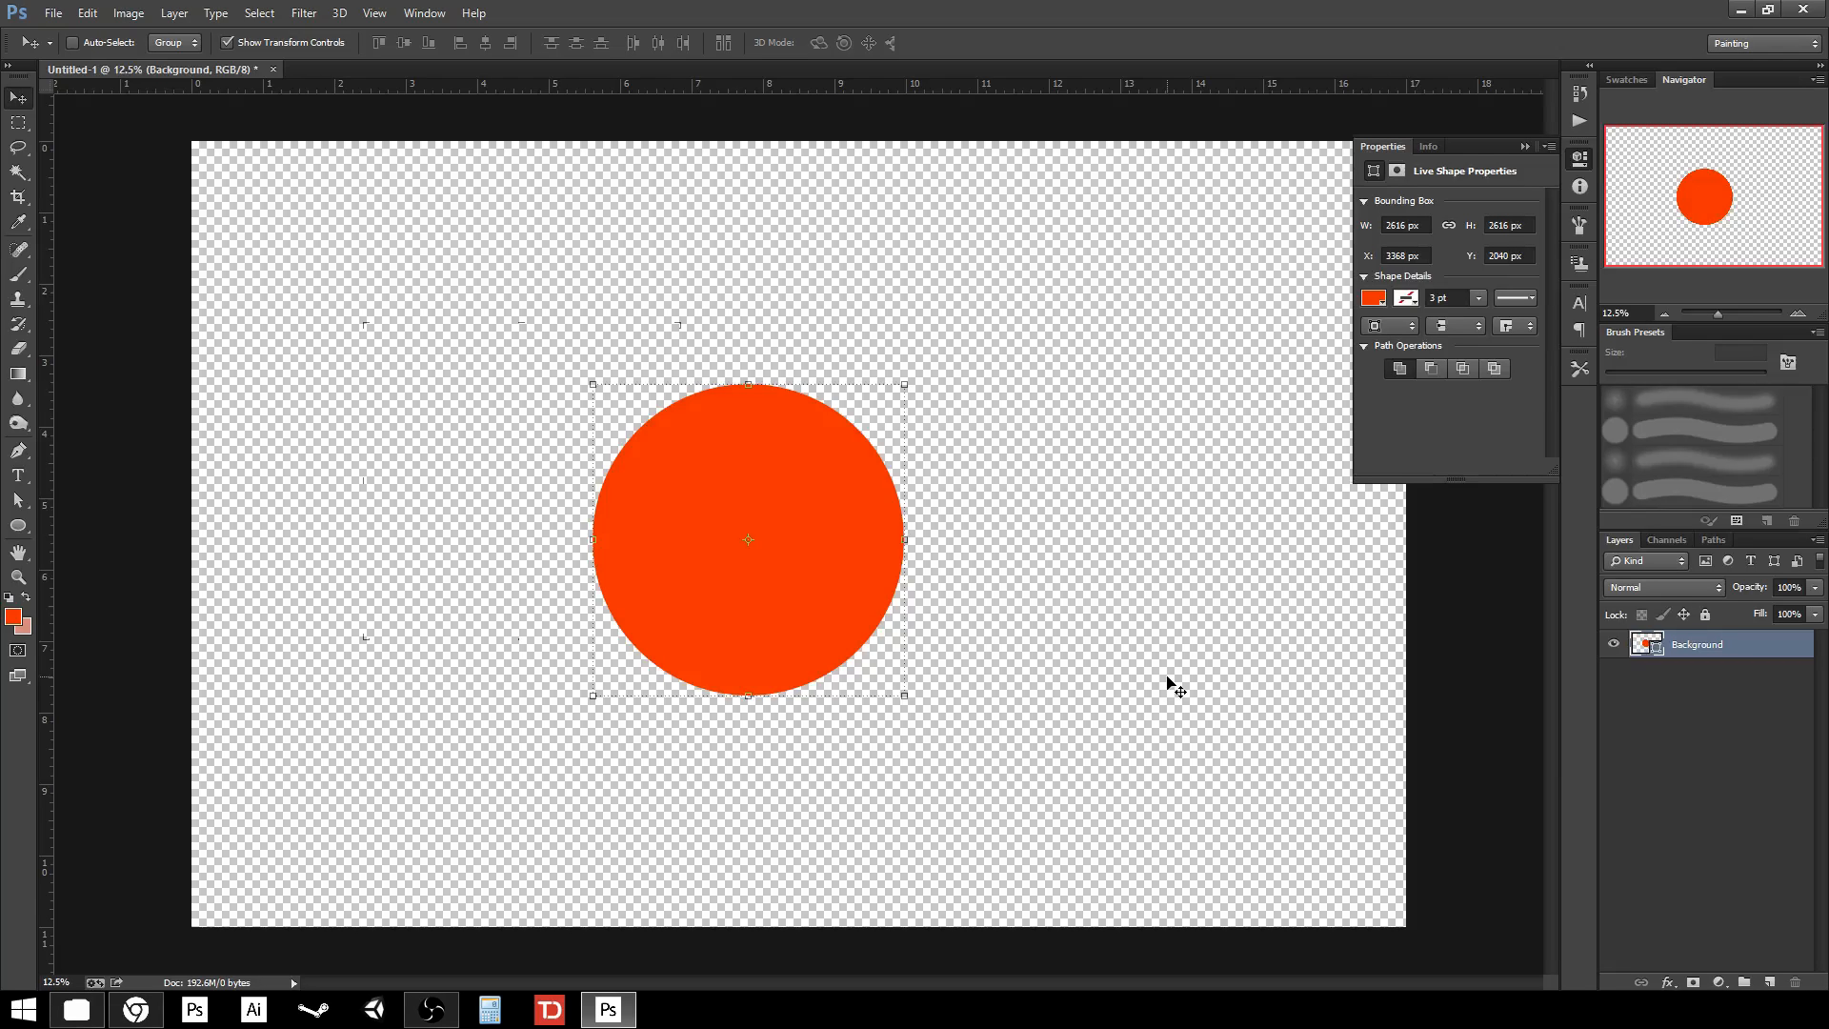
{"action": "left_click_drag", "start_coordinate": [747, 539], "coordinate": [492, 420]}
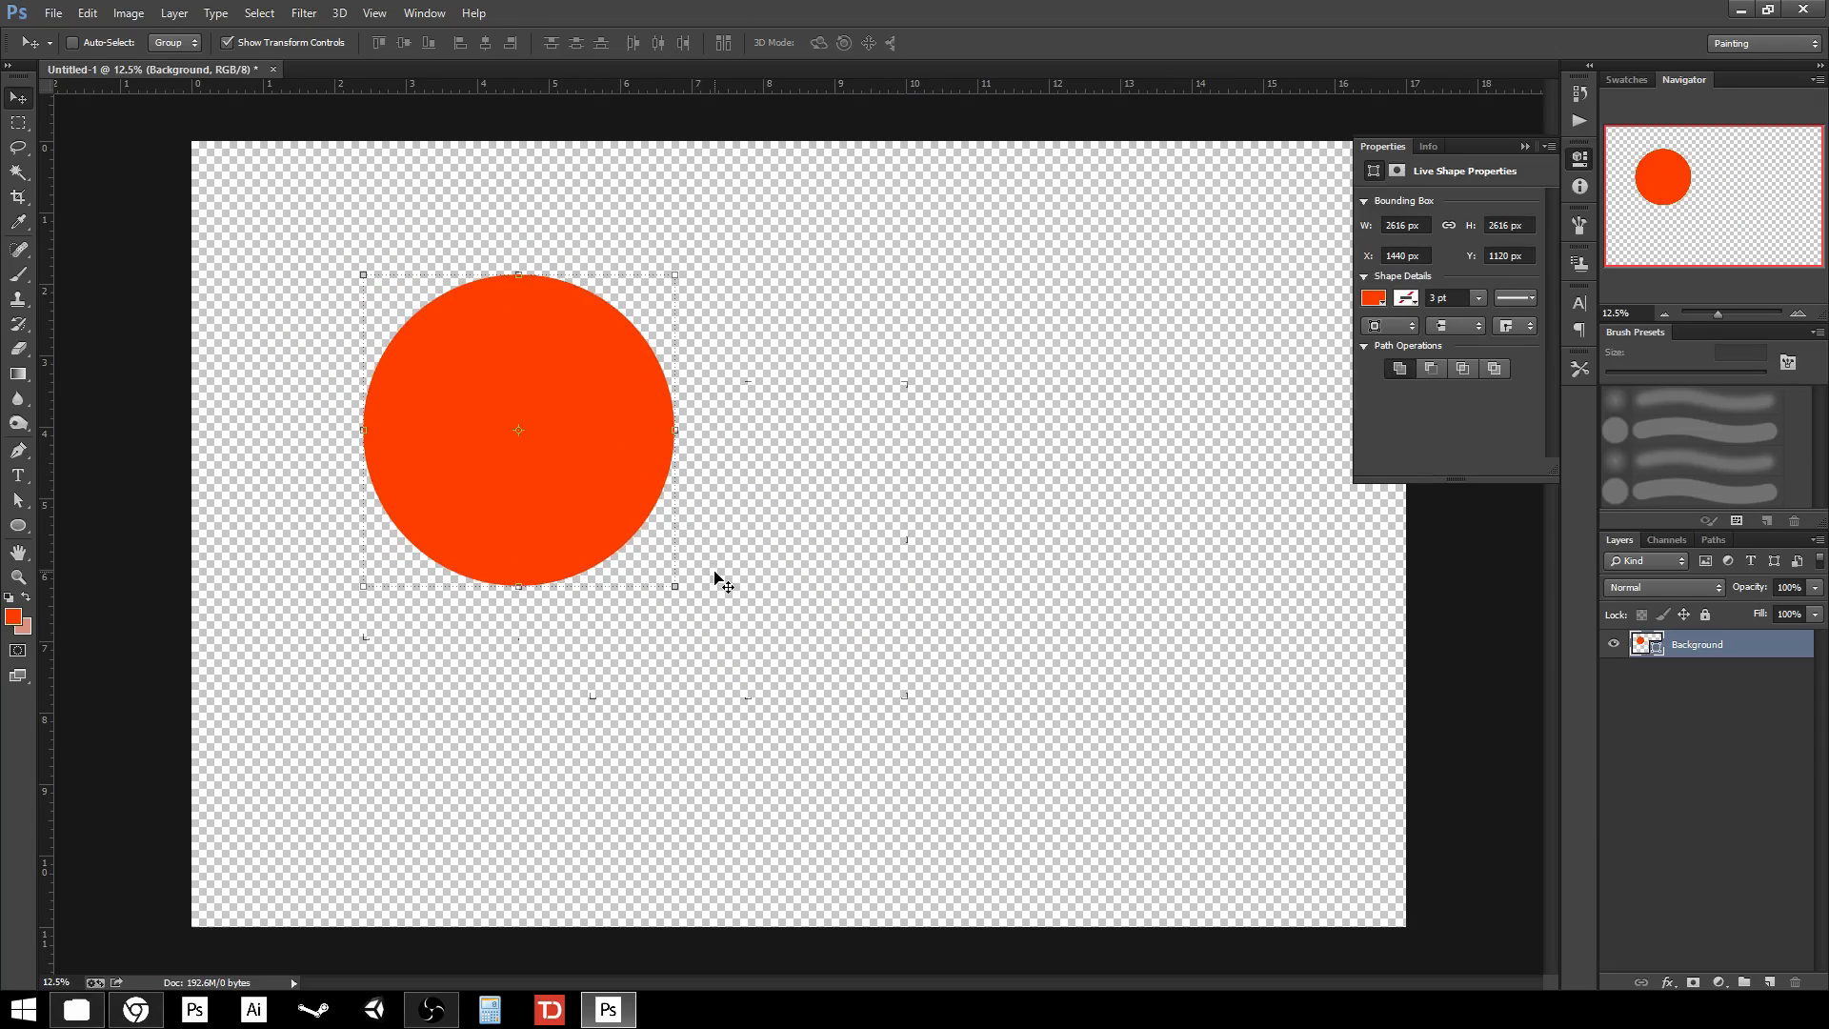
- Duplicate the circle with Ctrl+J and rasterize the copy's layer
{"action": "key", "text": "ctrl+j"}
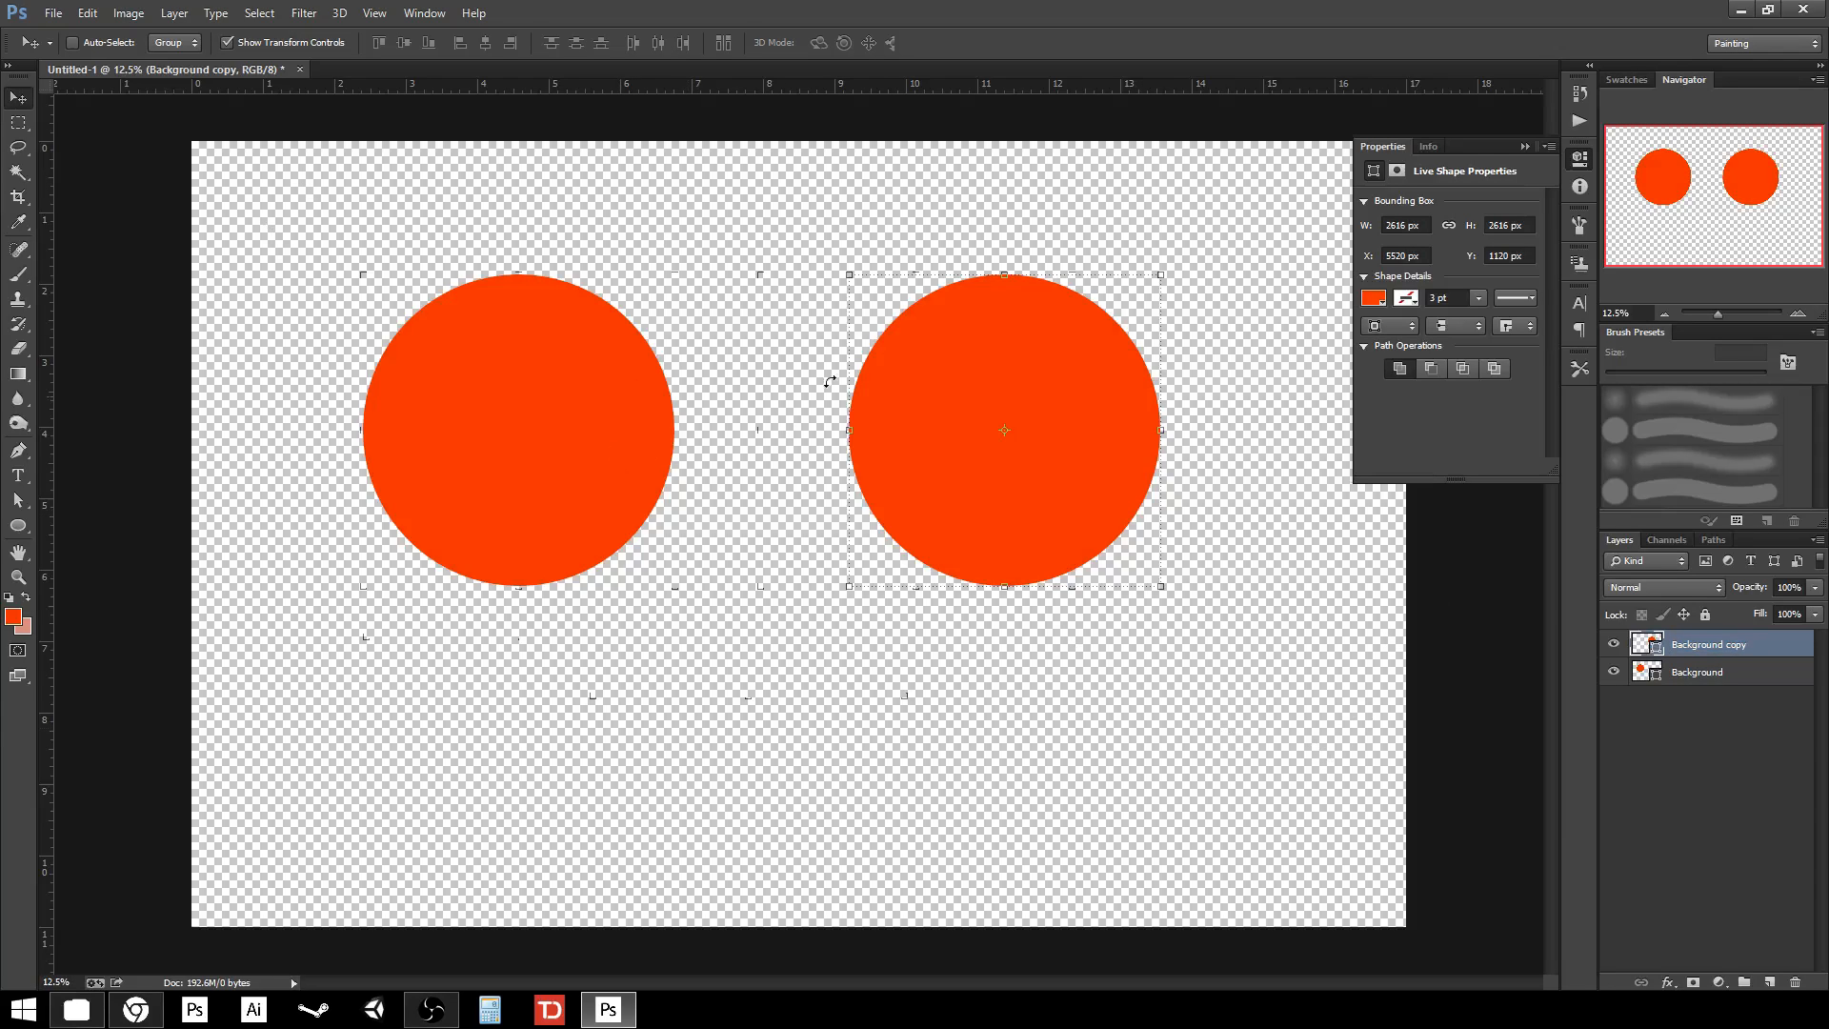
{"action": "mouse_move", "coordinate": [560, 510]}
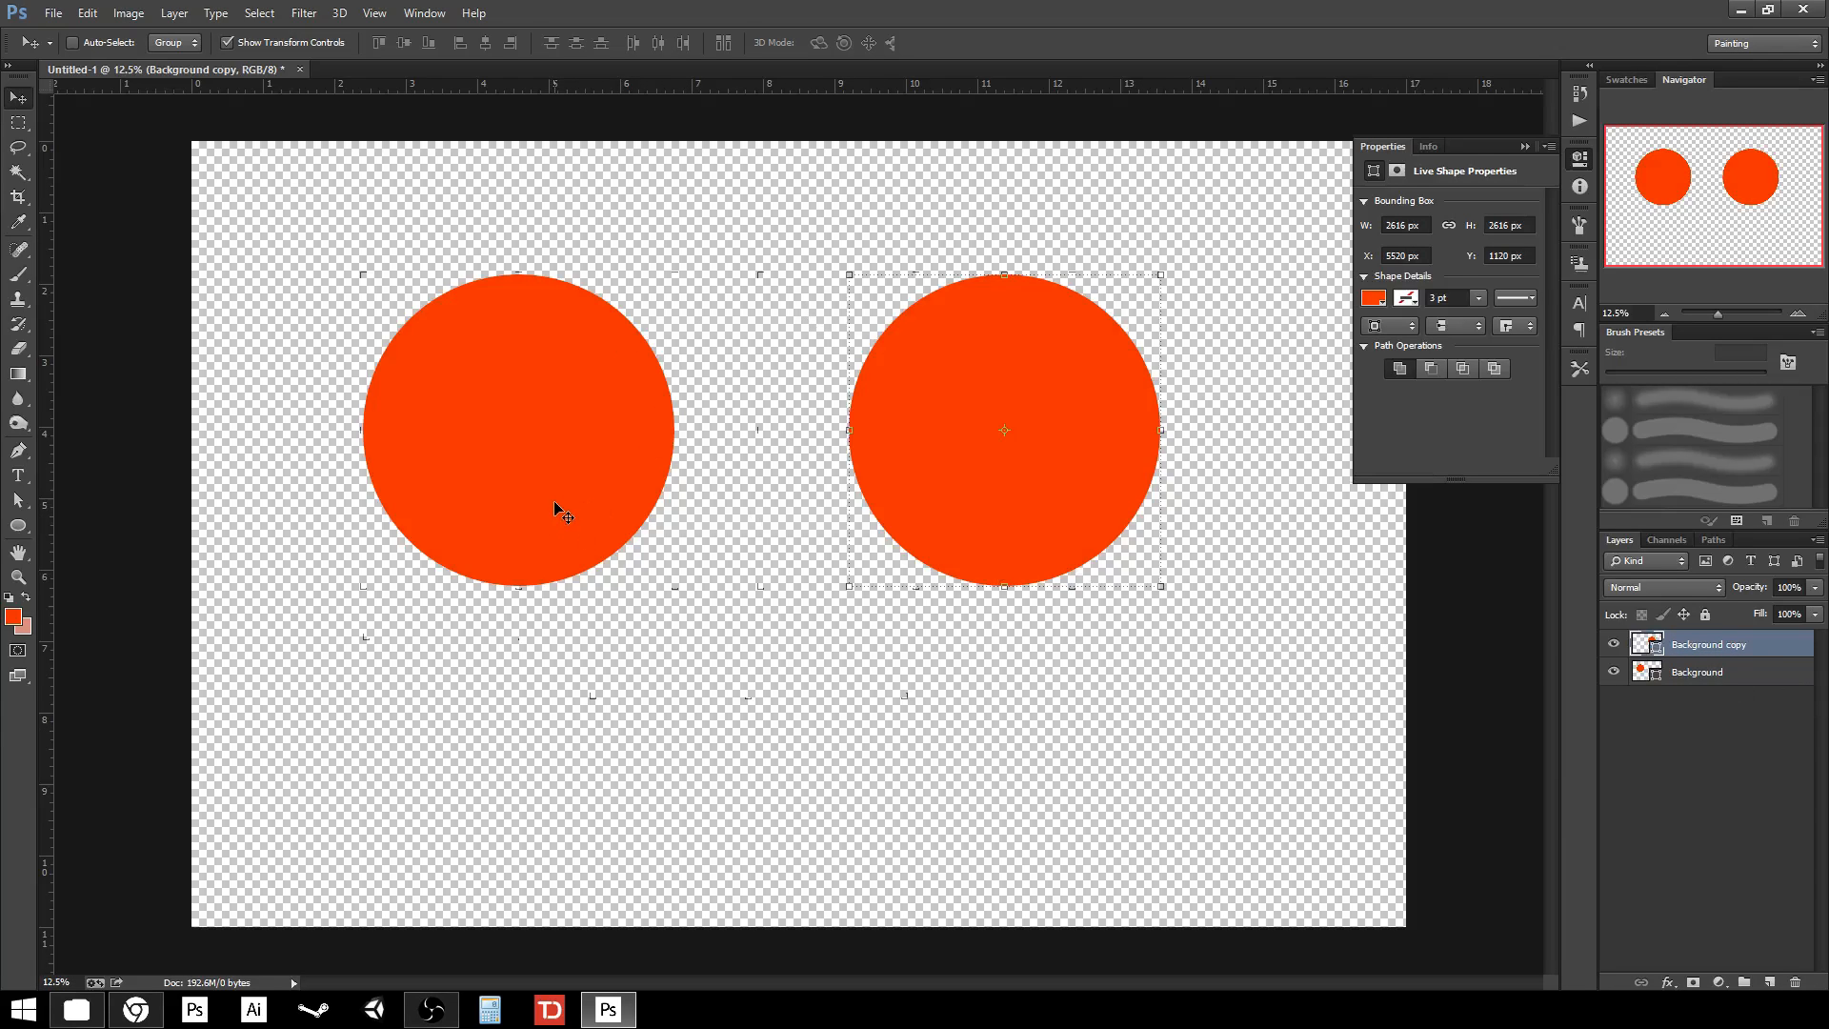
{"action": "right_click", "coordinate": [1709, 643]}
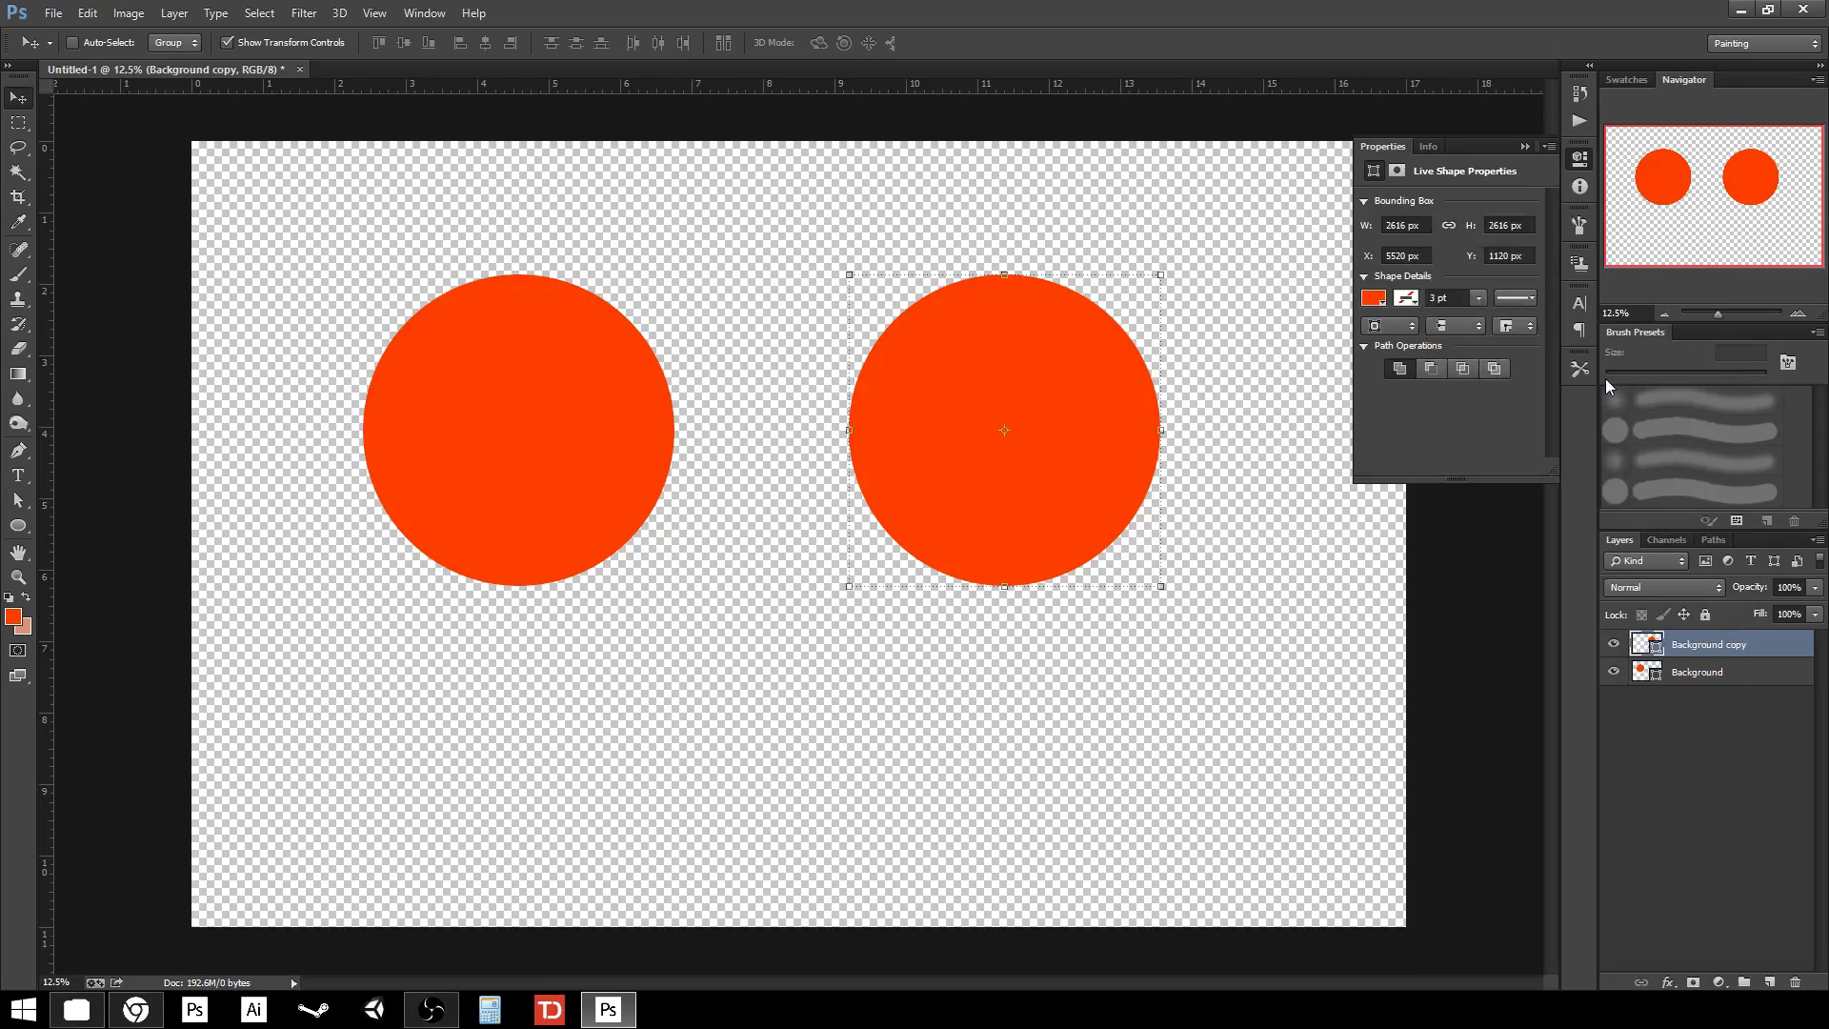
{"action": "left_click", "coordinate": [1649, 643]}
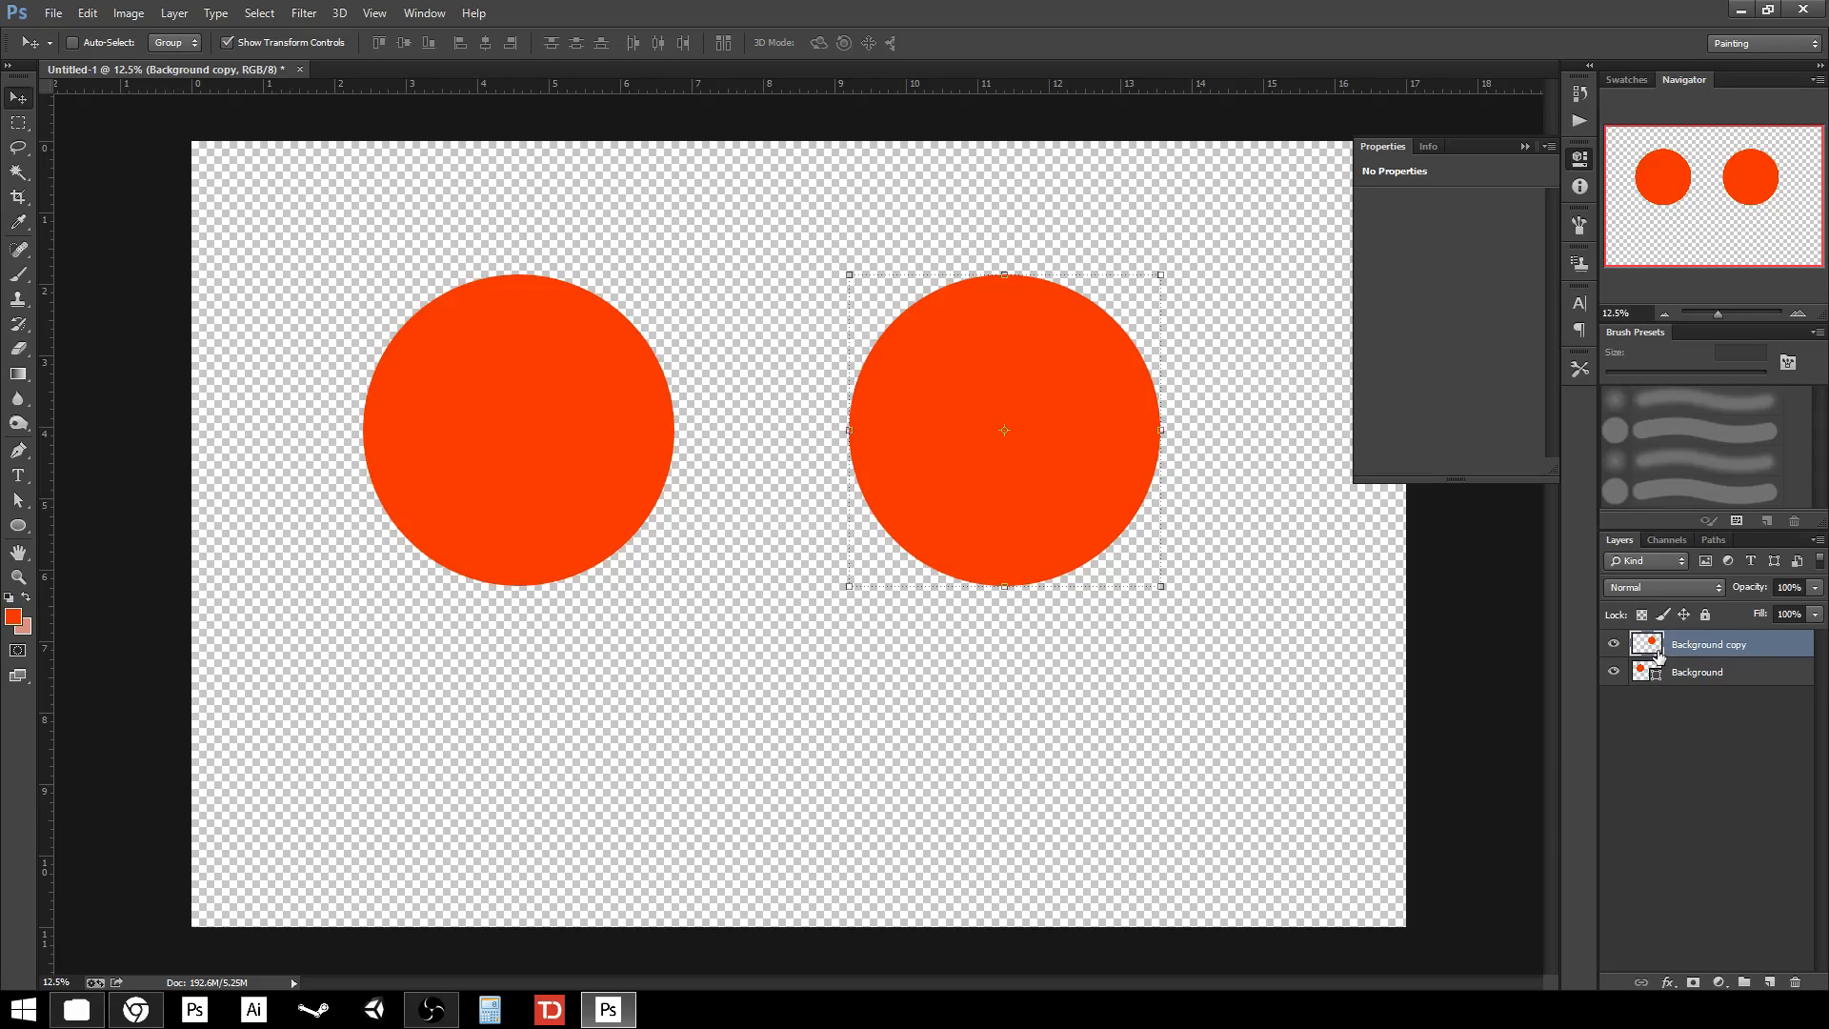
- Select both circle layers, shrink them tiny and apply, then enlarge back to about 2778 px
{"action": "left_click", "coordinate": [1614, 670]}
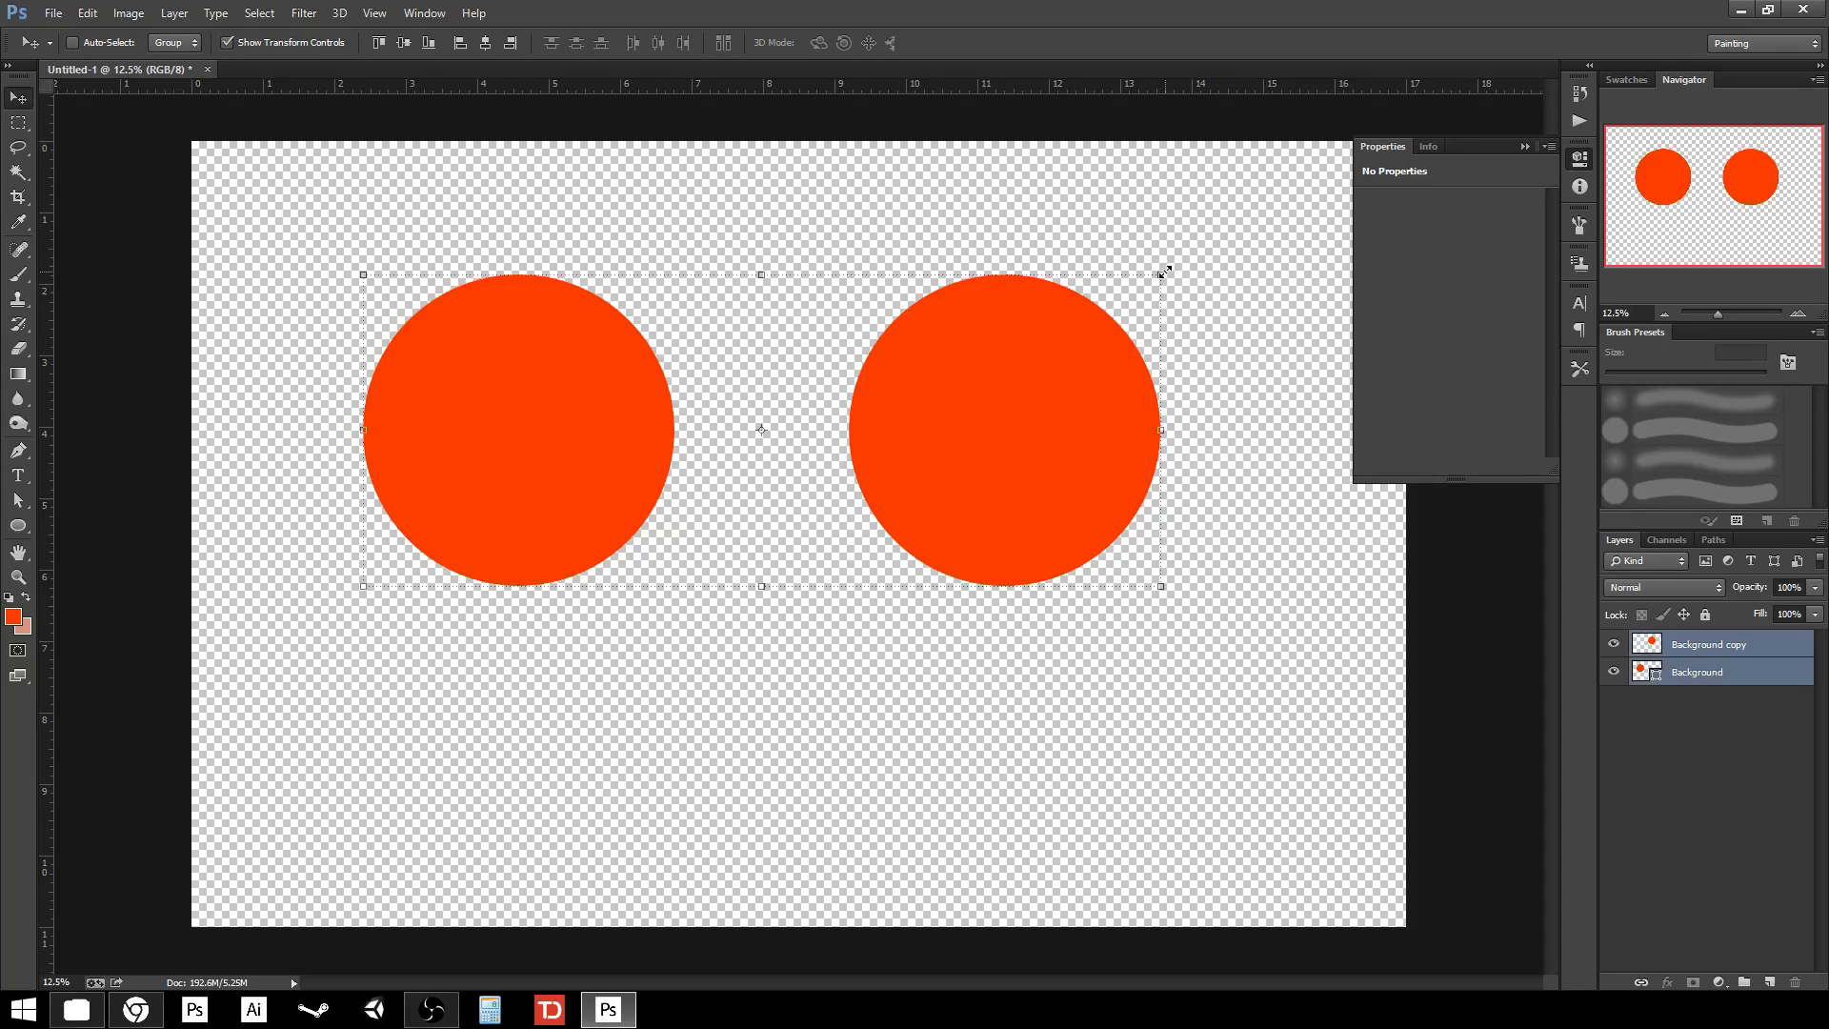
{"action": "left_click_drag", "start_coordinate": [1160, 274], "coordinate": [1094, 298]}
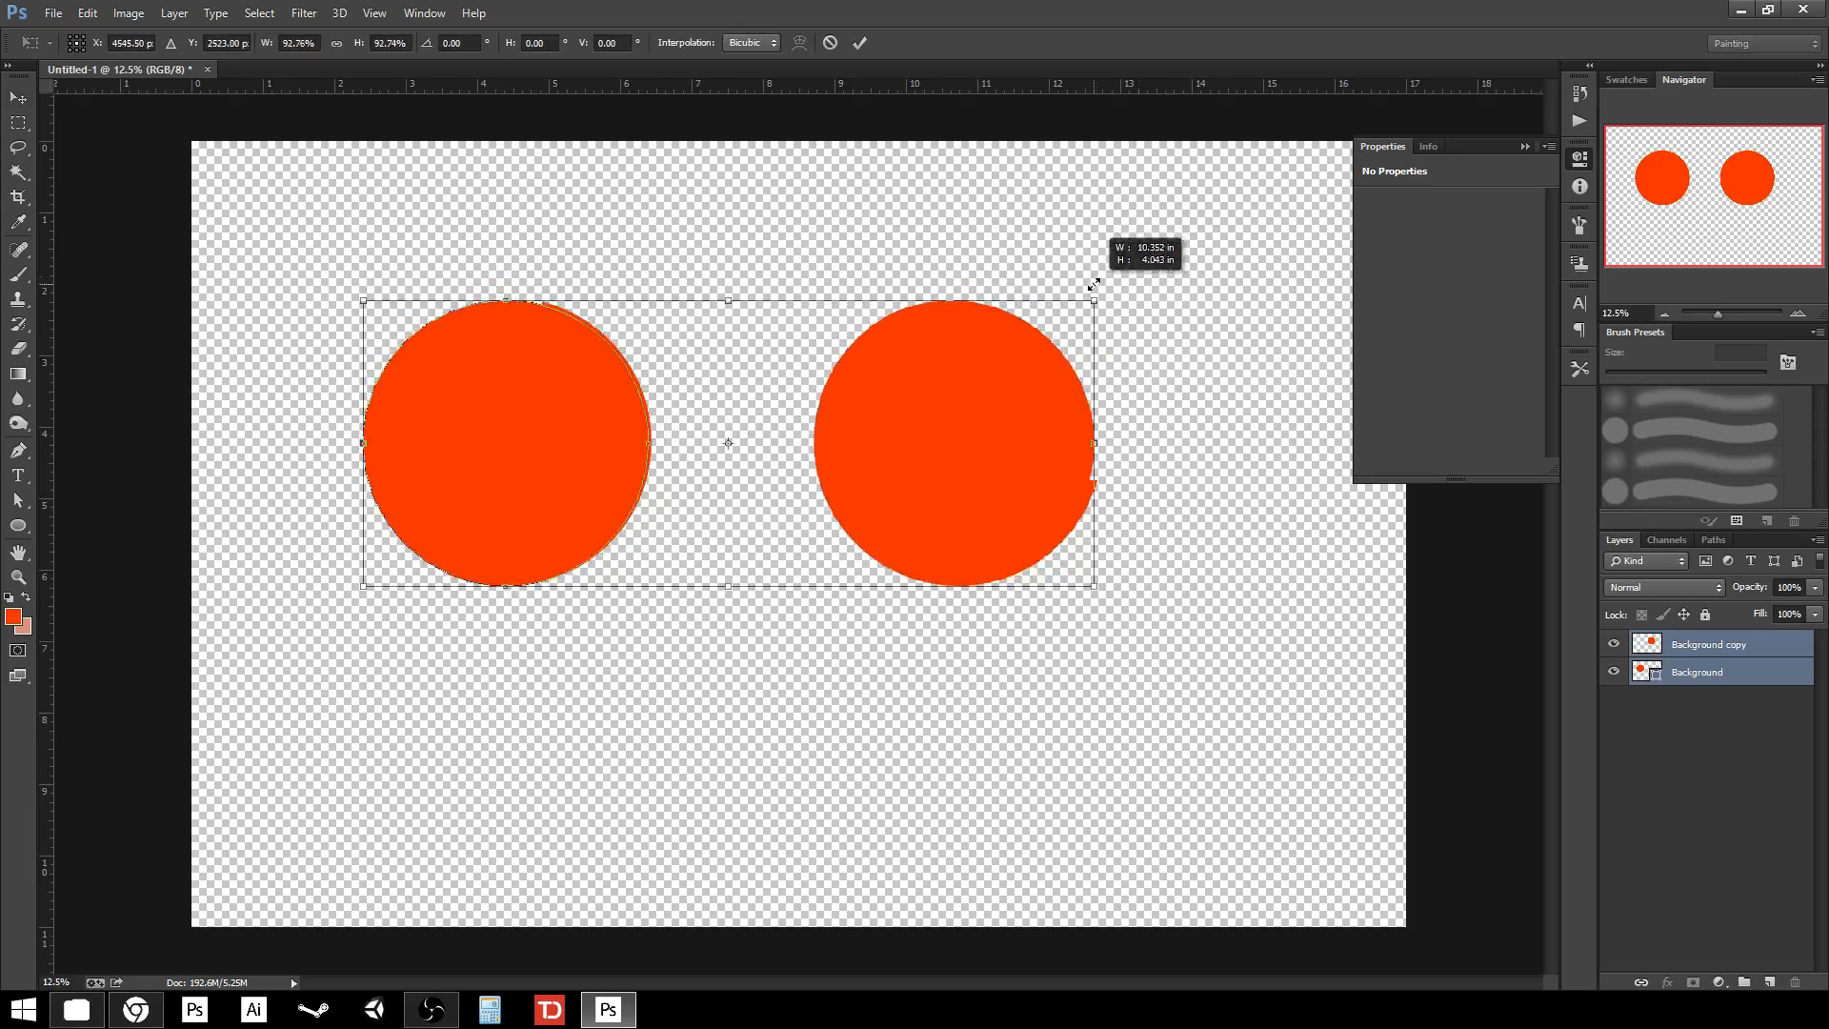
{"action": "left_click_drag", "start_coordinate": [1091, 300], "coordinate": [588, 495]}
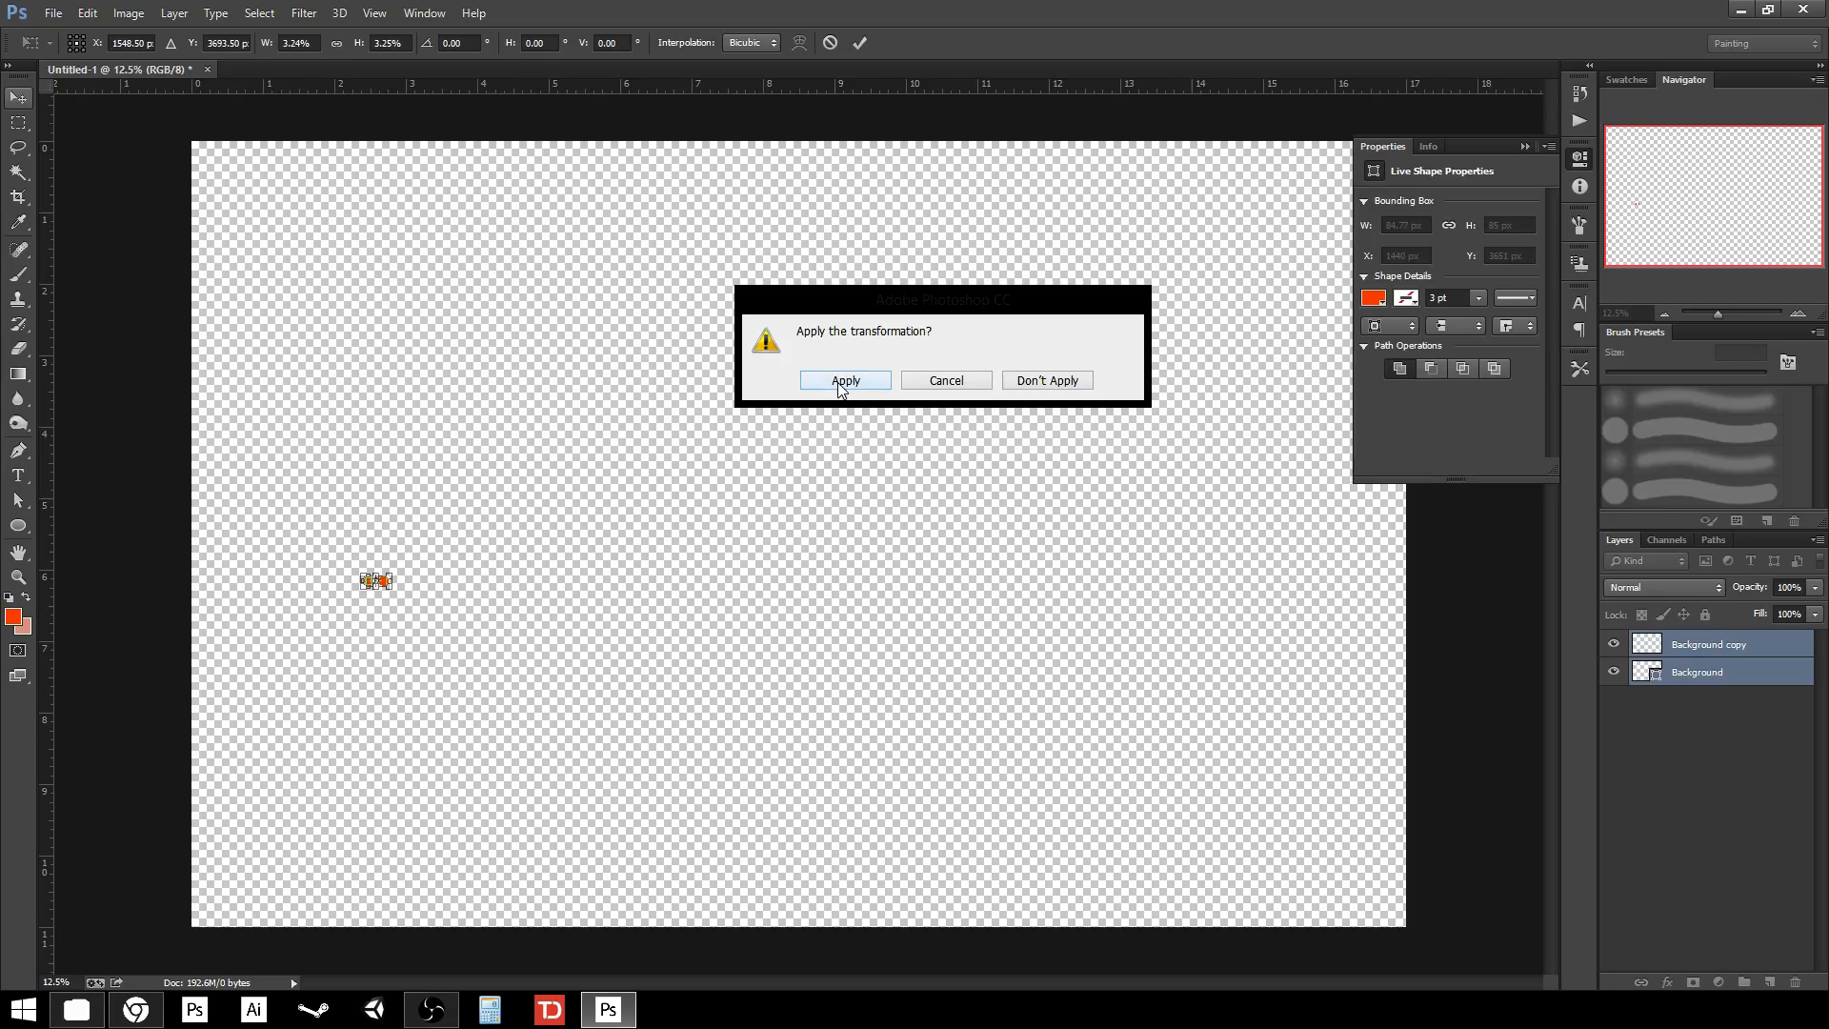
{"action": "left_click", "coordinate": [842, 380]}
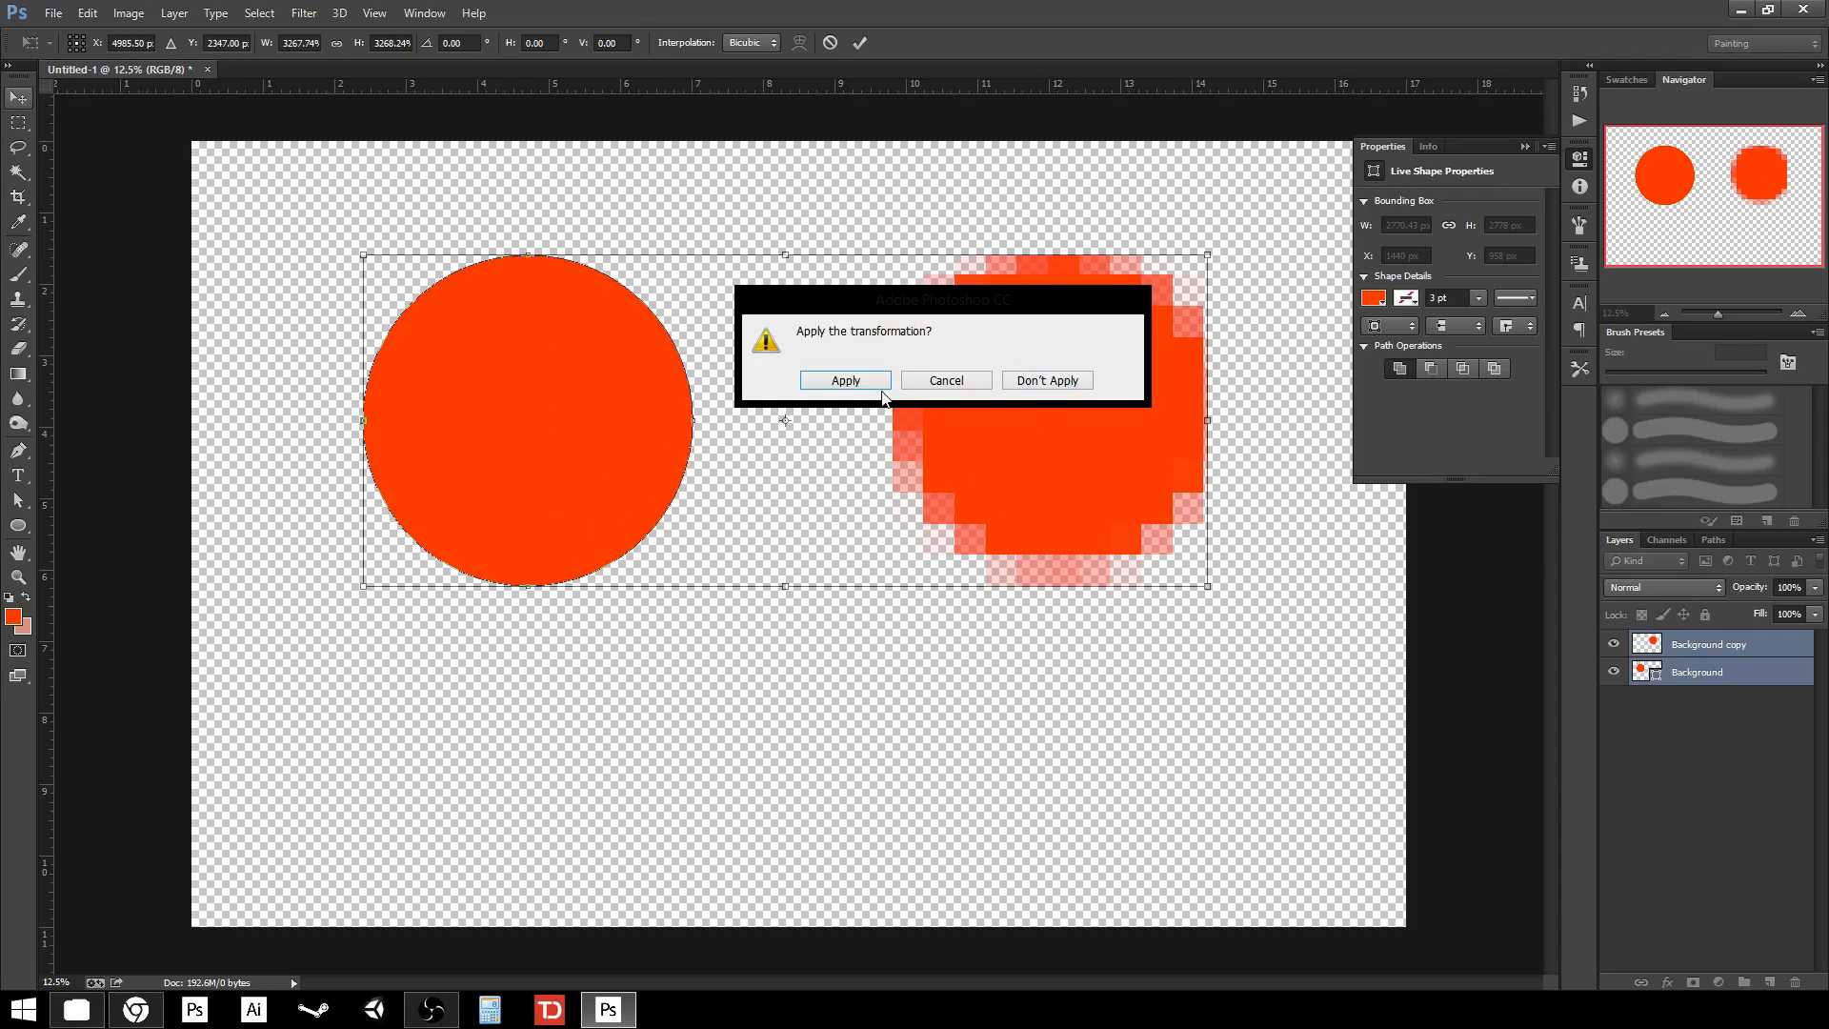
{"action": "left_click", "coordinate": [843, 380]}
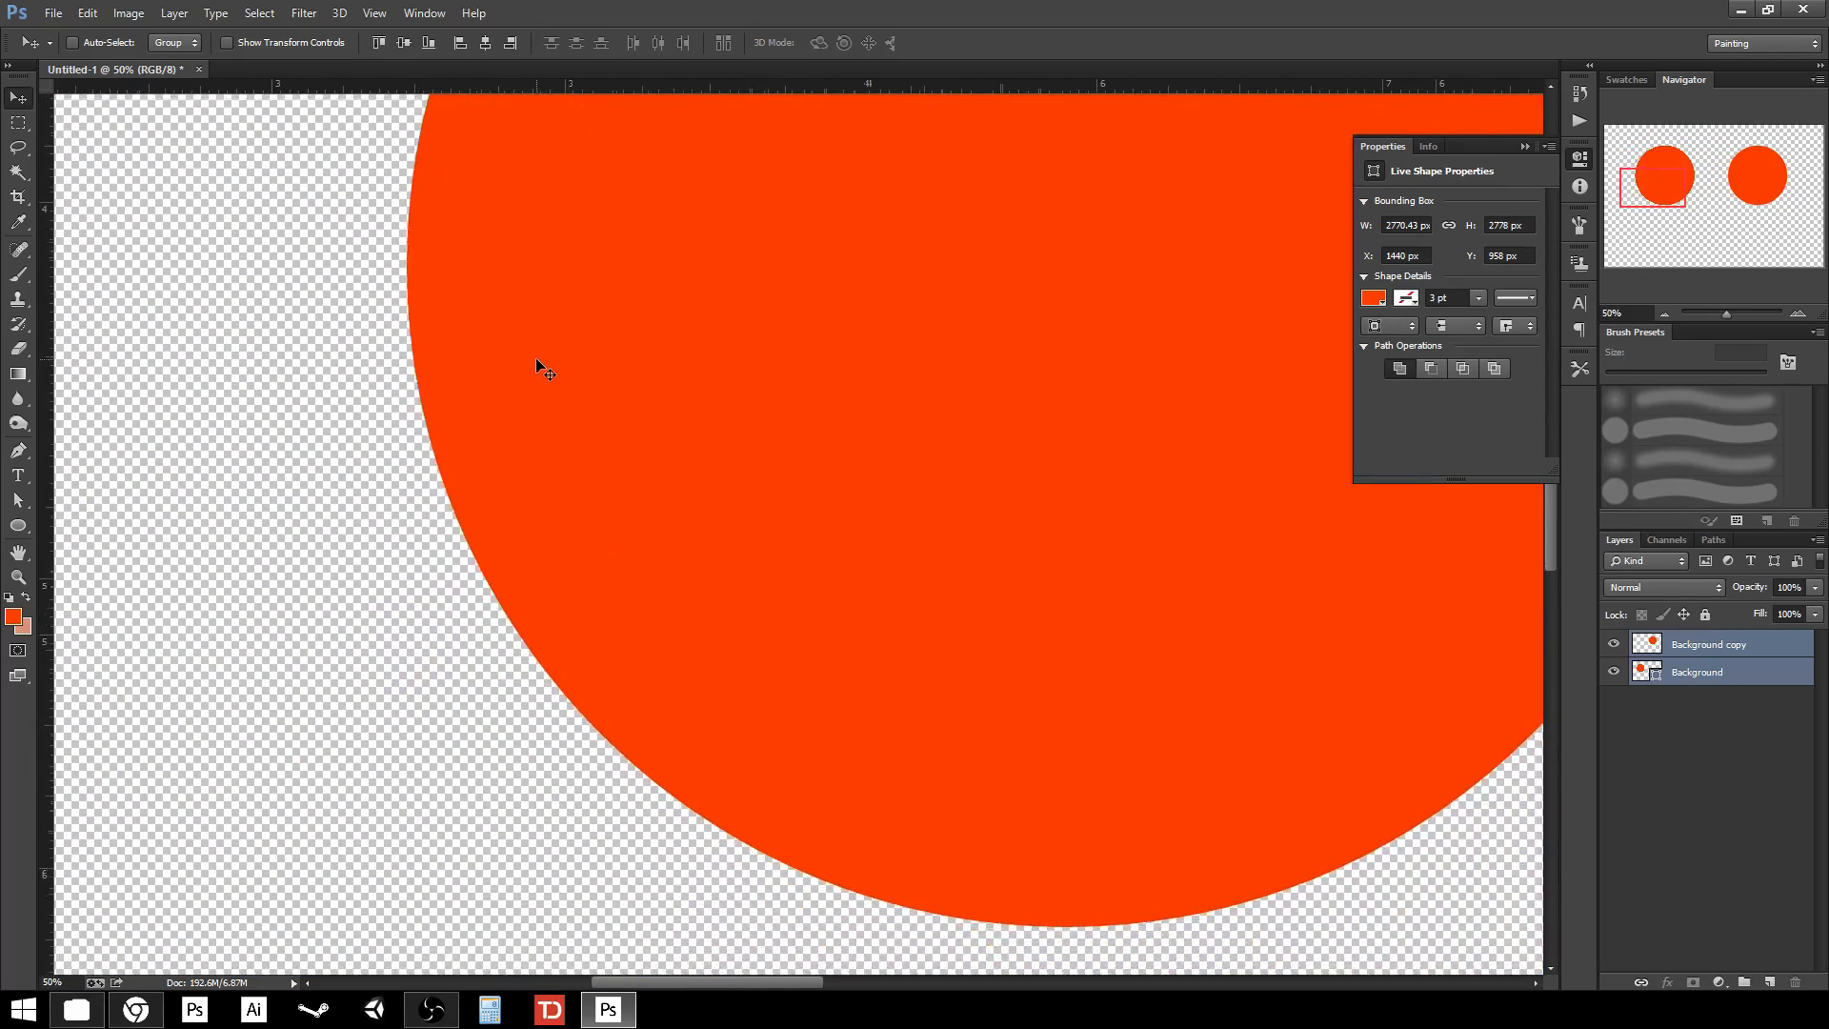
{"action": "key", "text": "ctrl++"}
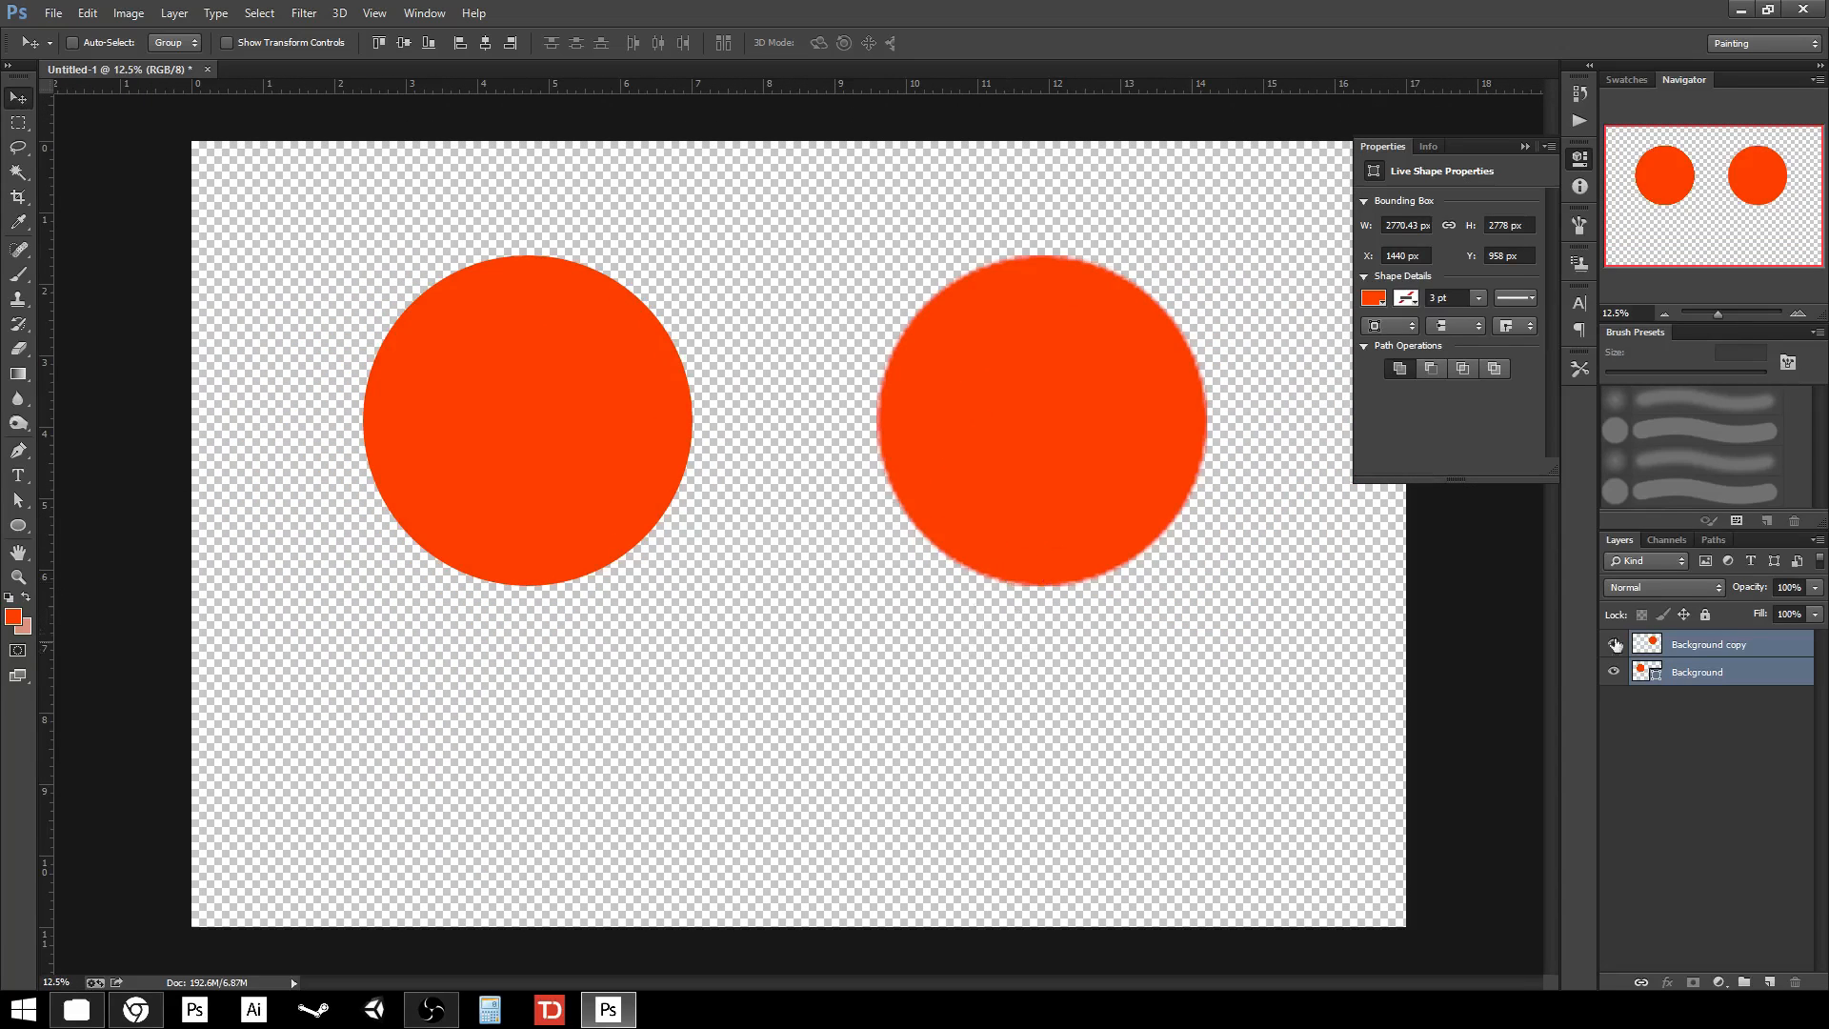
{"action": "left_click", "coordinate": [1705, 644]}
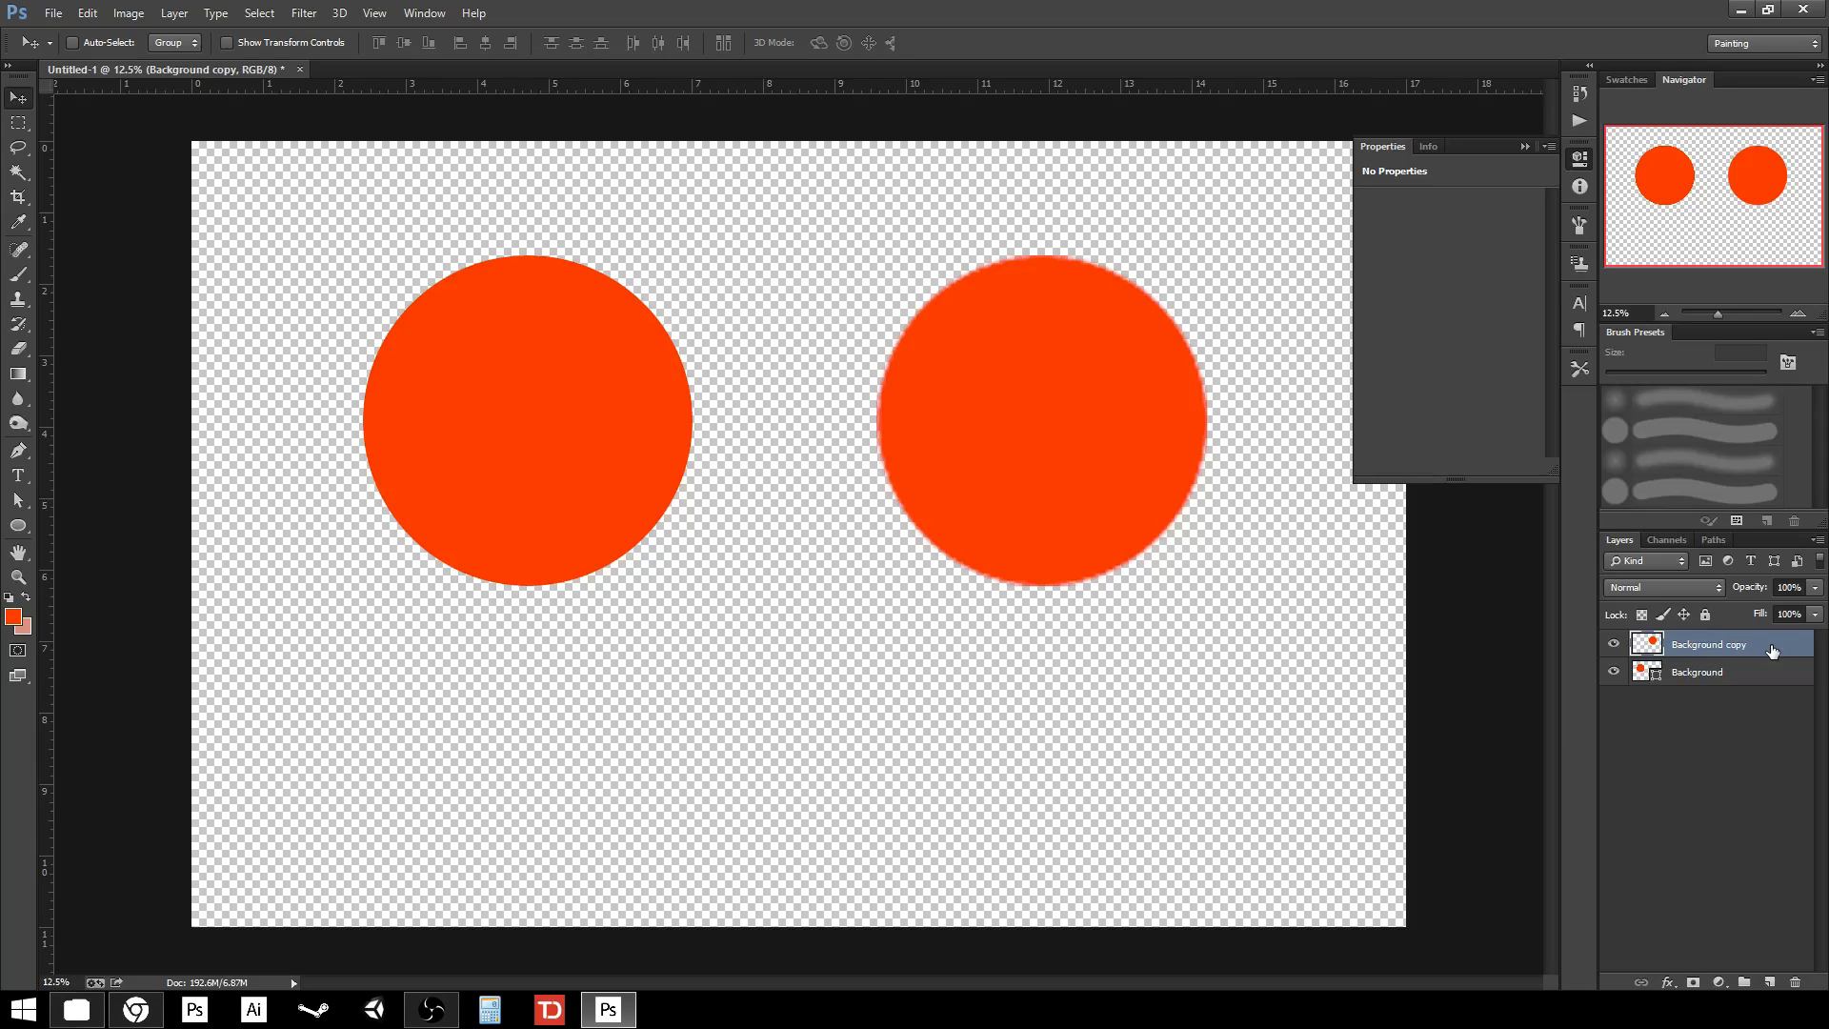
{"action": "mouse_move", "coordinate": [1750, 682]}
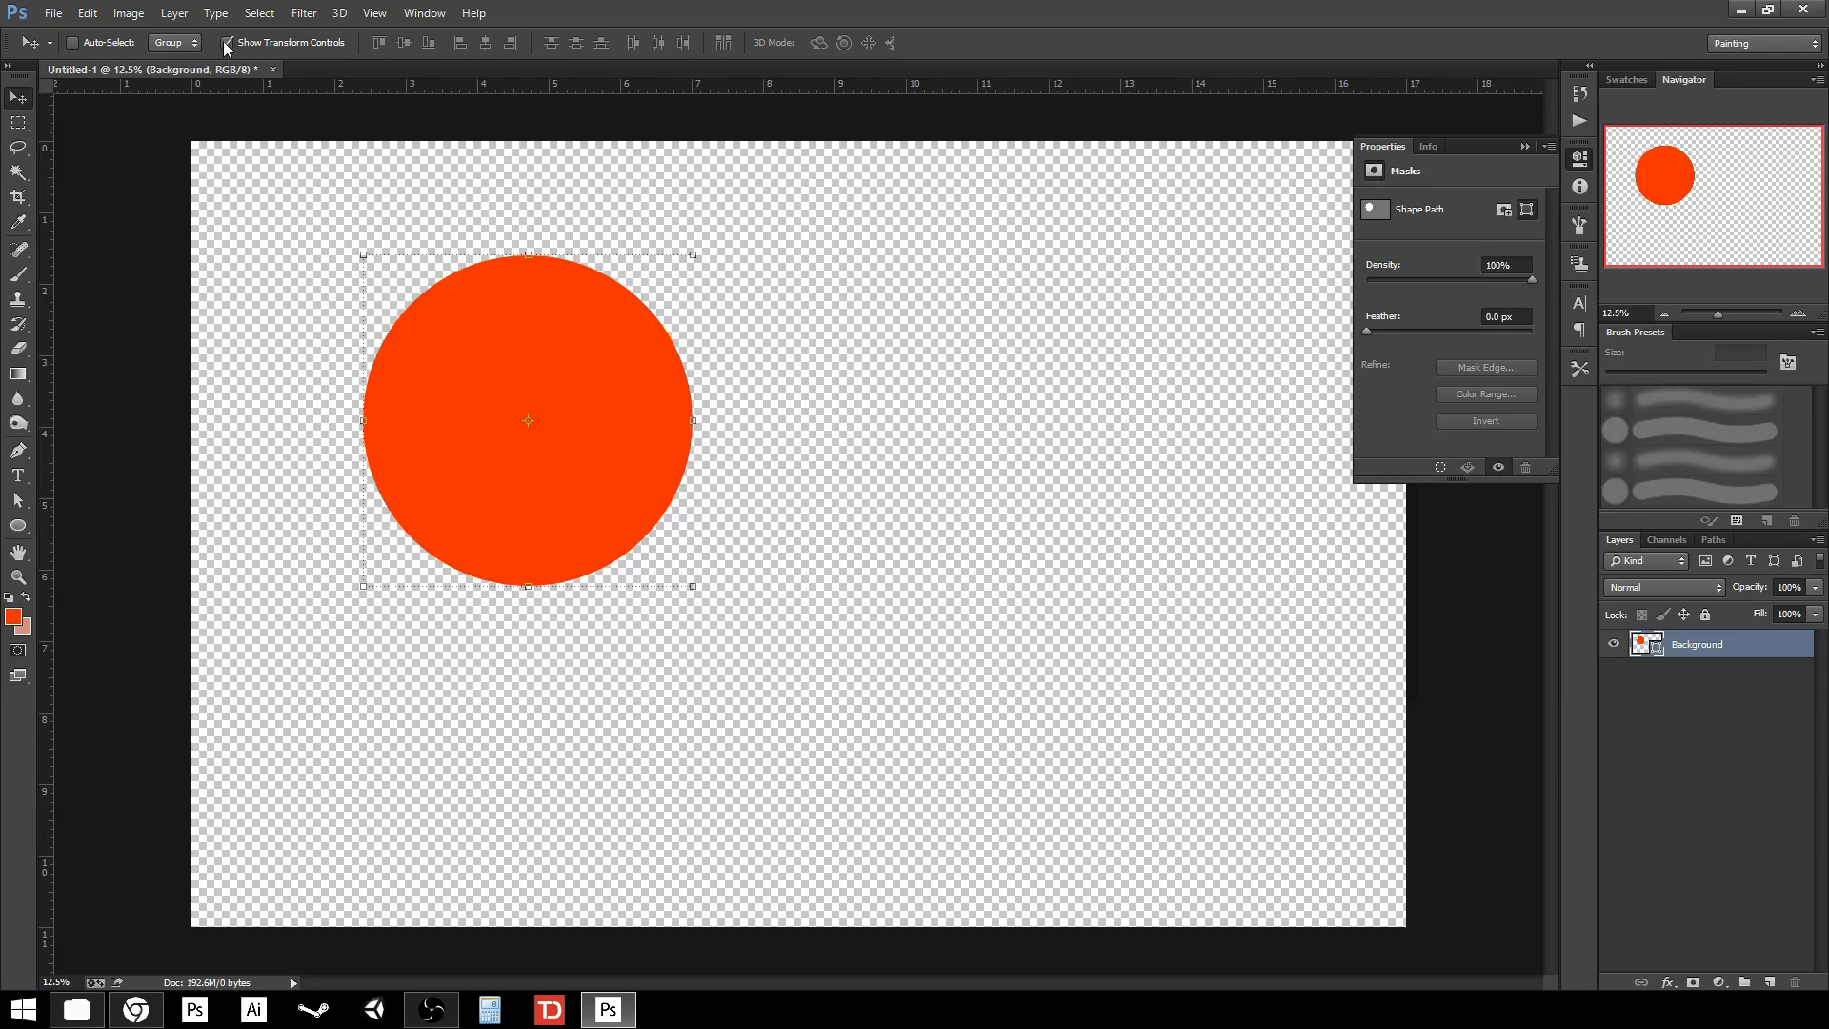
{"action": "mouse_move", "coordinate": [229, 43]}
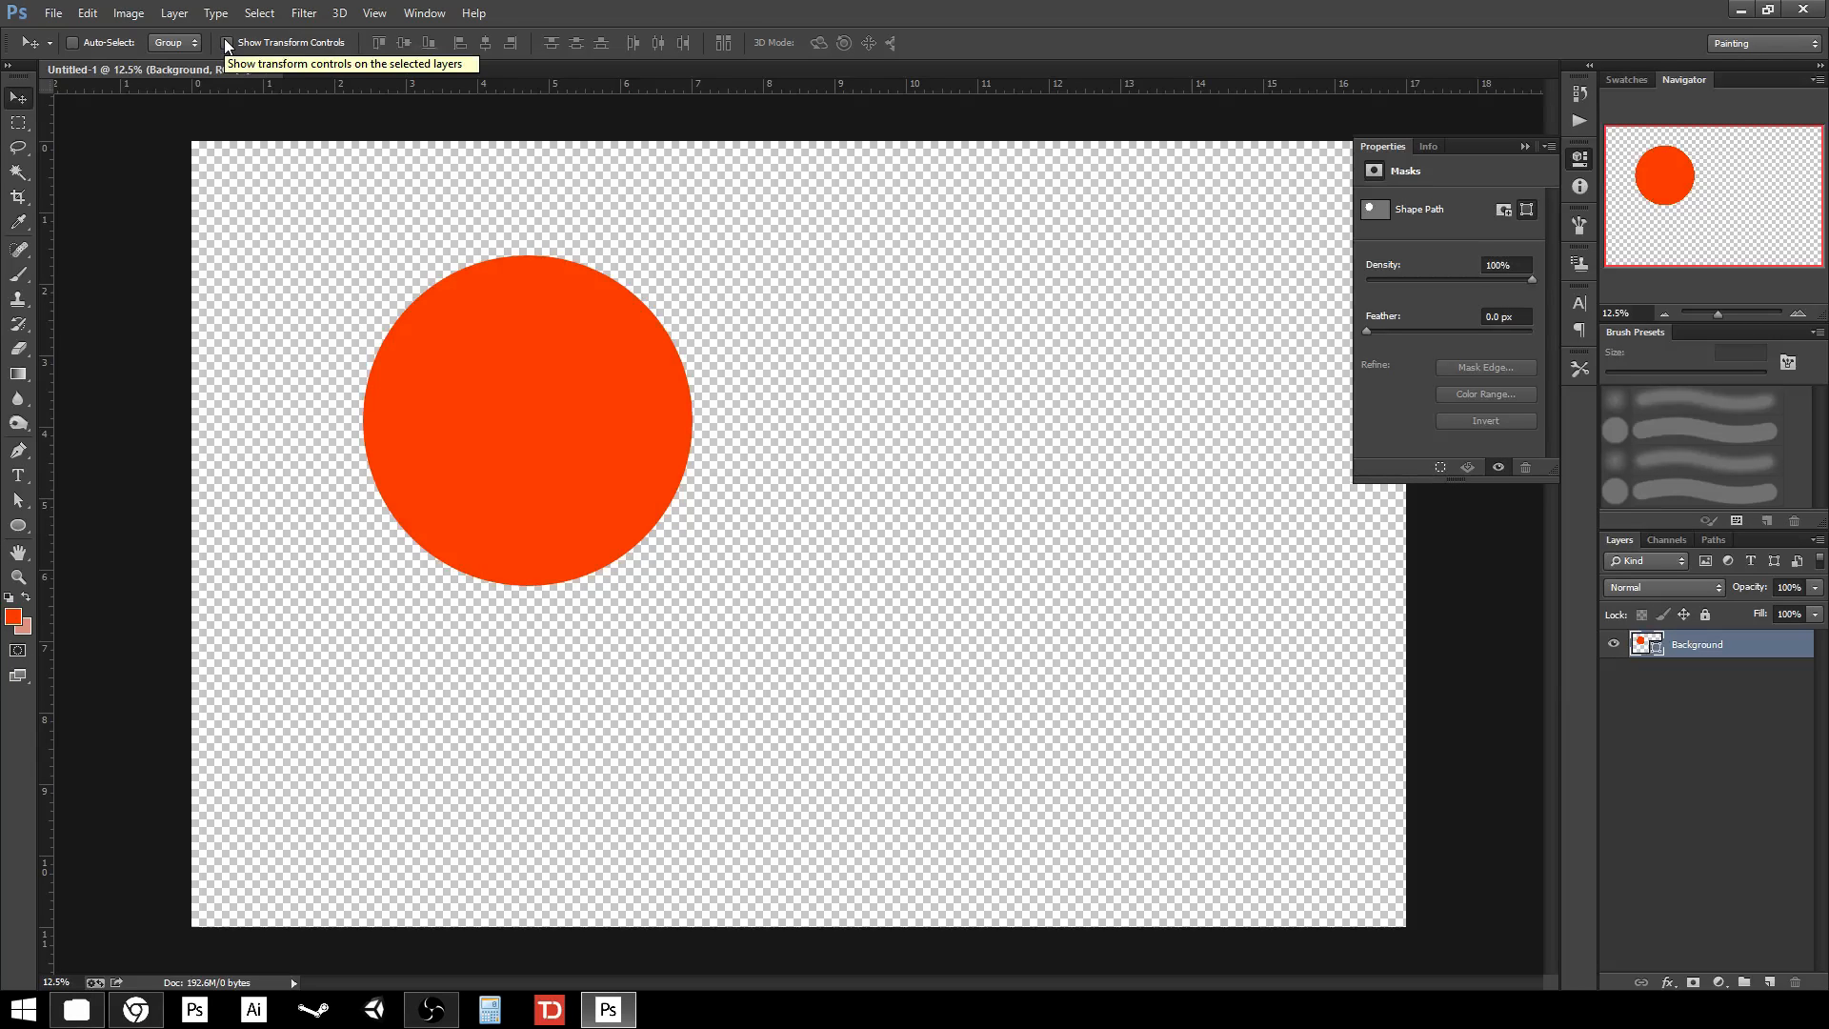
- Move the circle to the canvas centre and shrink it with a transform drag
{"action": "left_click_drag", "start_coordinate": [527, 420], "coordinate": [1200, 502]}
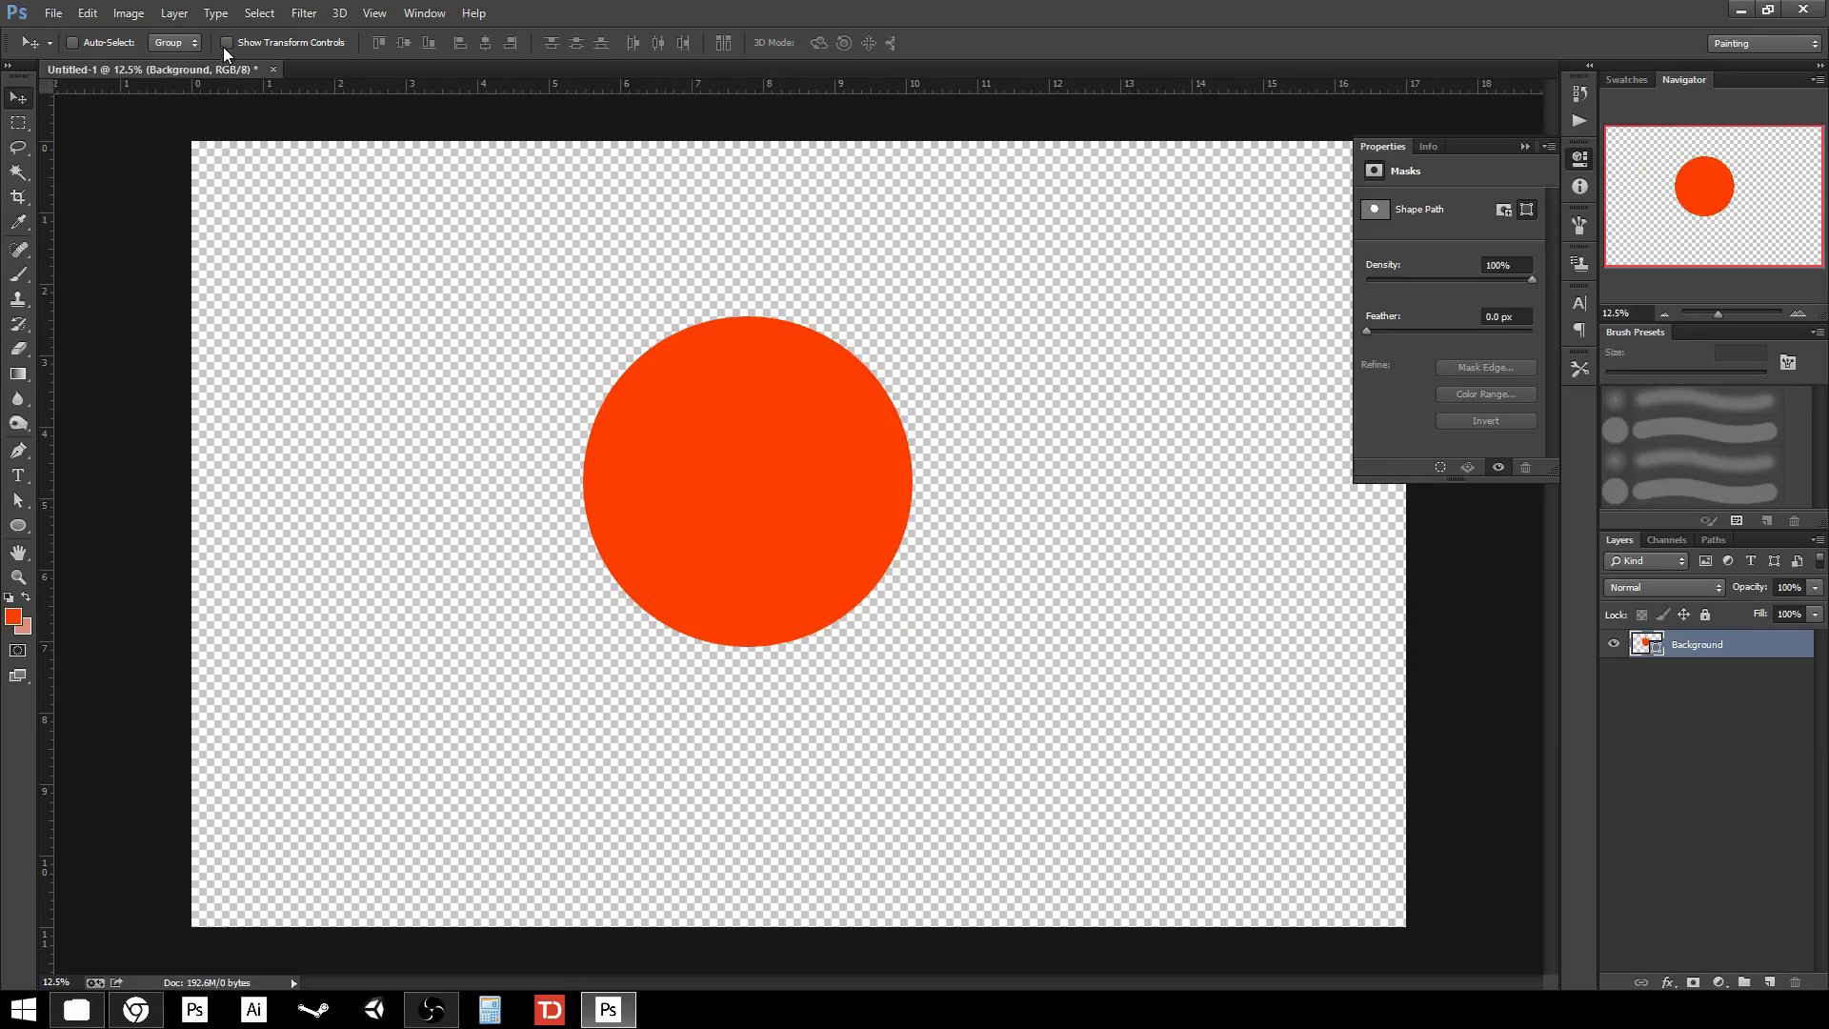
{"action": "left_click", "coordinate": [226, 42]}
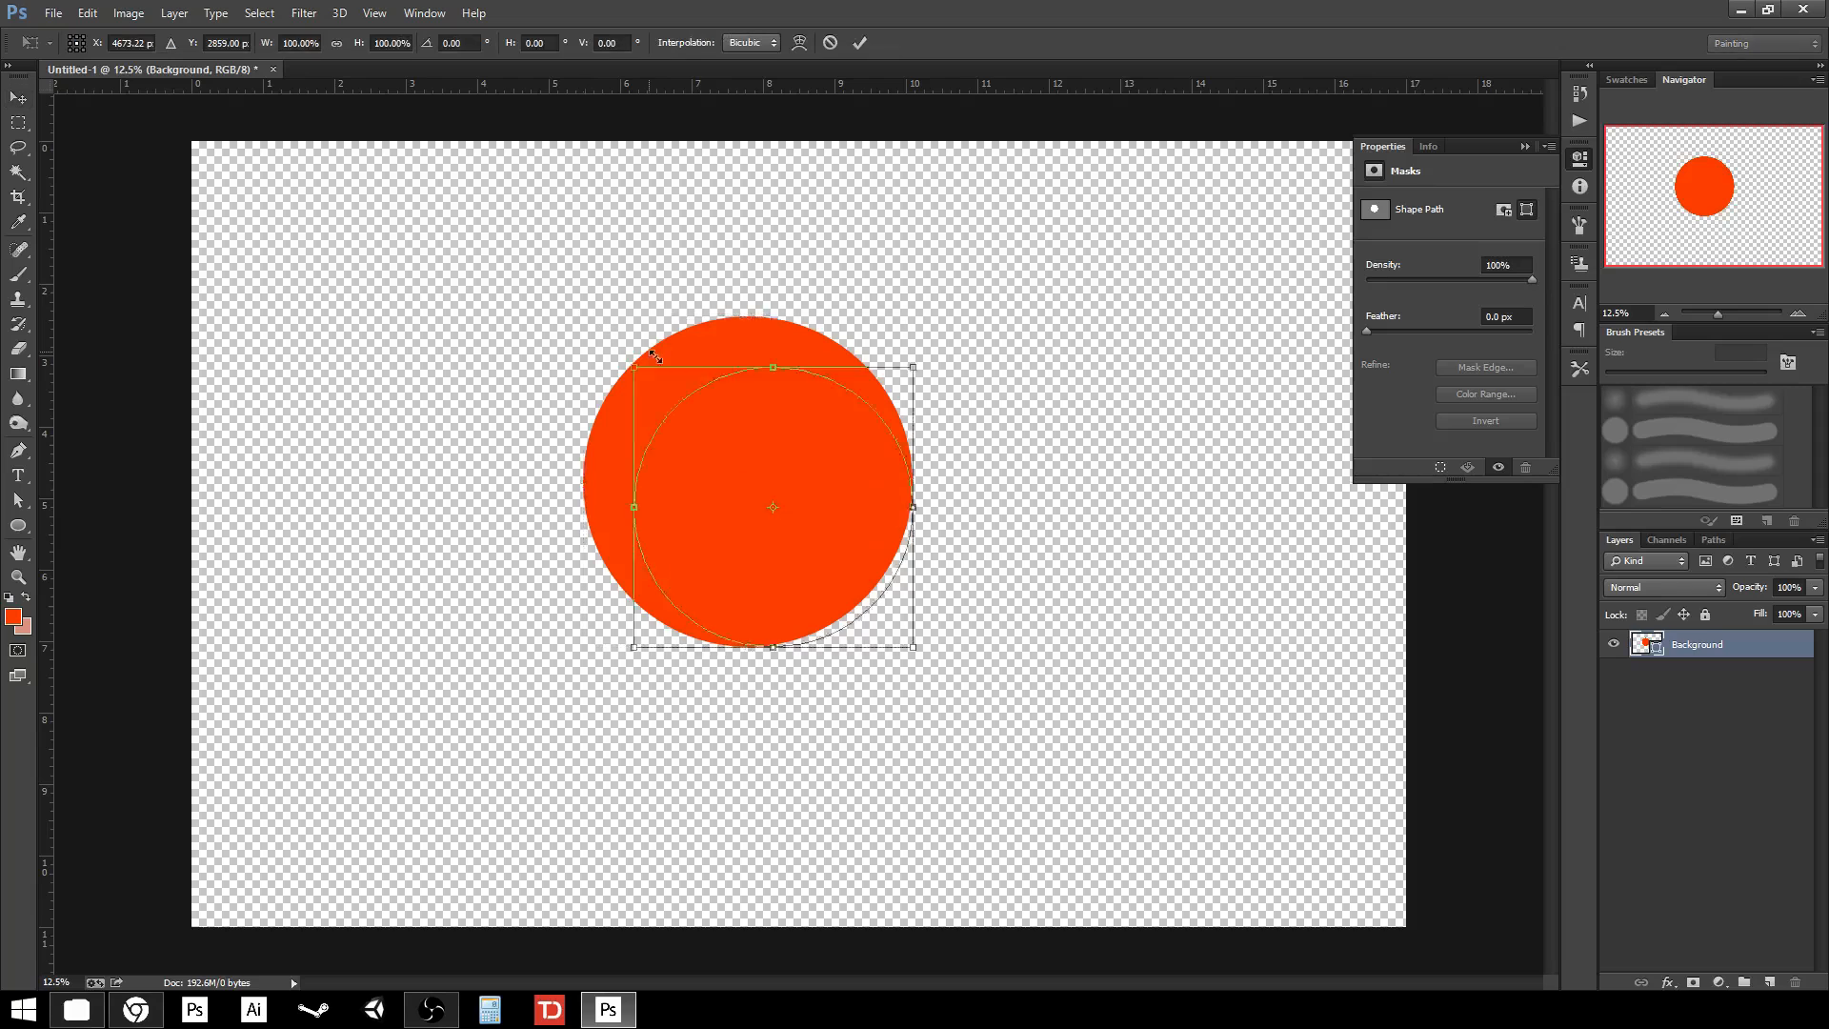
{"action": "left_click_drag", "start_coordinate": [631, 357], "coordinate": [394, 130]}
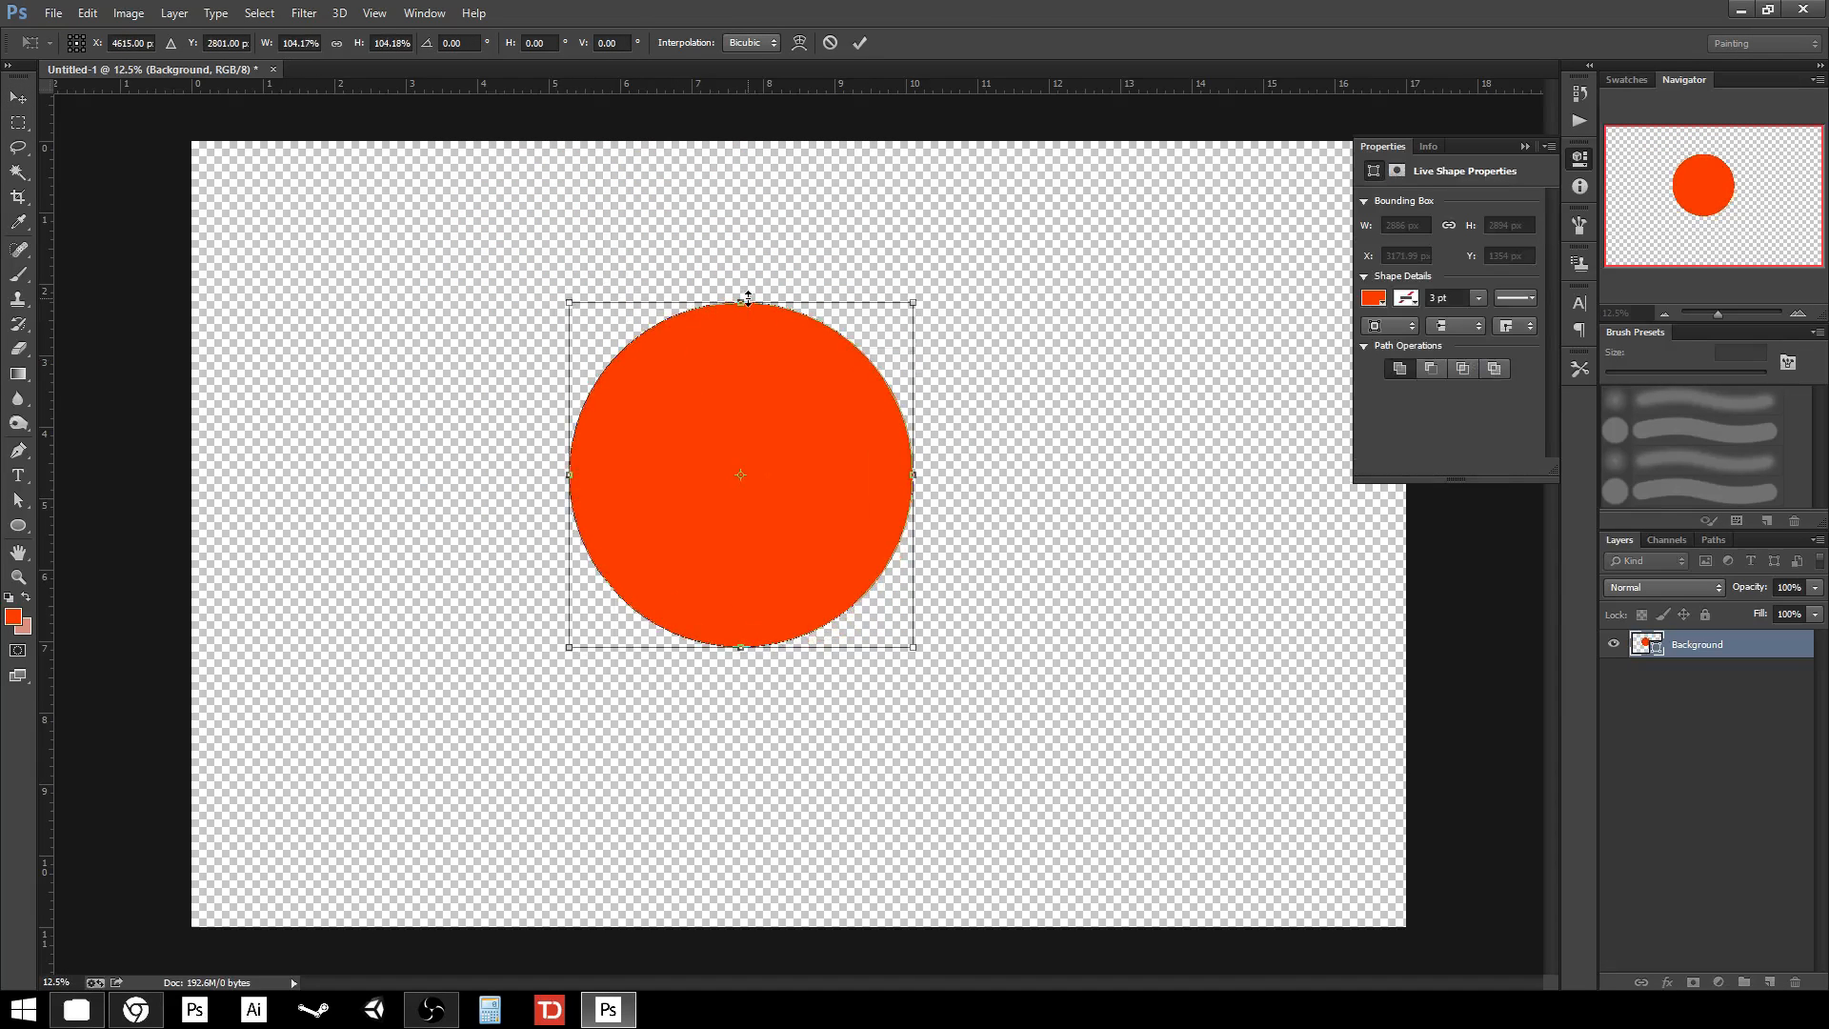
{"action": "mouse_move", "coordinate": [749, 401]}
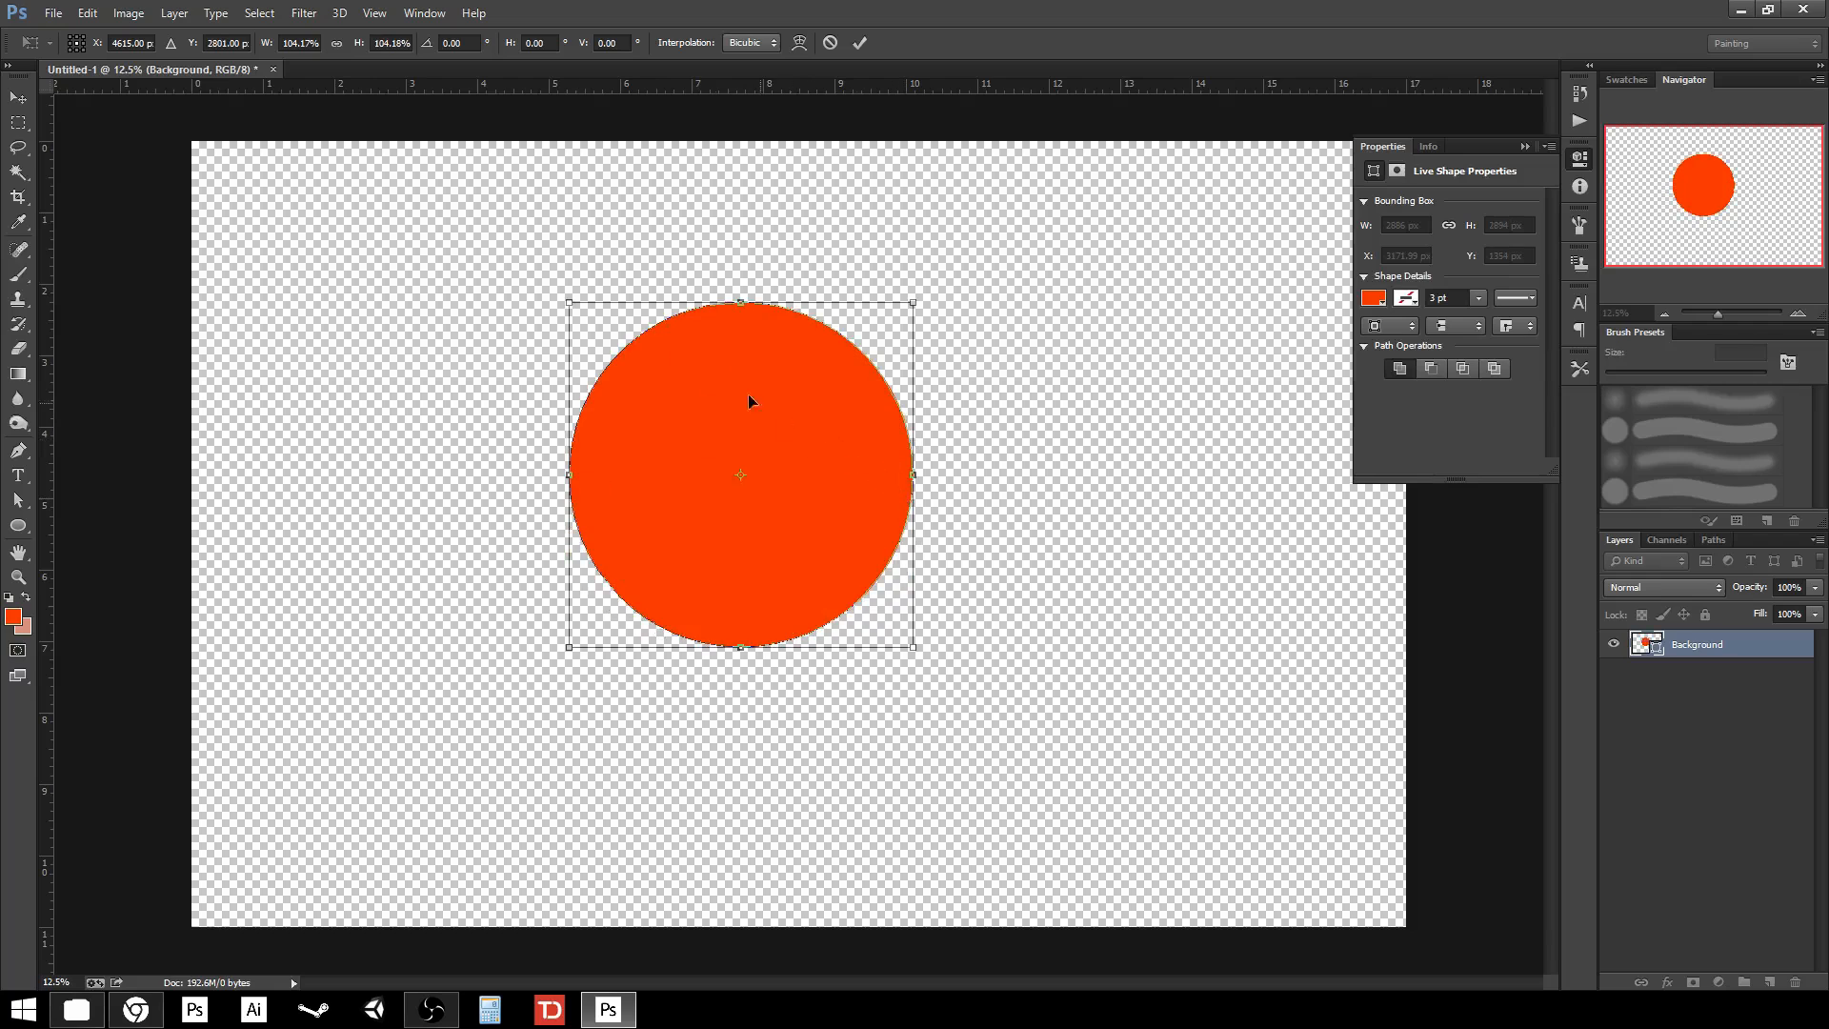
{"action": "mouse_move", "coordinate": [573, 306]}
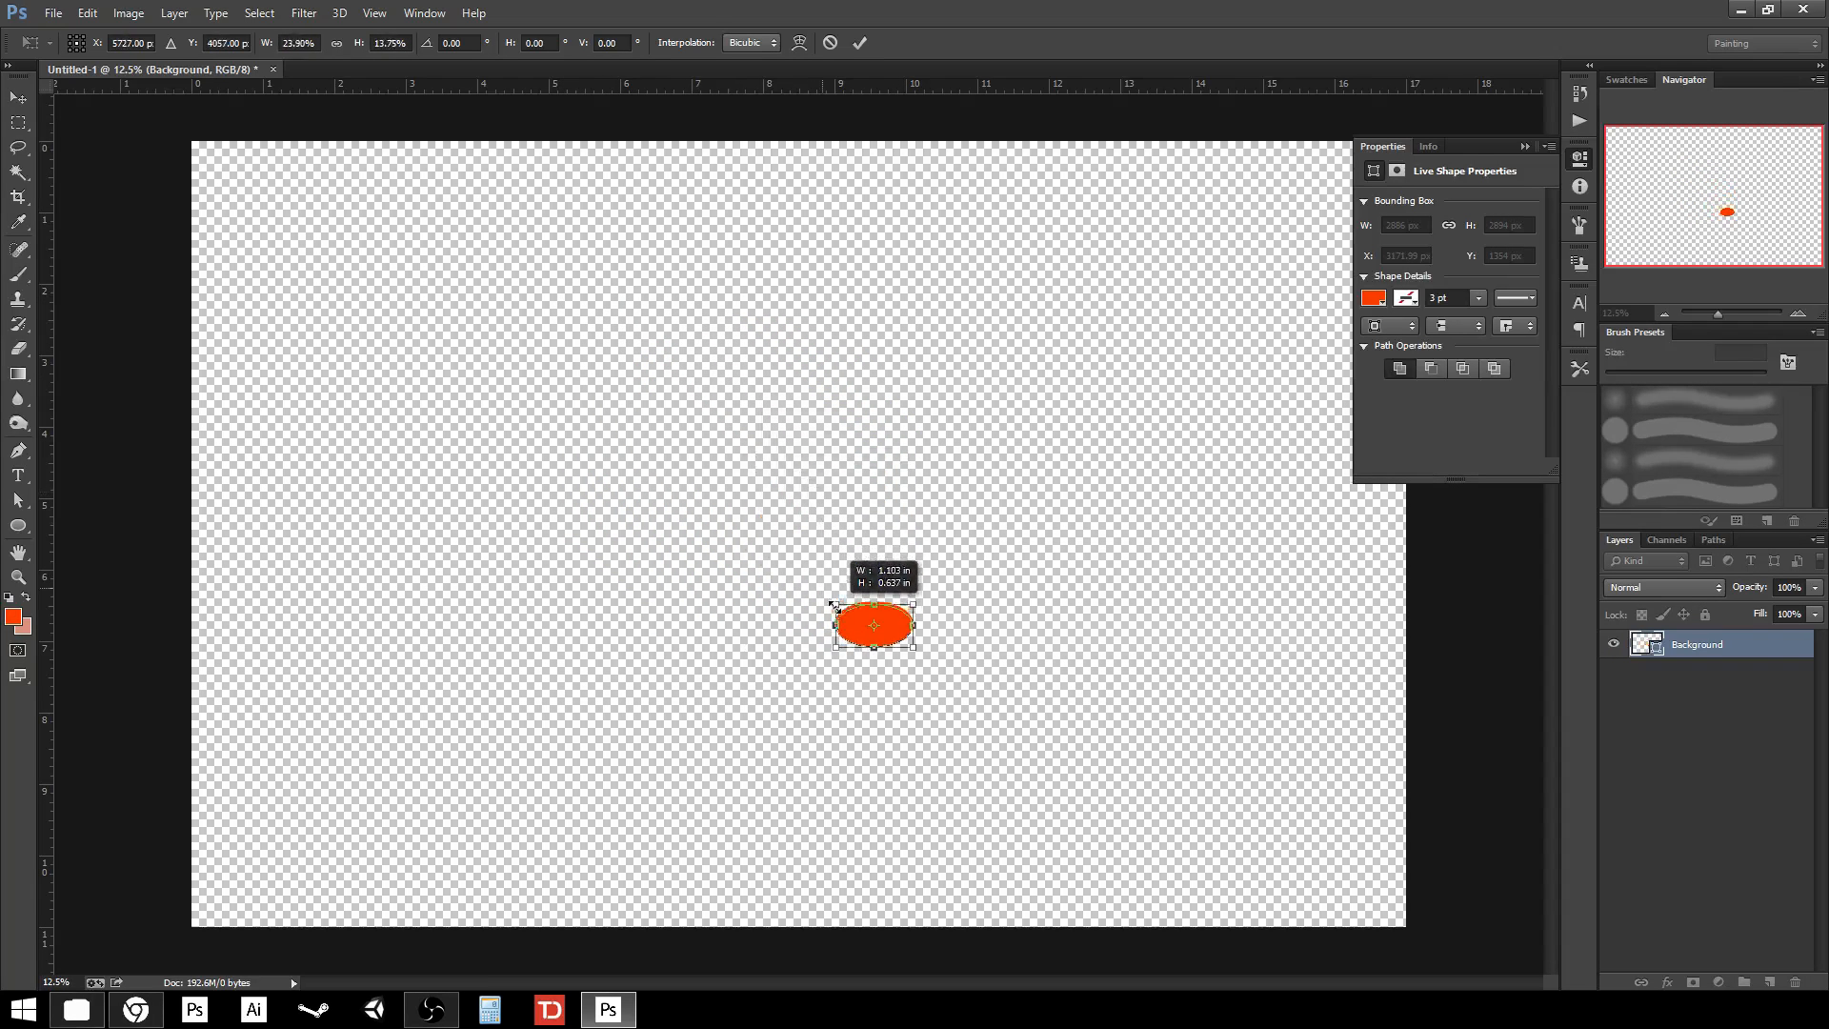
- Scale the circle up to about 118% (3260 × 3269 px), apply, and move it top-left
{"action": "left_click_drag", "start_coordinate": [831, 605], "coordinate": [383, 202]}
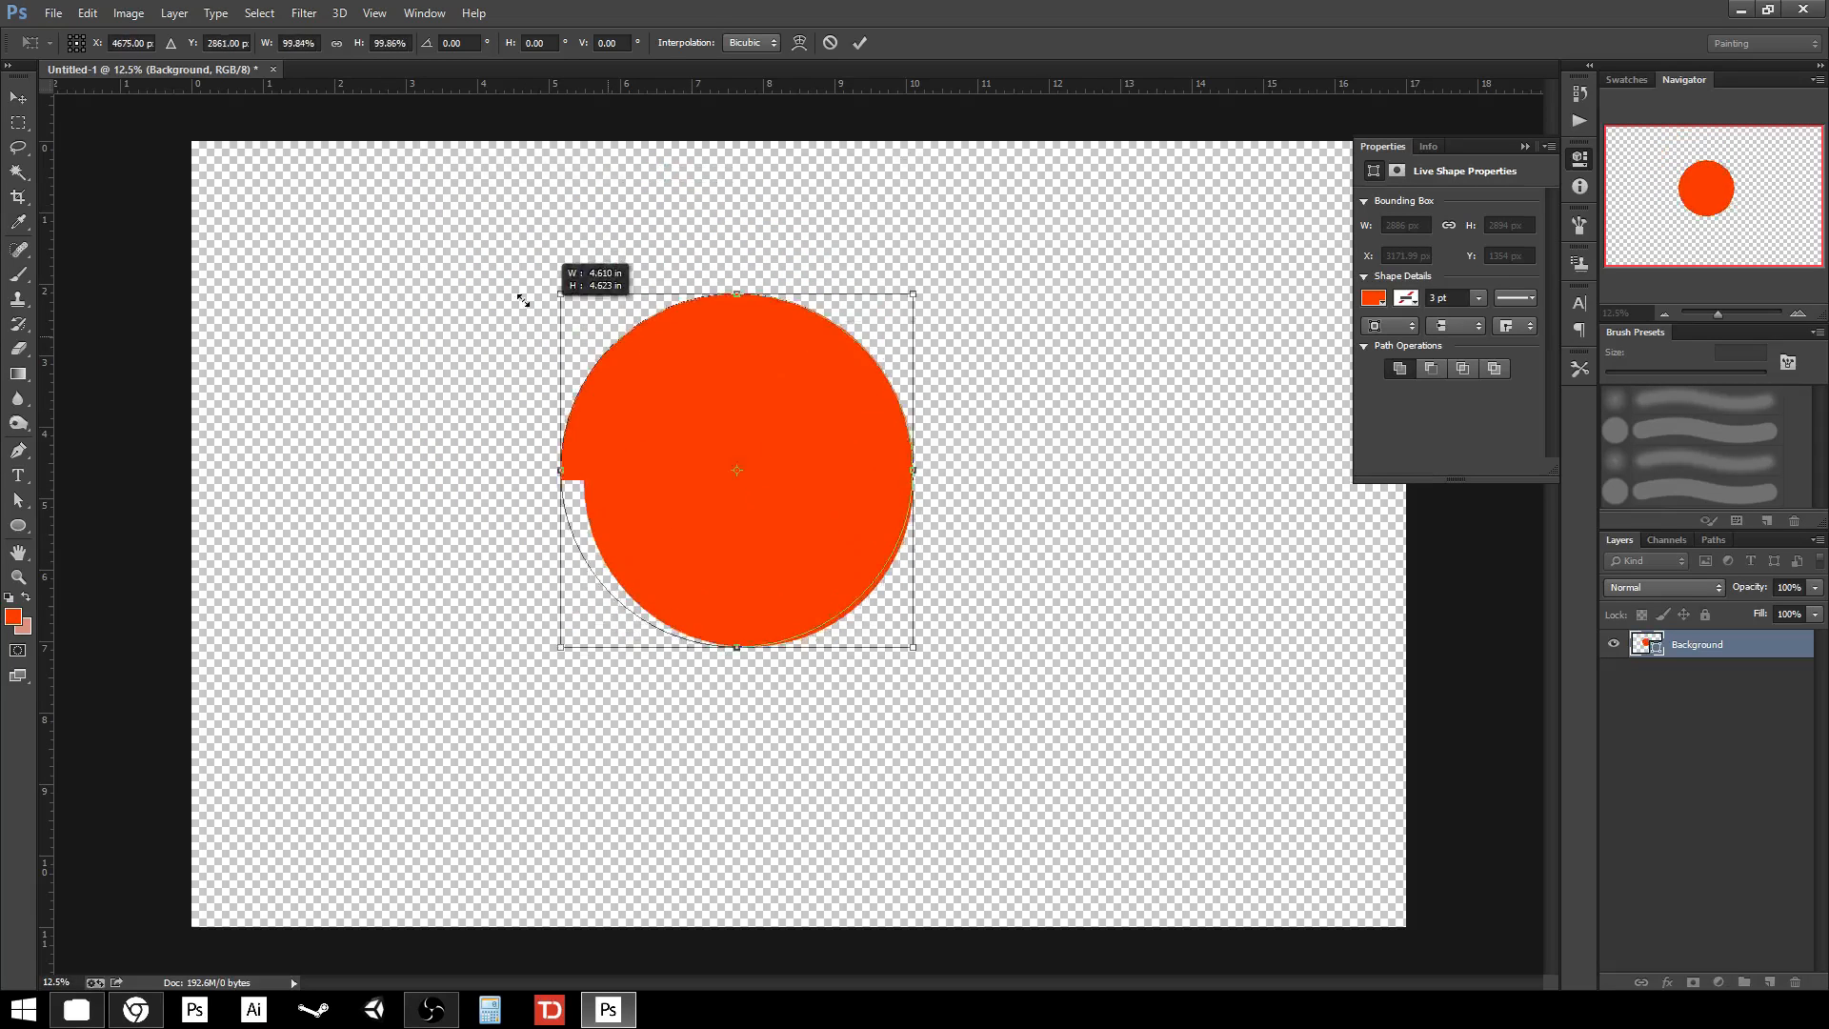
{"action": "left_click_drag", "start_coordinate": [561, 294], "coordinate": [521, 254]}
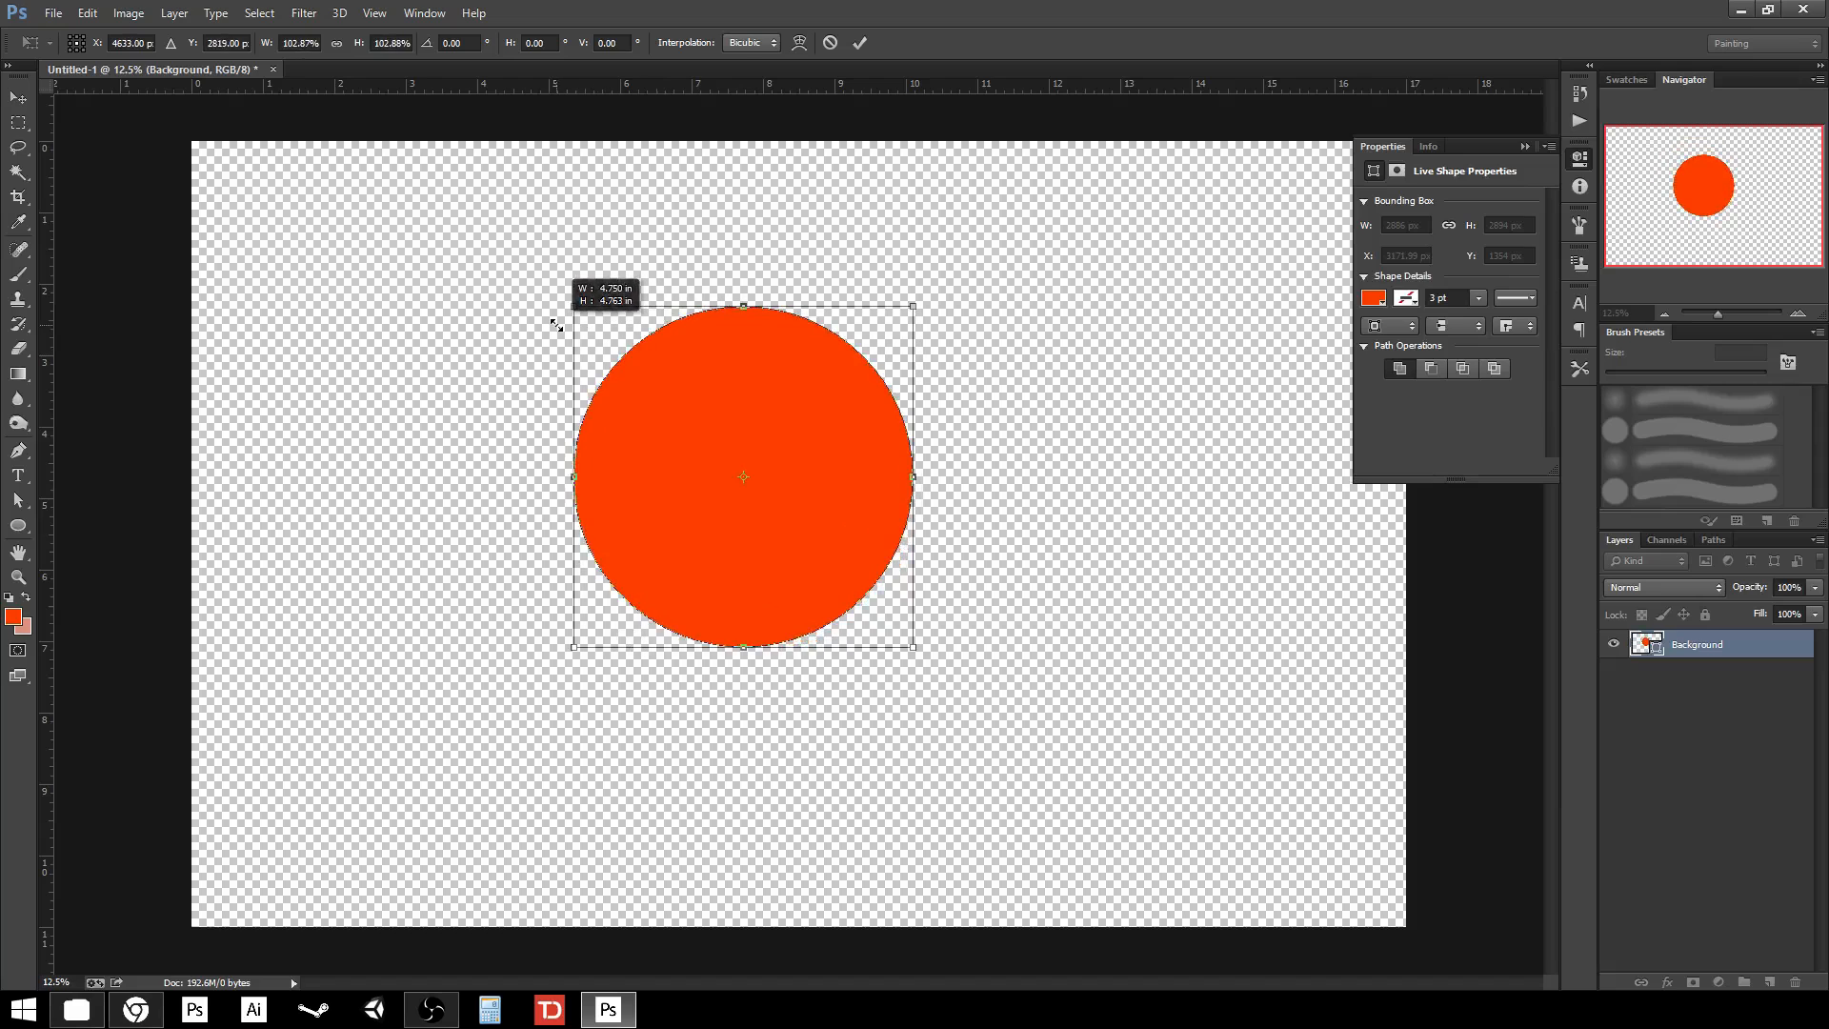
{"action": "left_click_drag", "start_coordinate": [572, 305], "coordinate": [682, 415]}
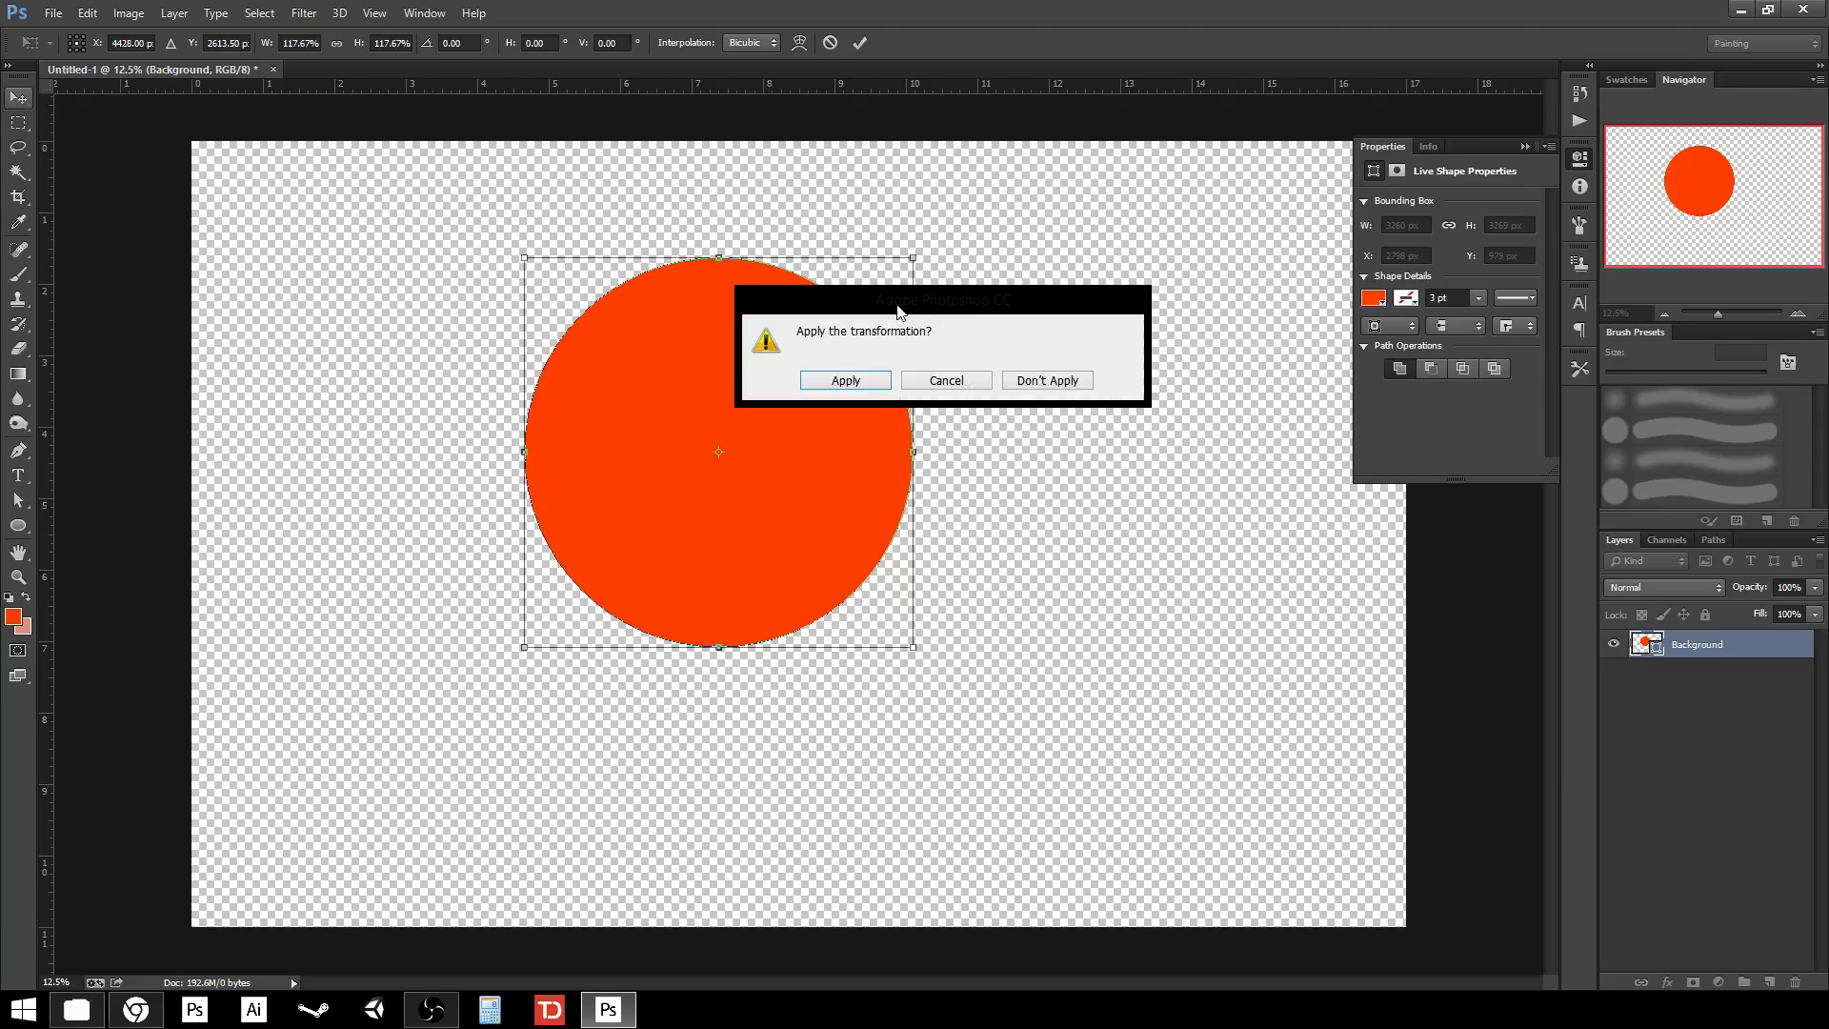
{"action": "left_click", "coordinate": [843, 380]}
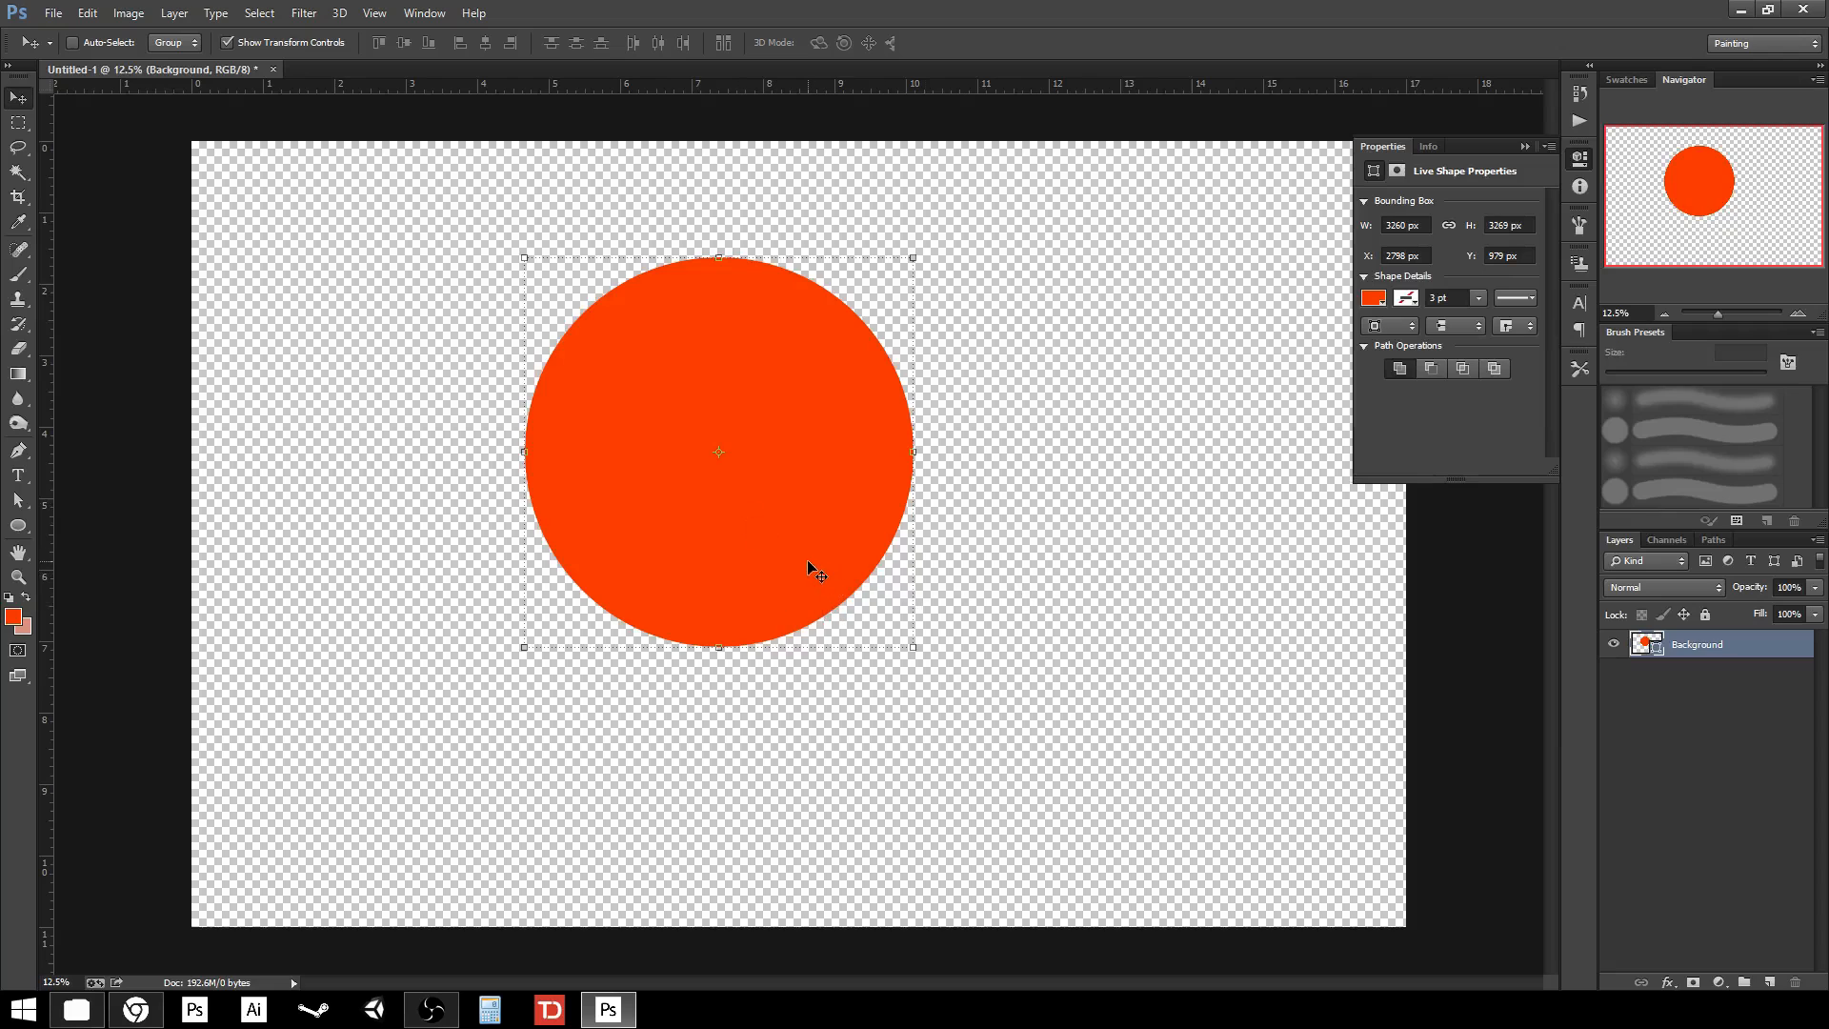
{"action": "left_click_drag", "start_coordinate": [718, 453], "coordinate": [422, 377]}
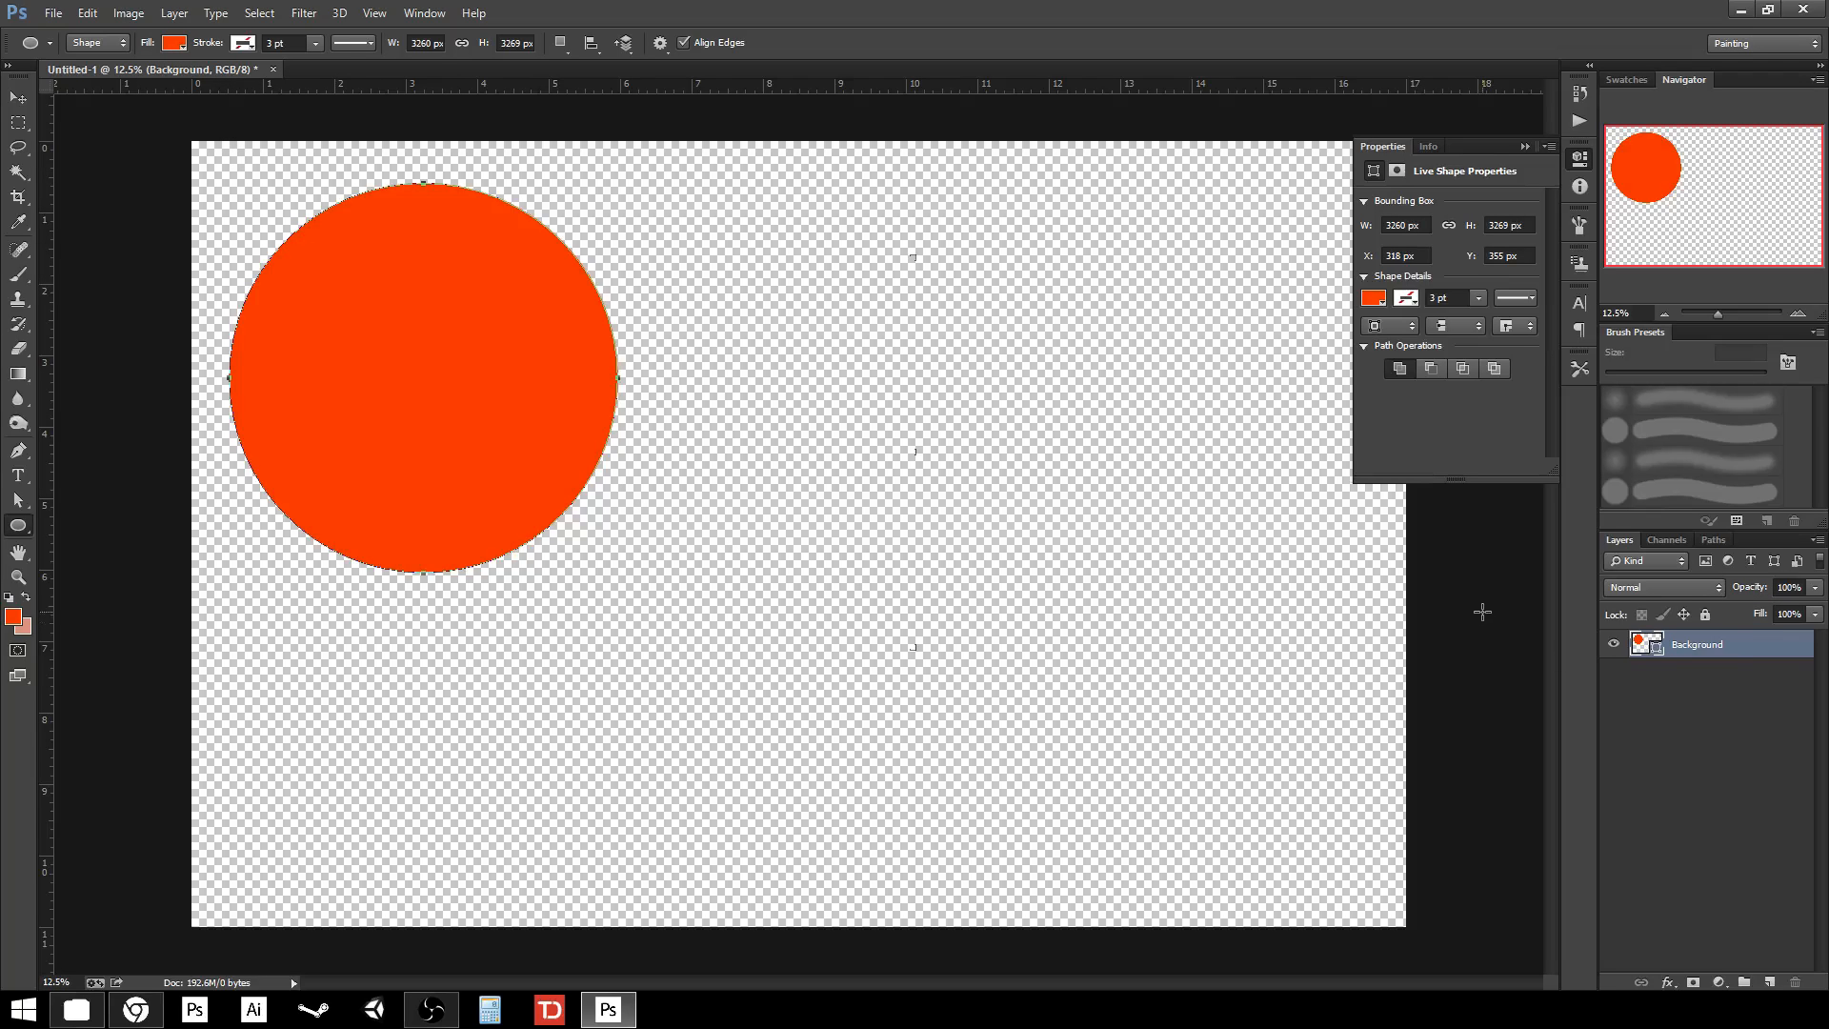
{"action": "mouse_move", "coordinate": [1485, 609]}
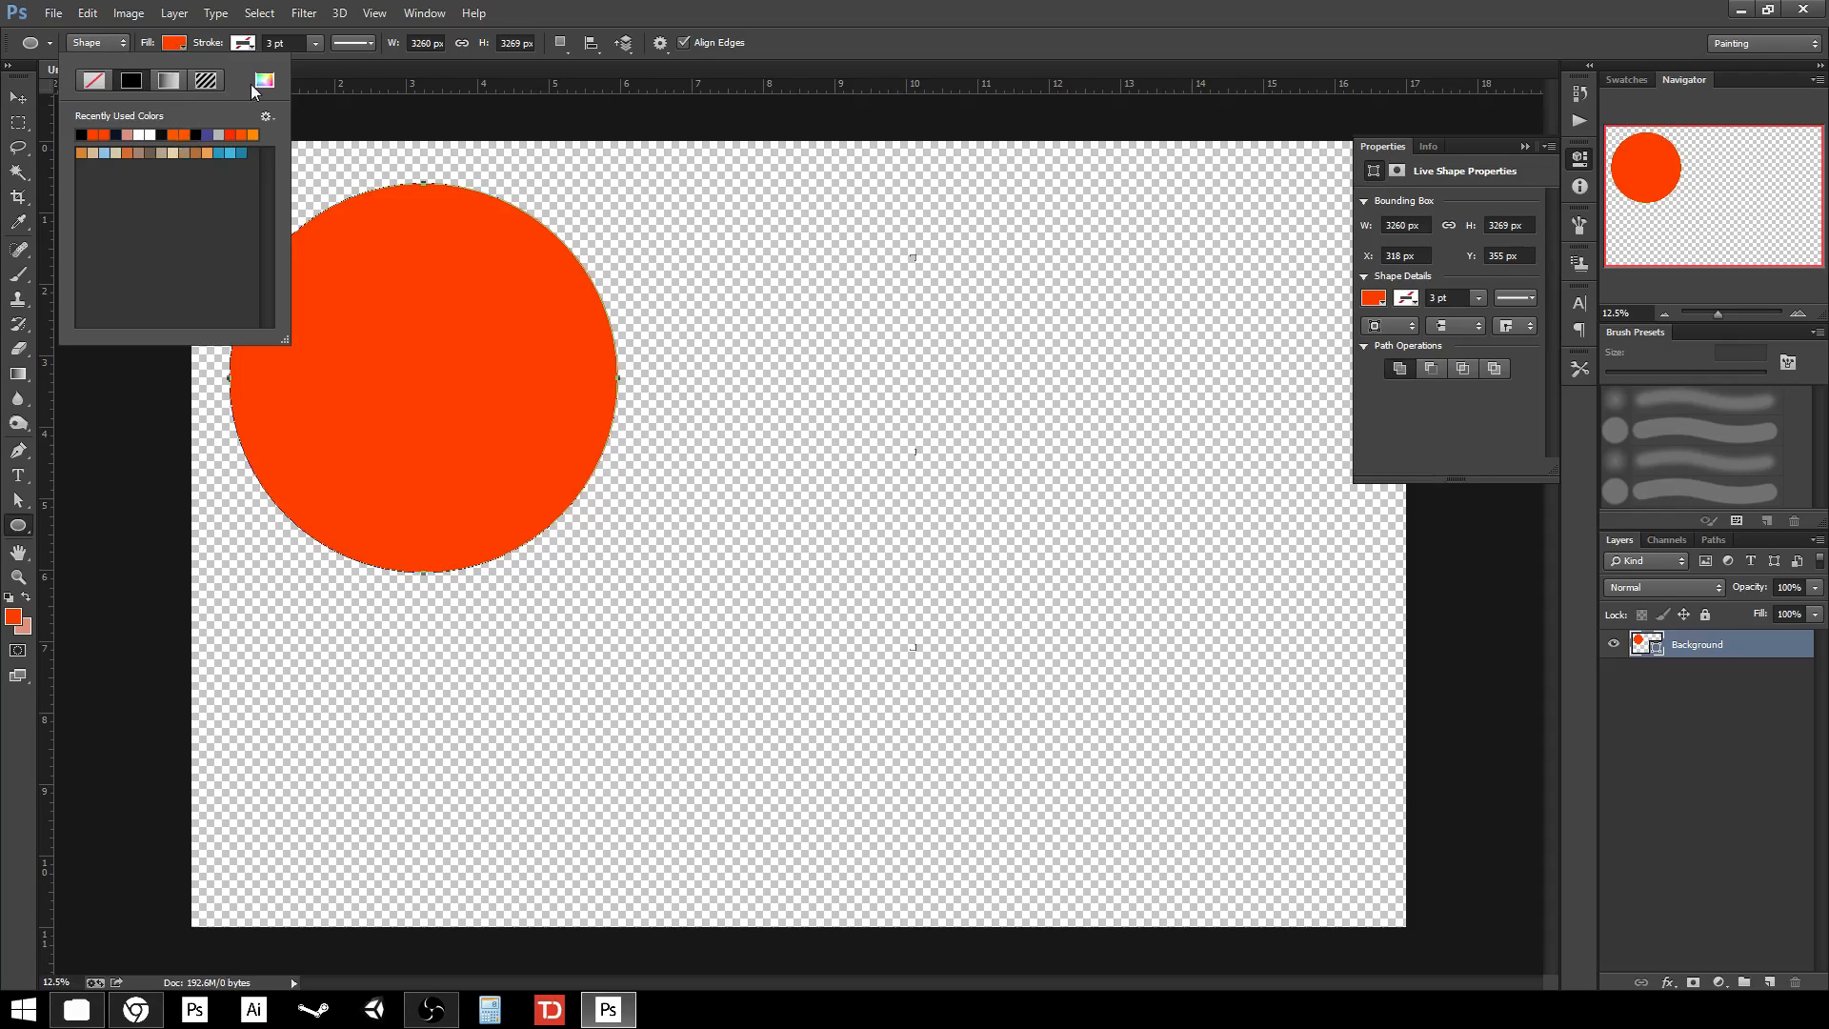
{"action": "mouse_move", "coordinate": [265, 80]}
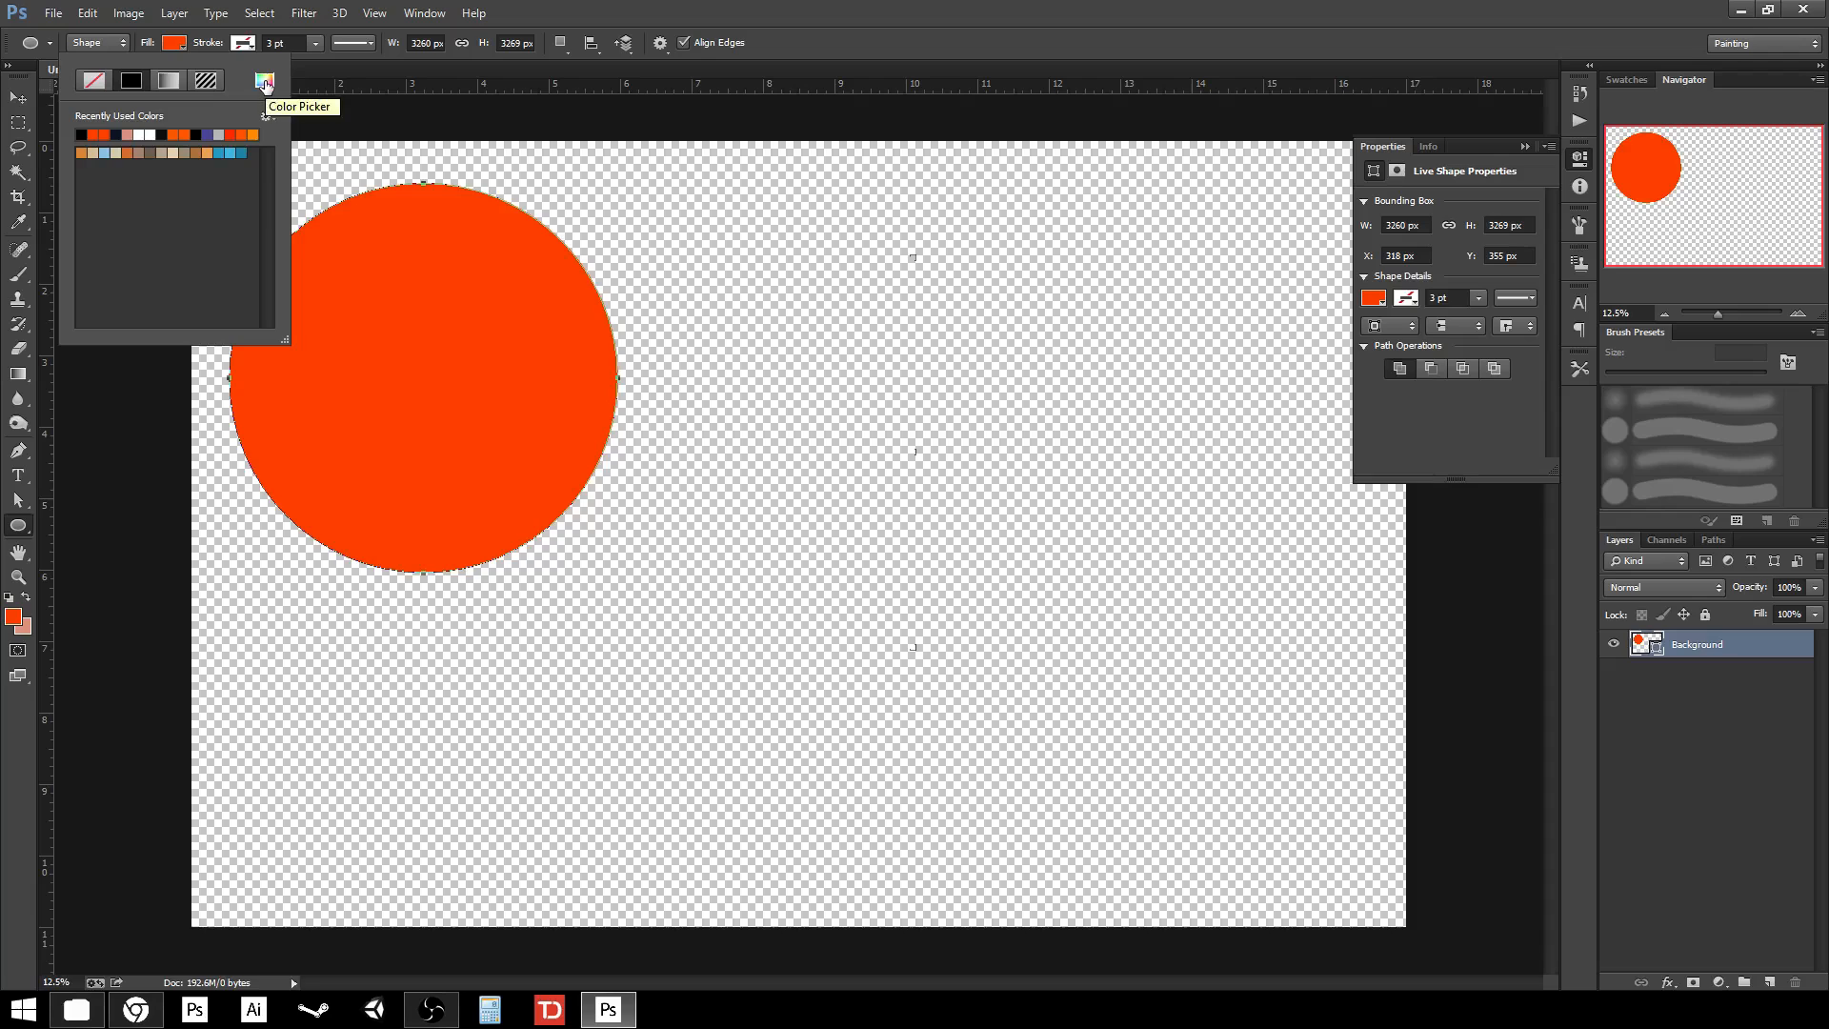
- Choose a blue fill for the circle in the Color Picker
{"action": "left_click", "coordinate": [264, 79]}
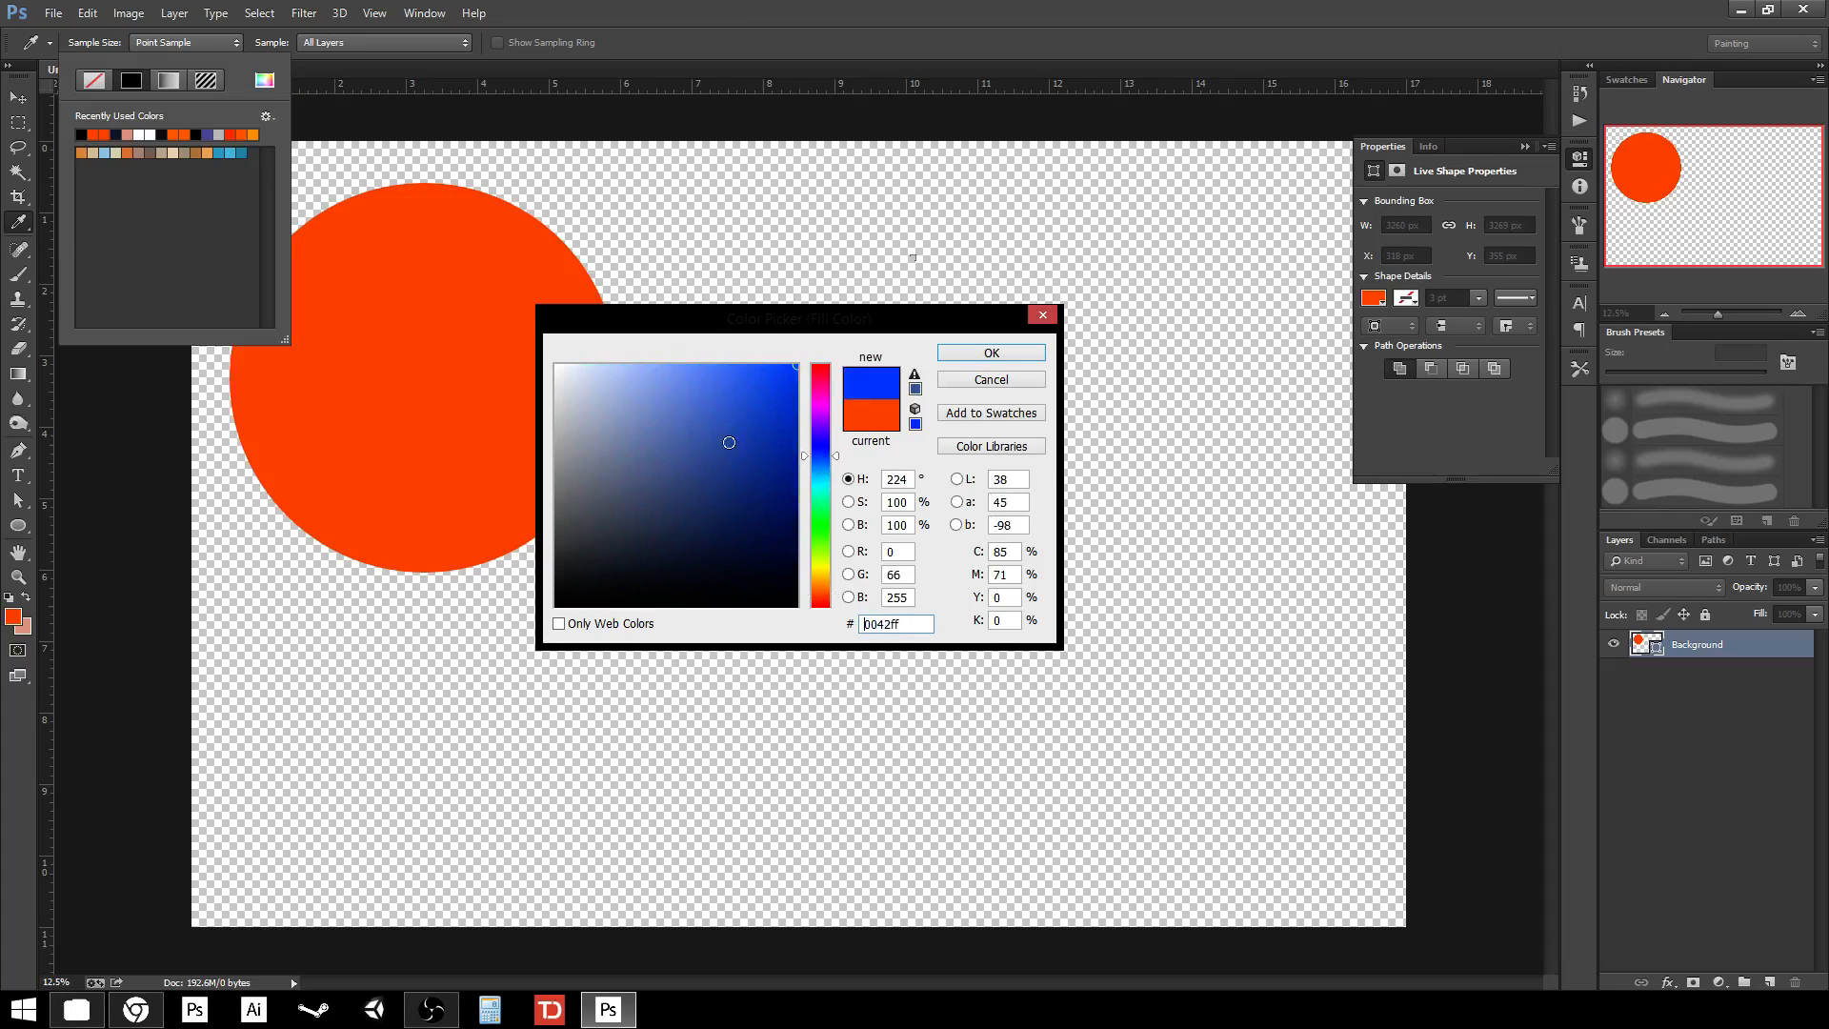
{"action": "left_click", "coordinate": [988, 353]}
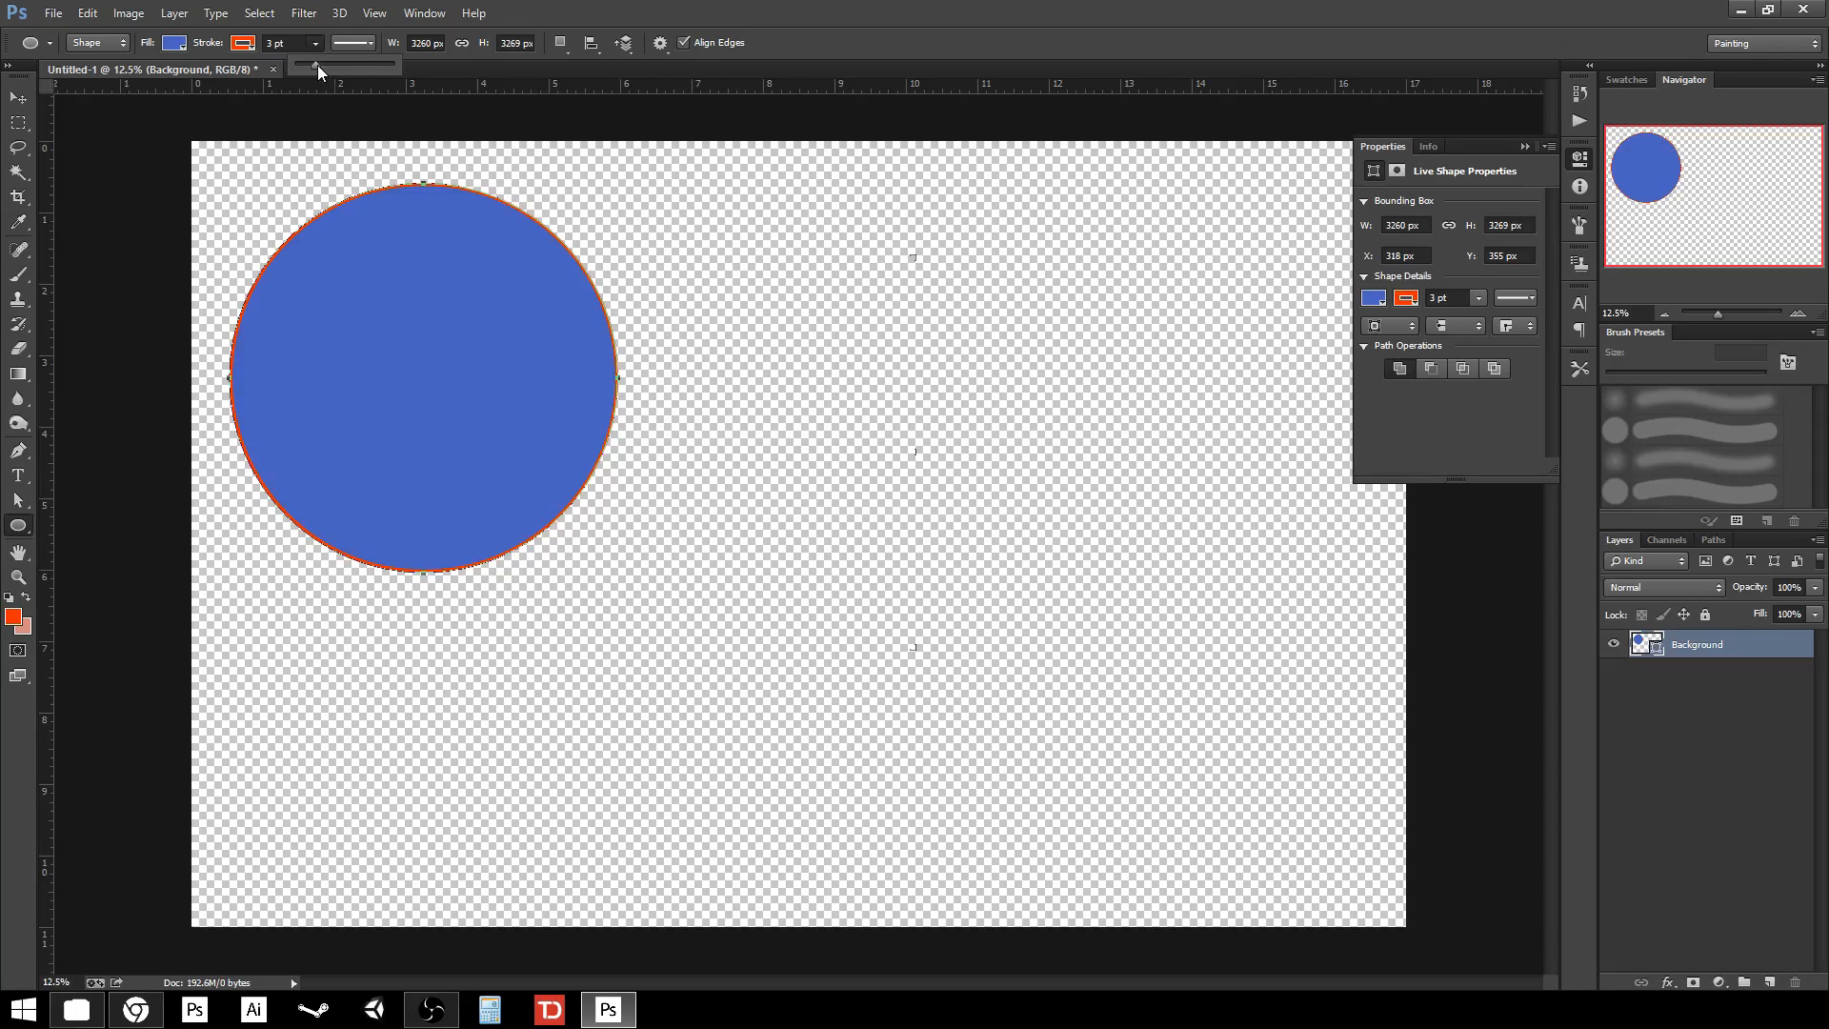
- Thicken the orange stroke to about 26 pt and set it to a solid line
{"action": "left_click_drag", "start_coordinate": [315, 59], "coordinate": [353, 58]}
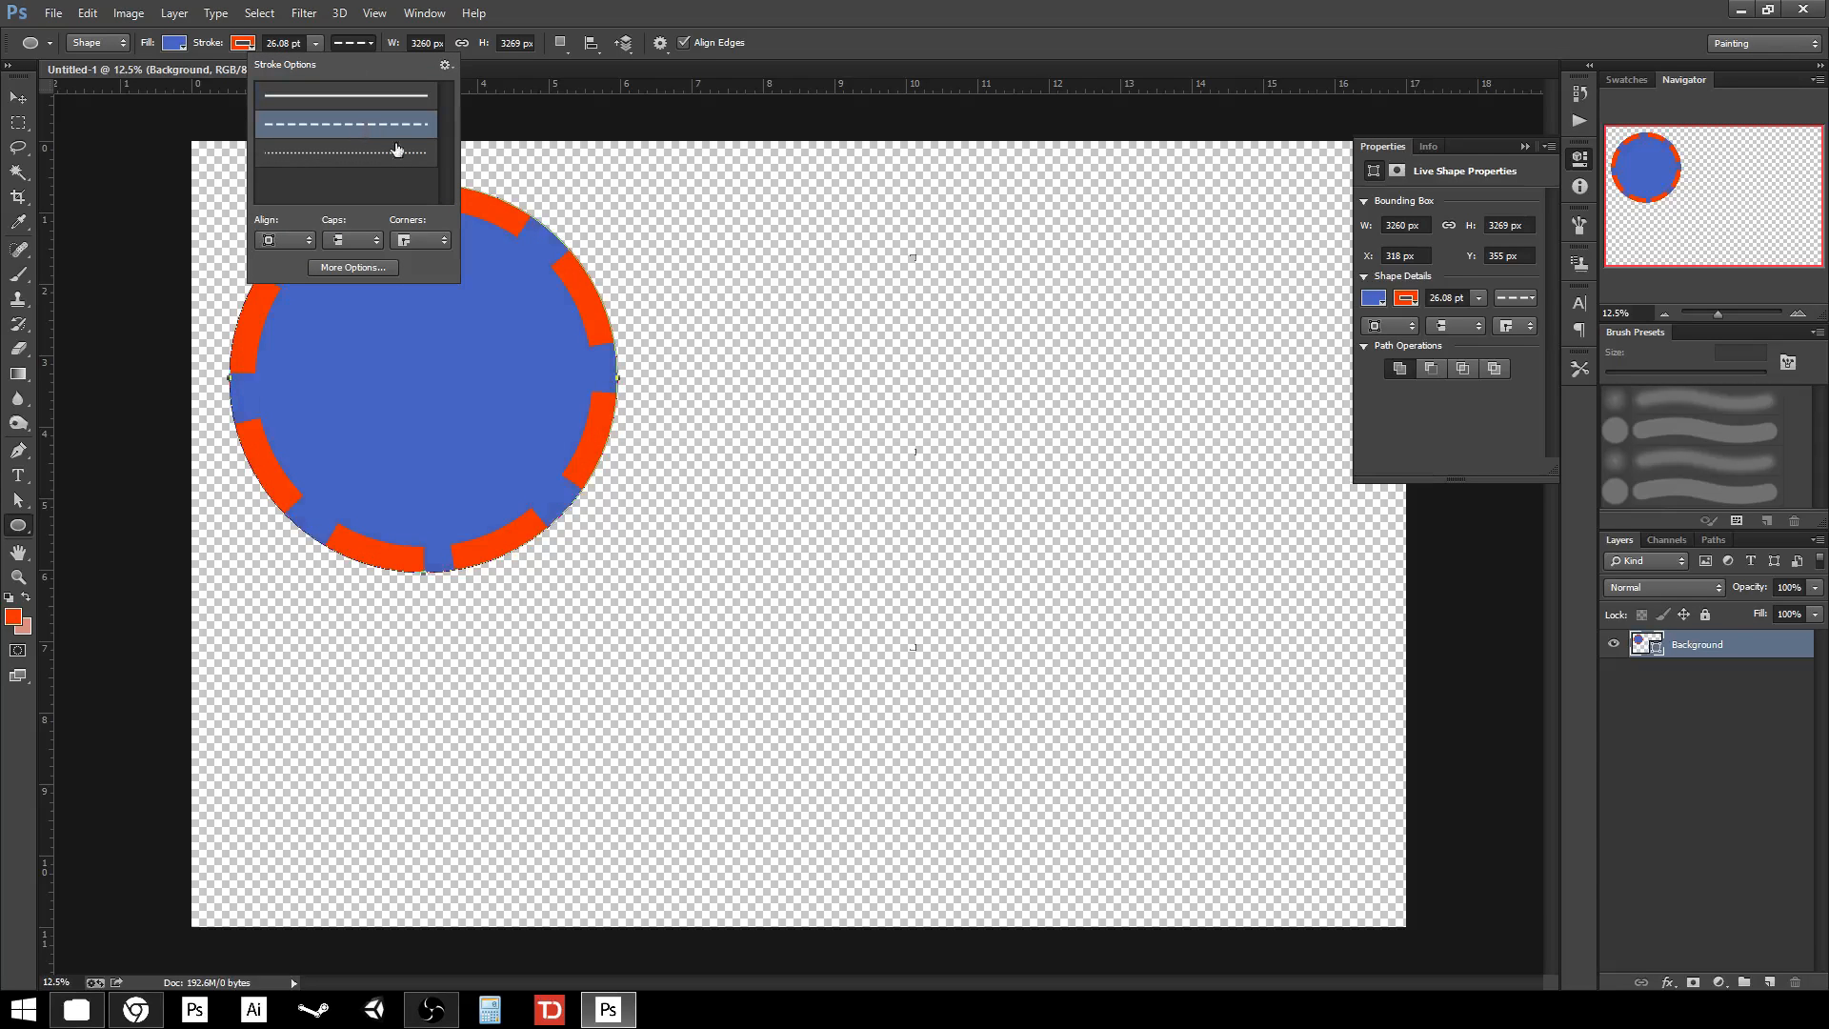
{"action": "left_click", "coordinate": [343, 96]}
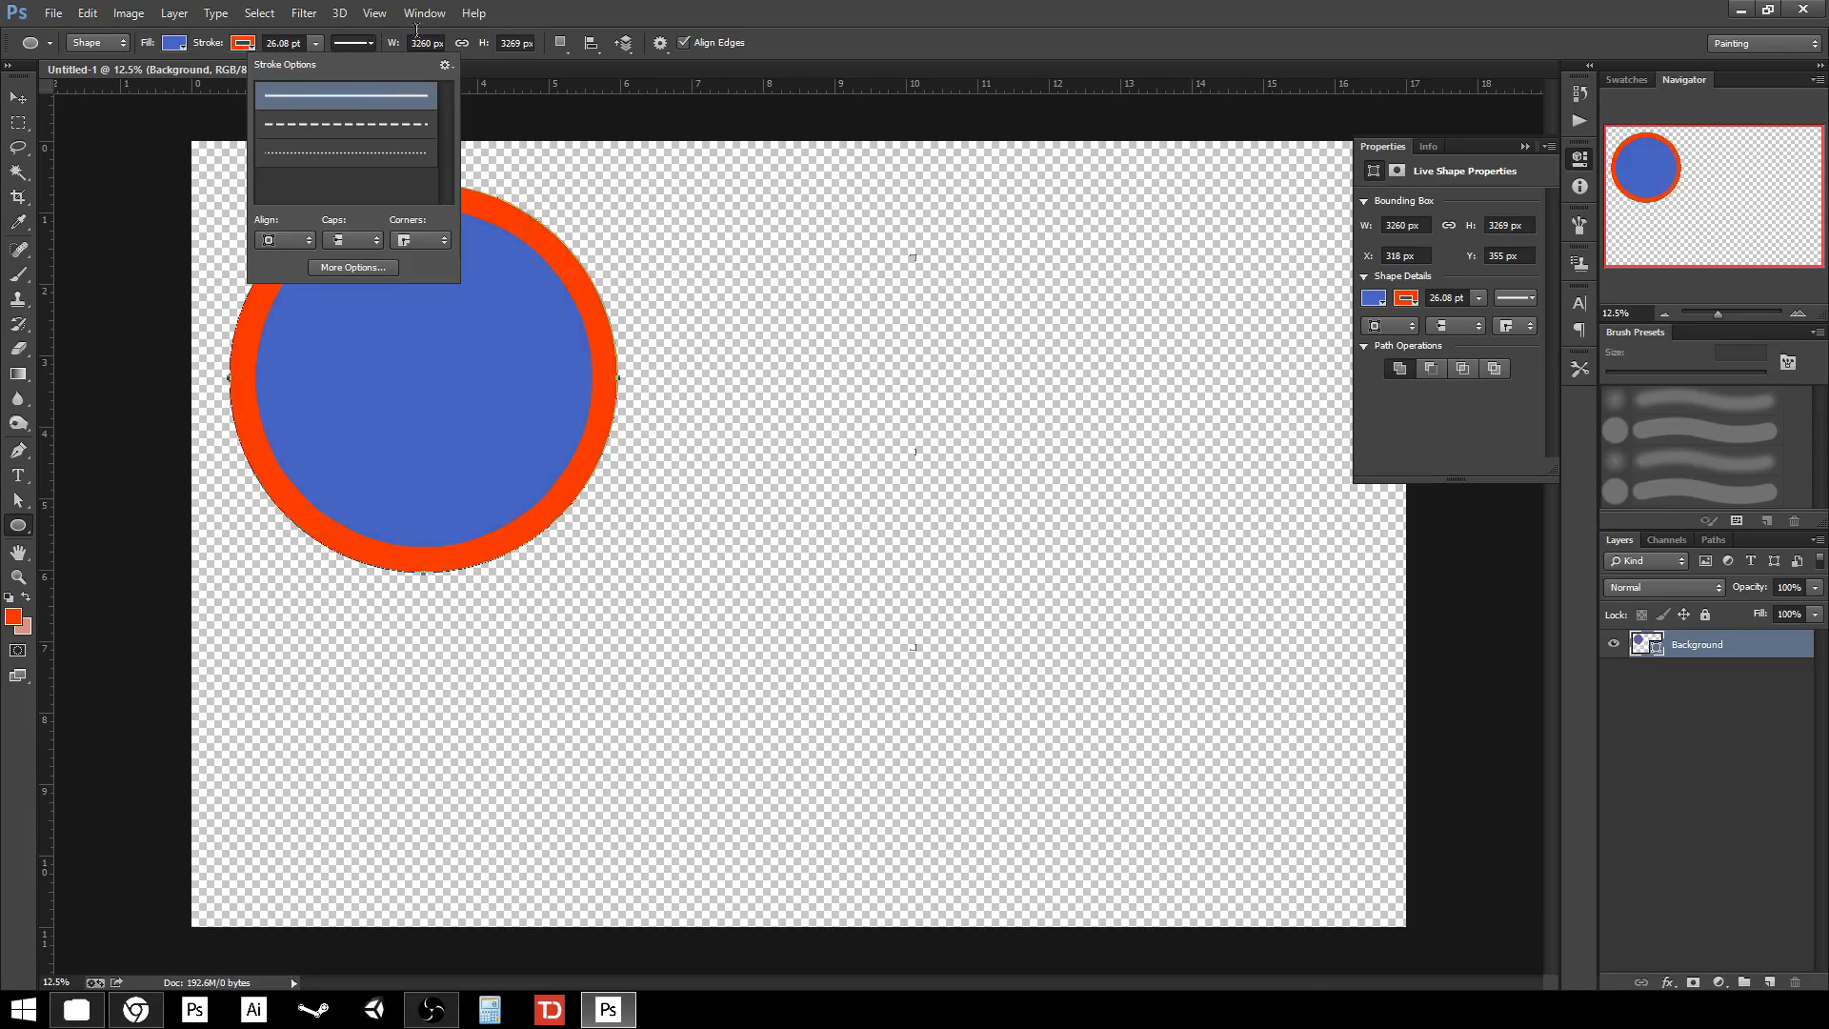
{"action": "left_click", "coordinate": [19, 98]}
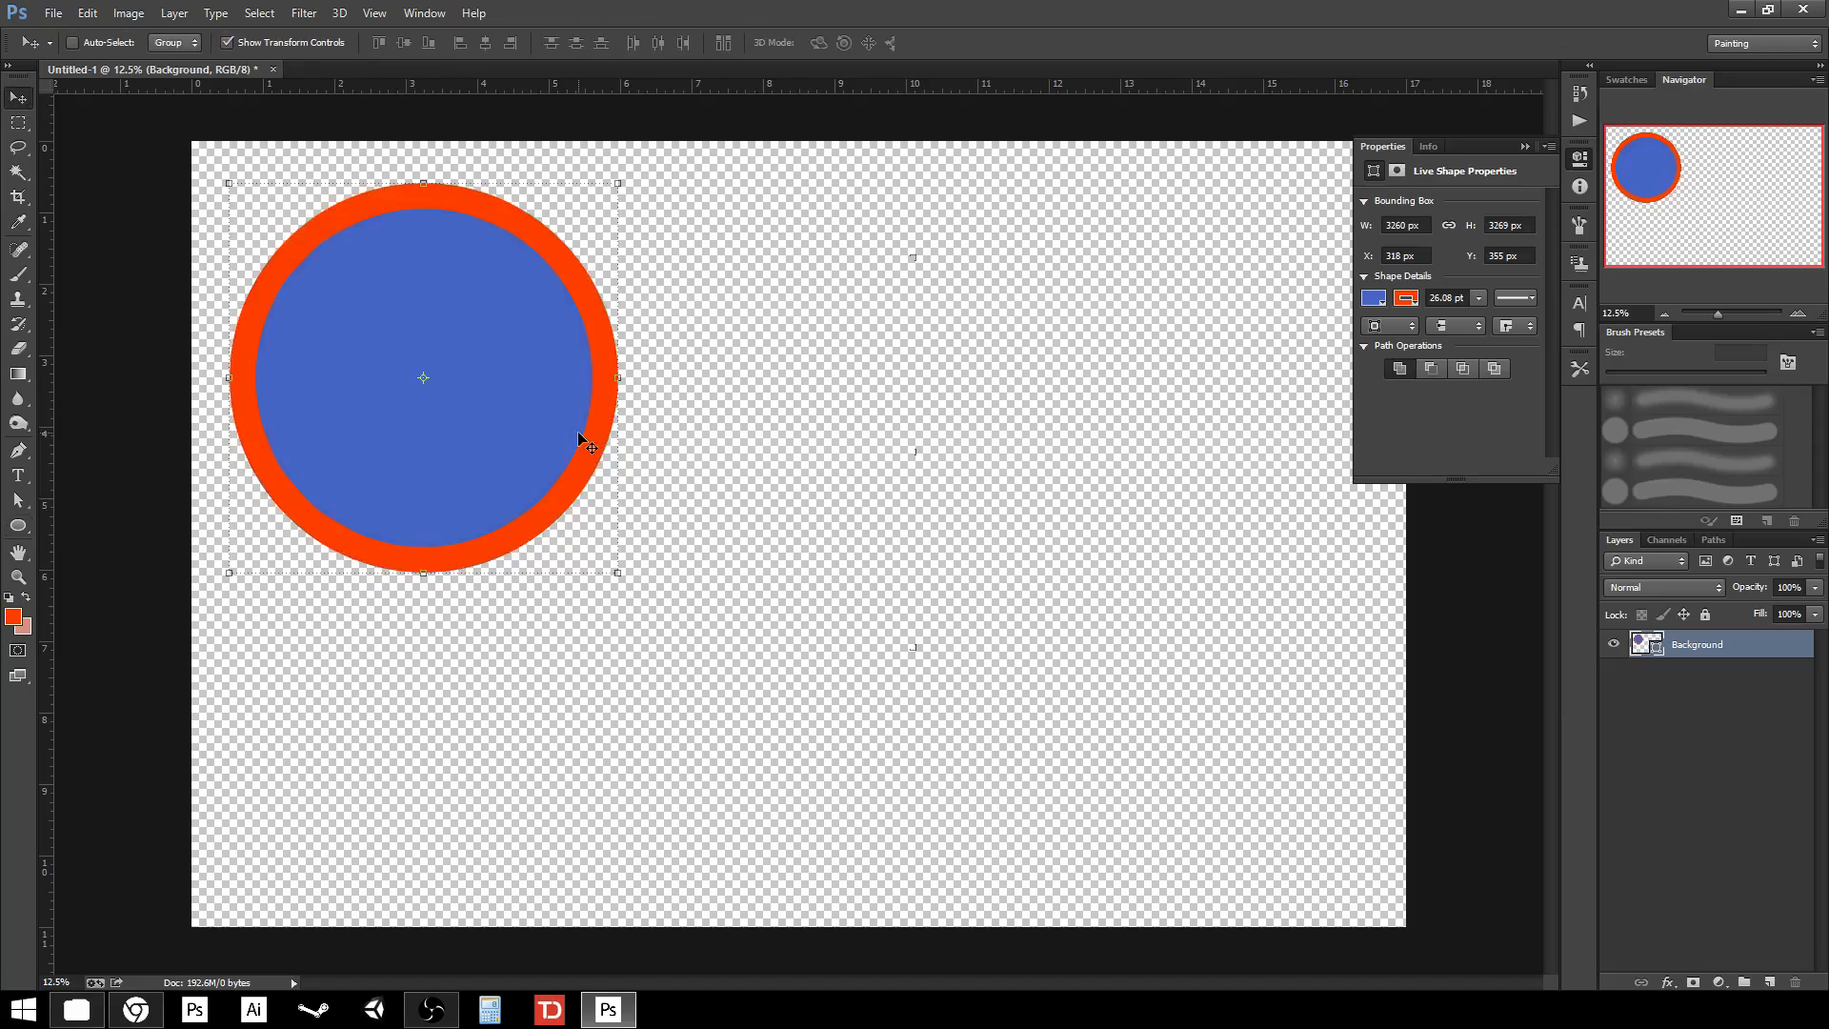
{"action": "mouse_move", "coordinate": [557, 419]}
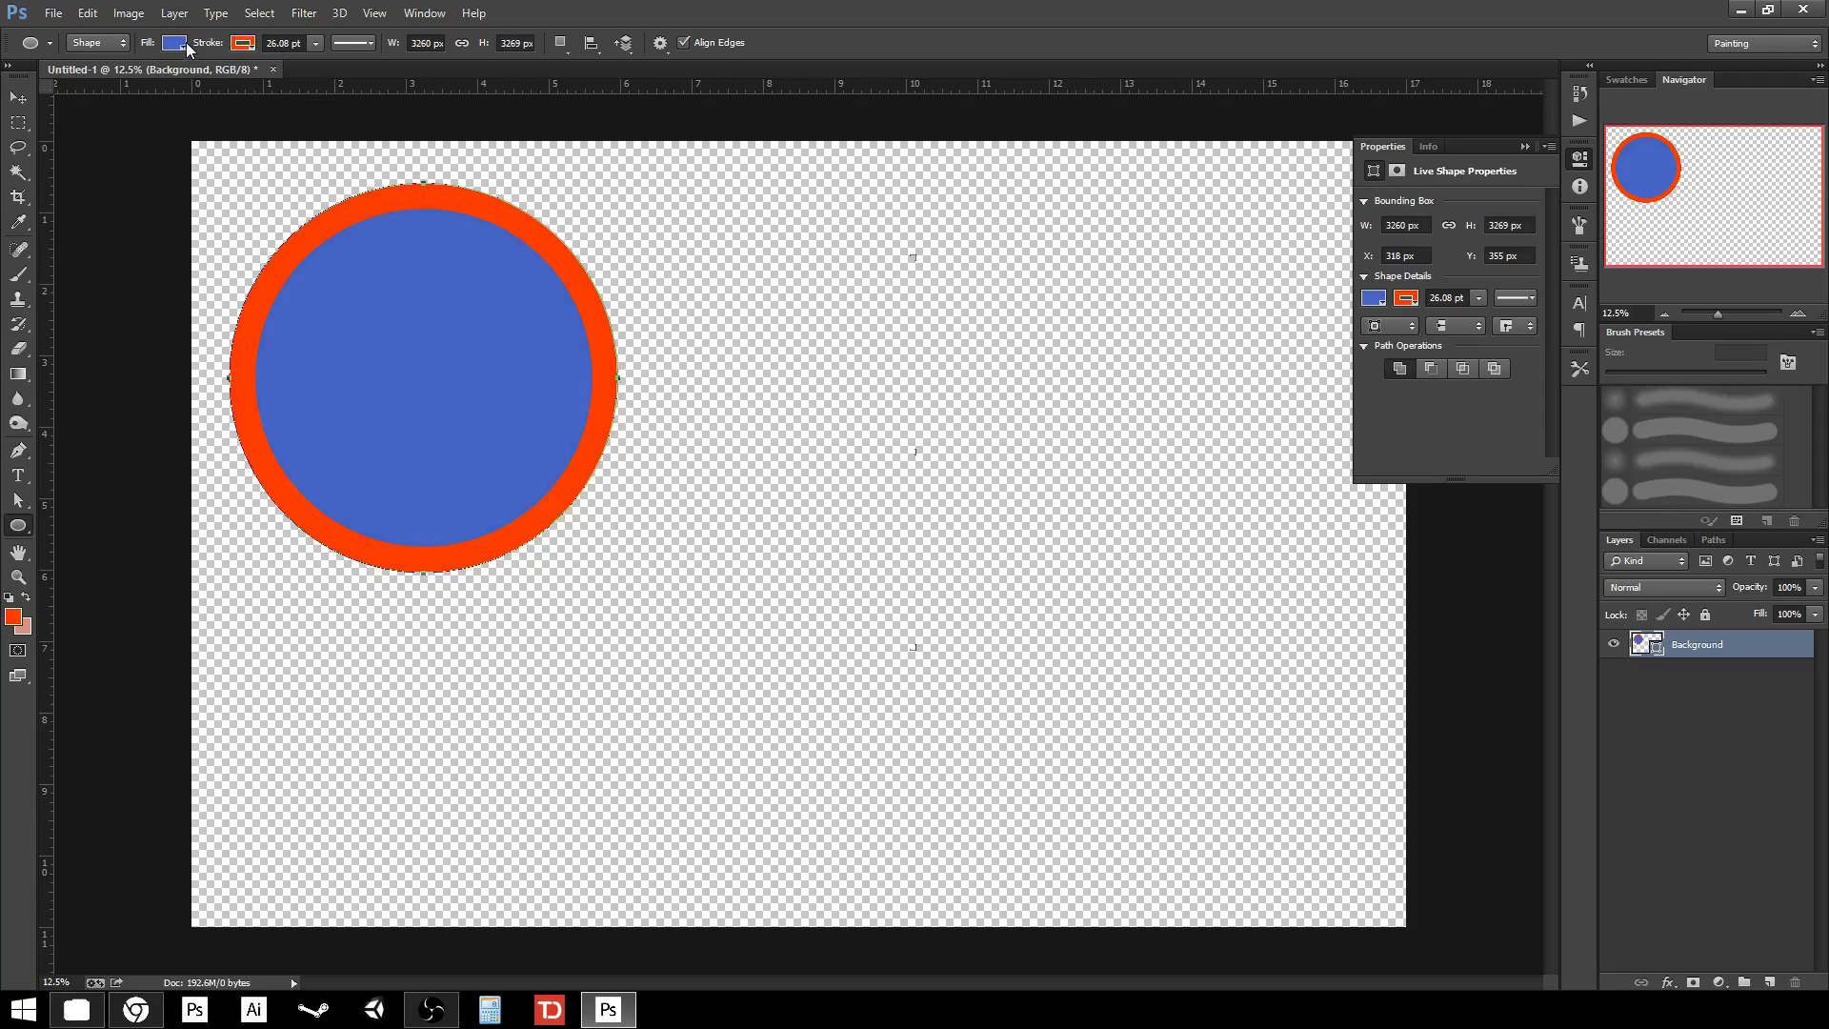
- Set the fill to No Color, rasterize the ring's layer, and drag the ring lower
{"action": "left_click", "coordinate": [175, 43]}
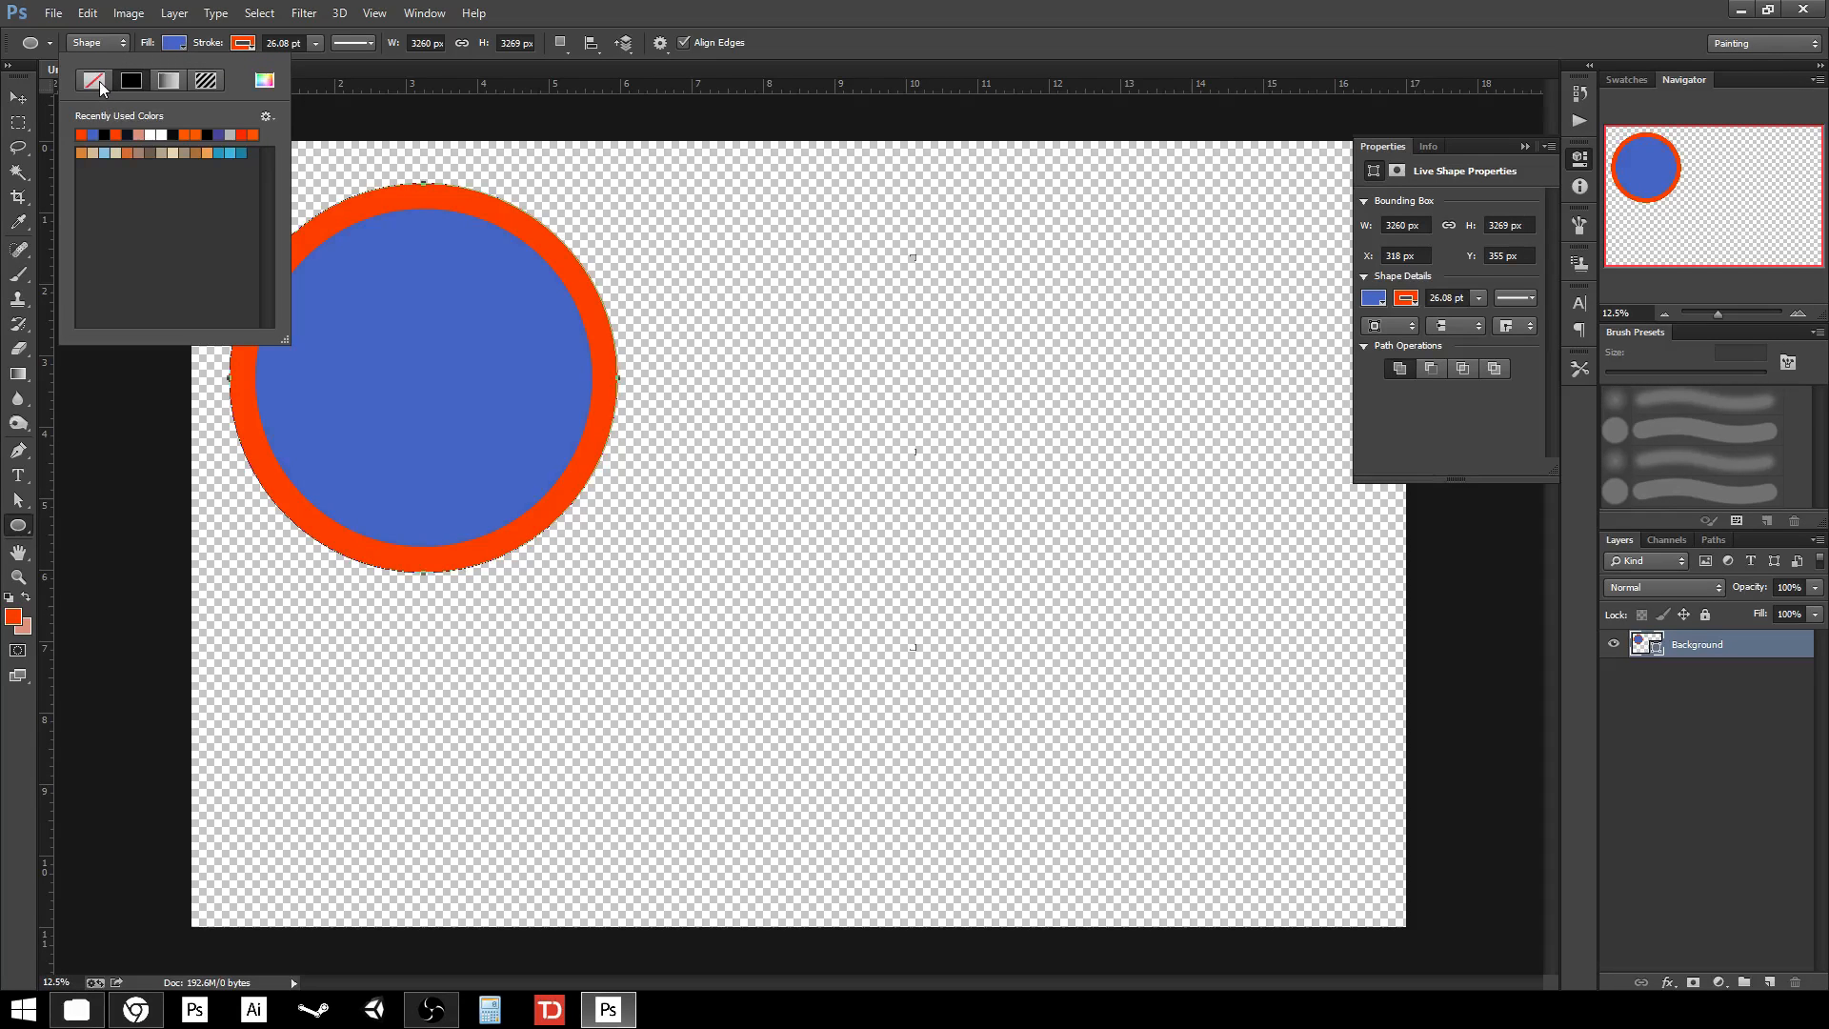
{"action": "left_click", "coordinate": [94, 79]}
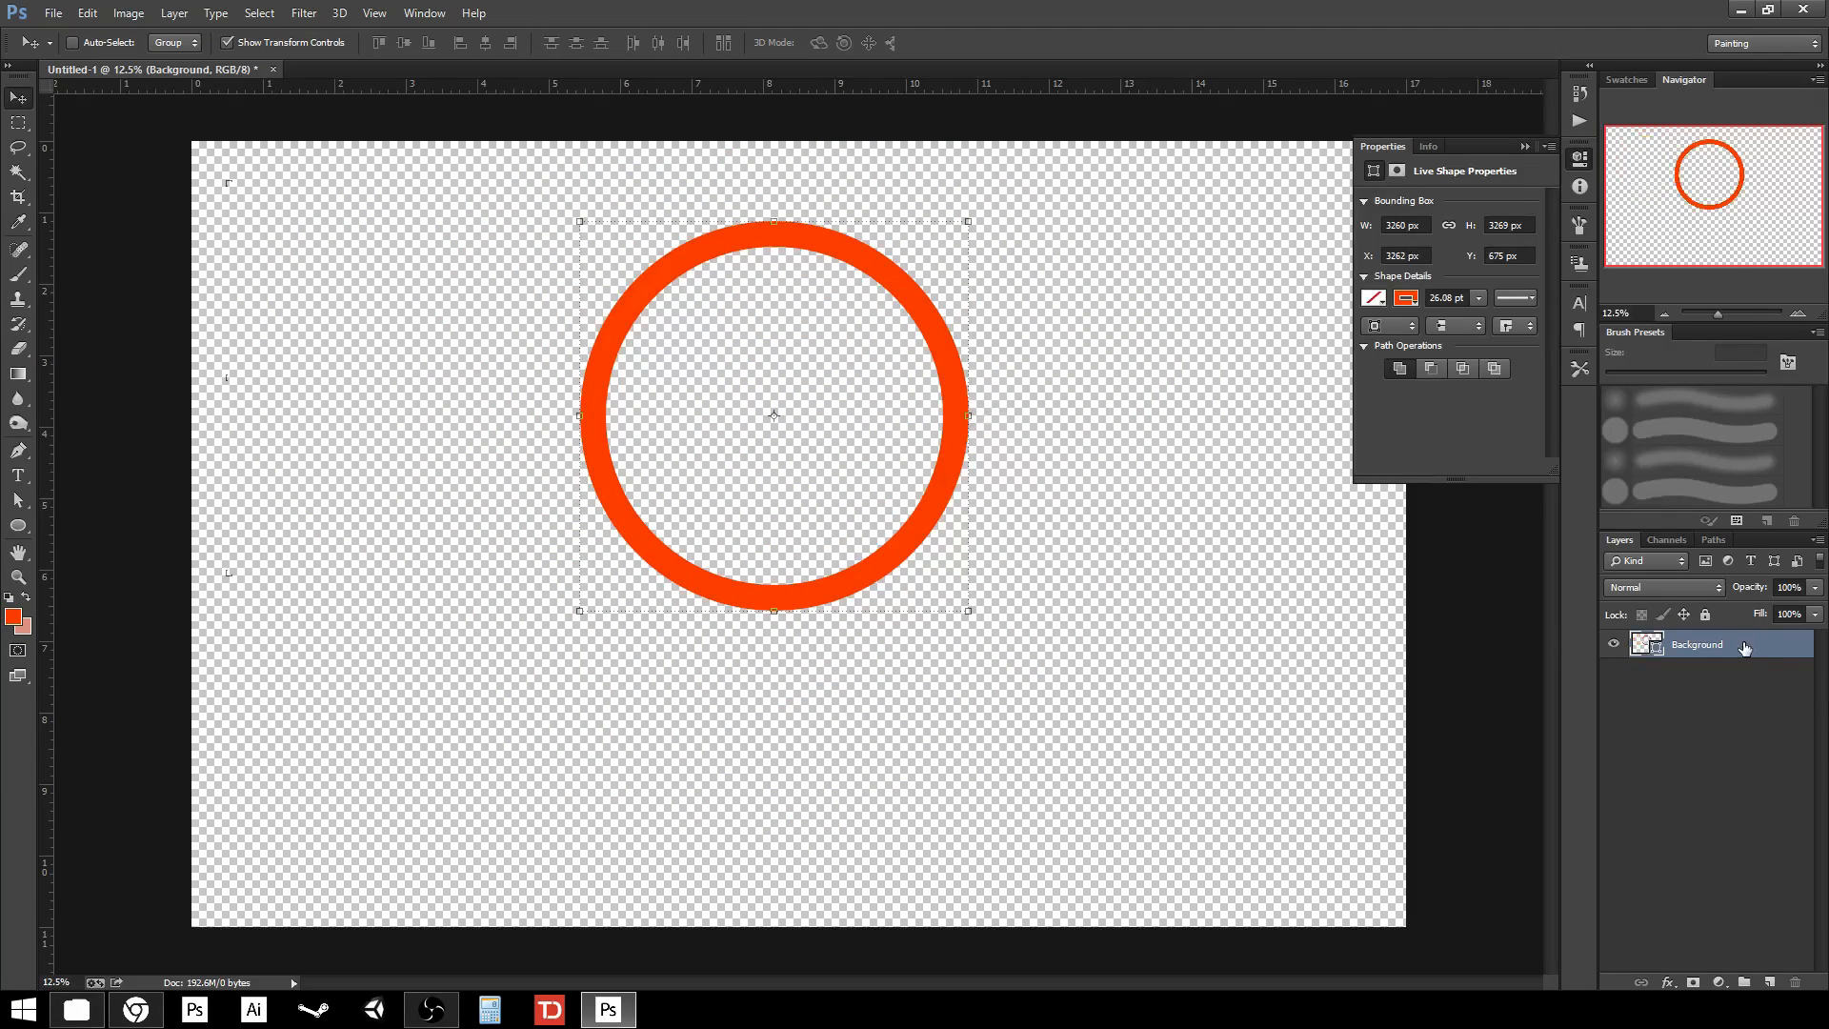
{"action": "right_click", "coordinate": [1697, 644]}
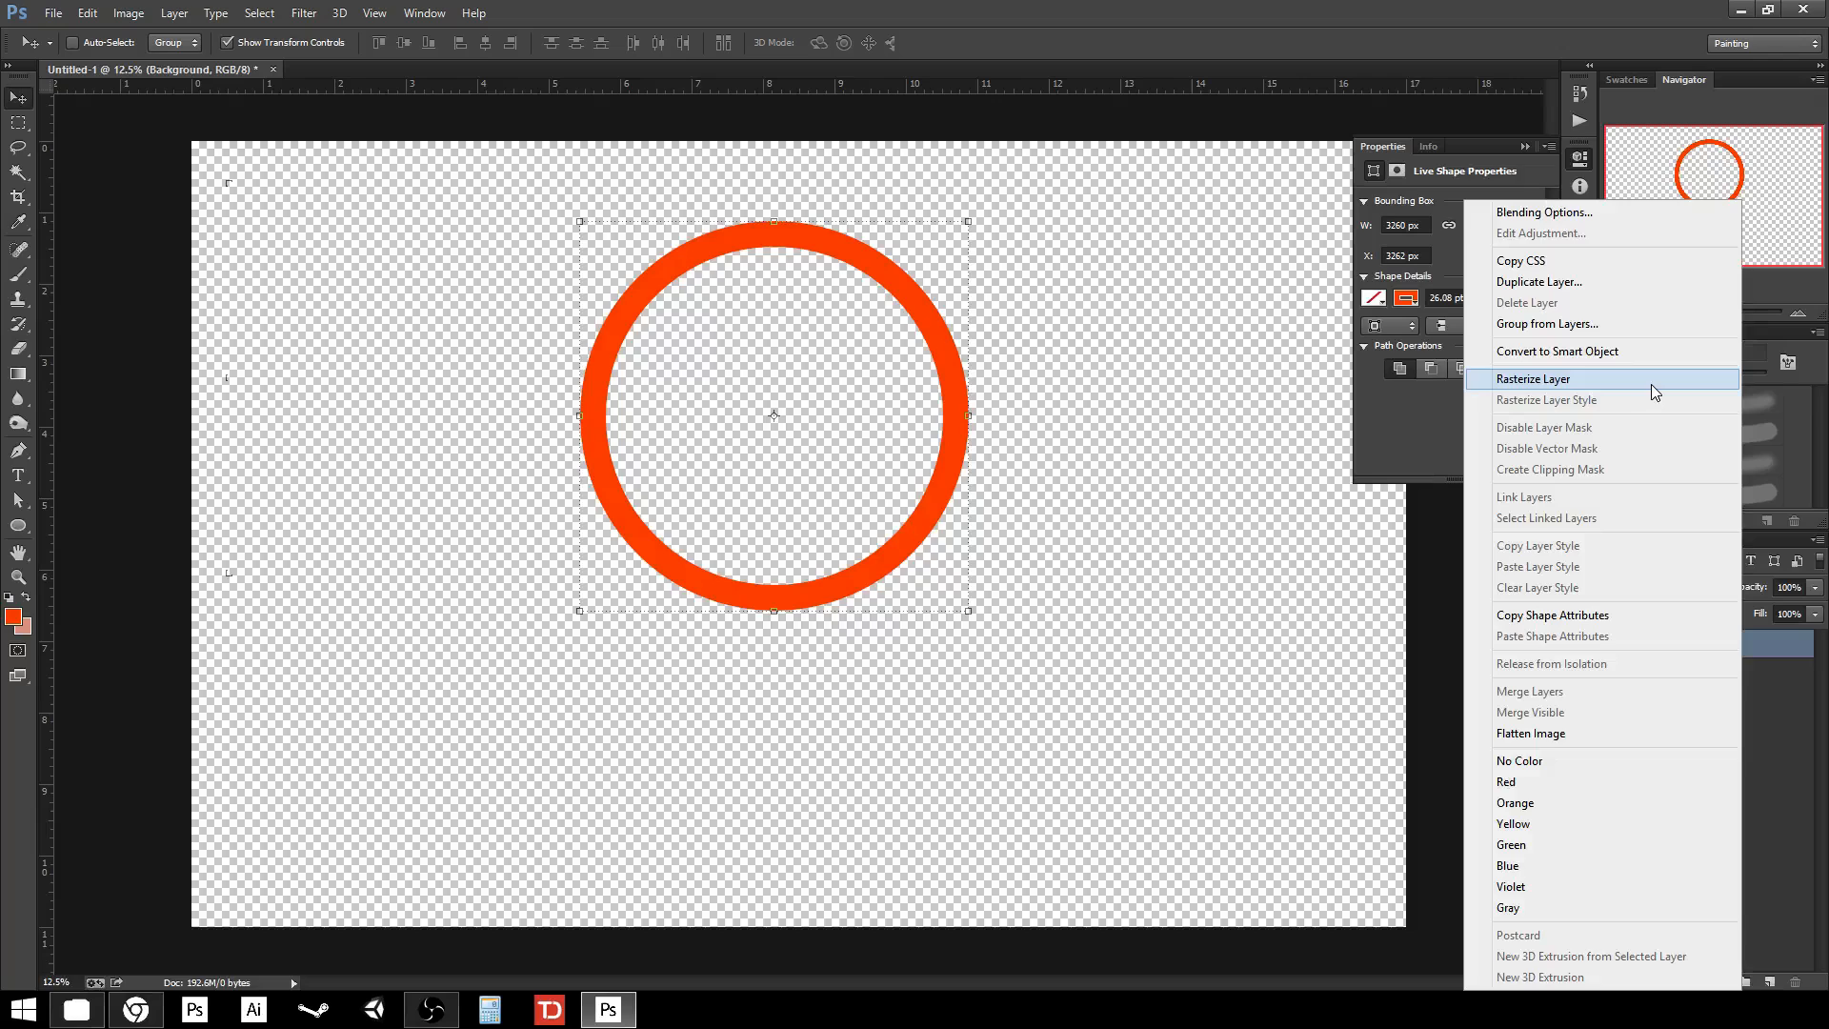
{"action": "left_click", "coordinate": [1533, 378]}
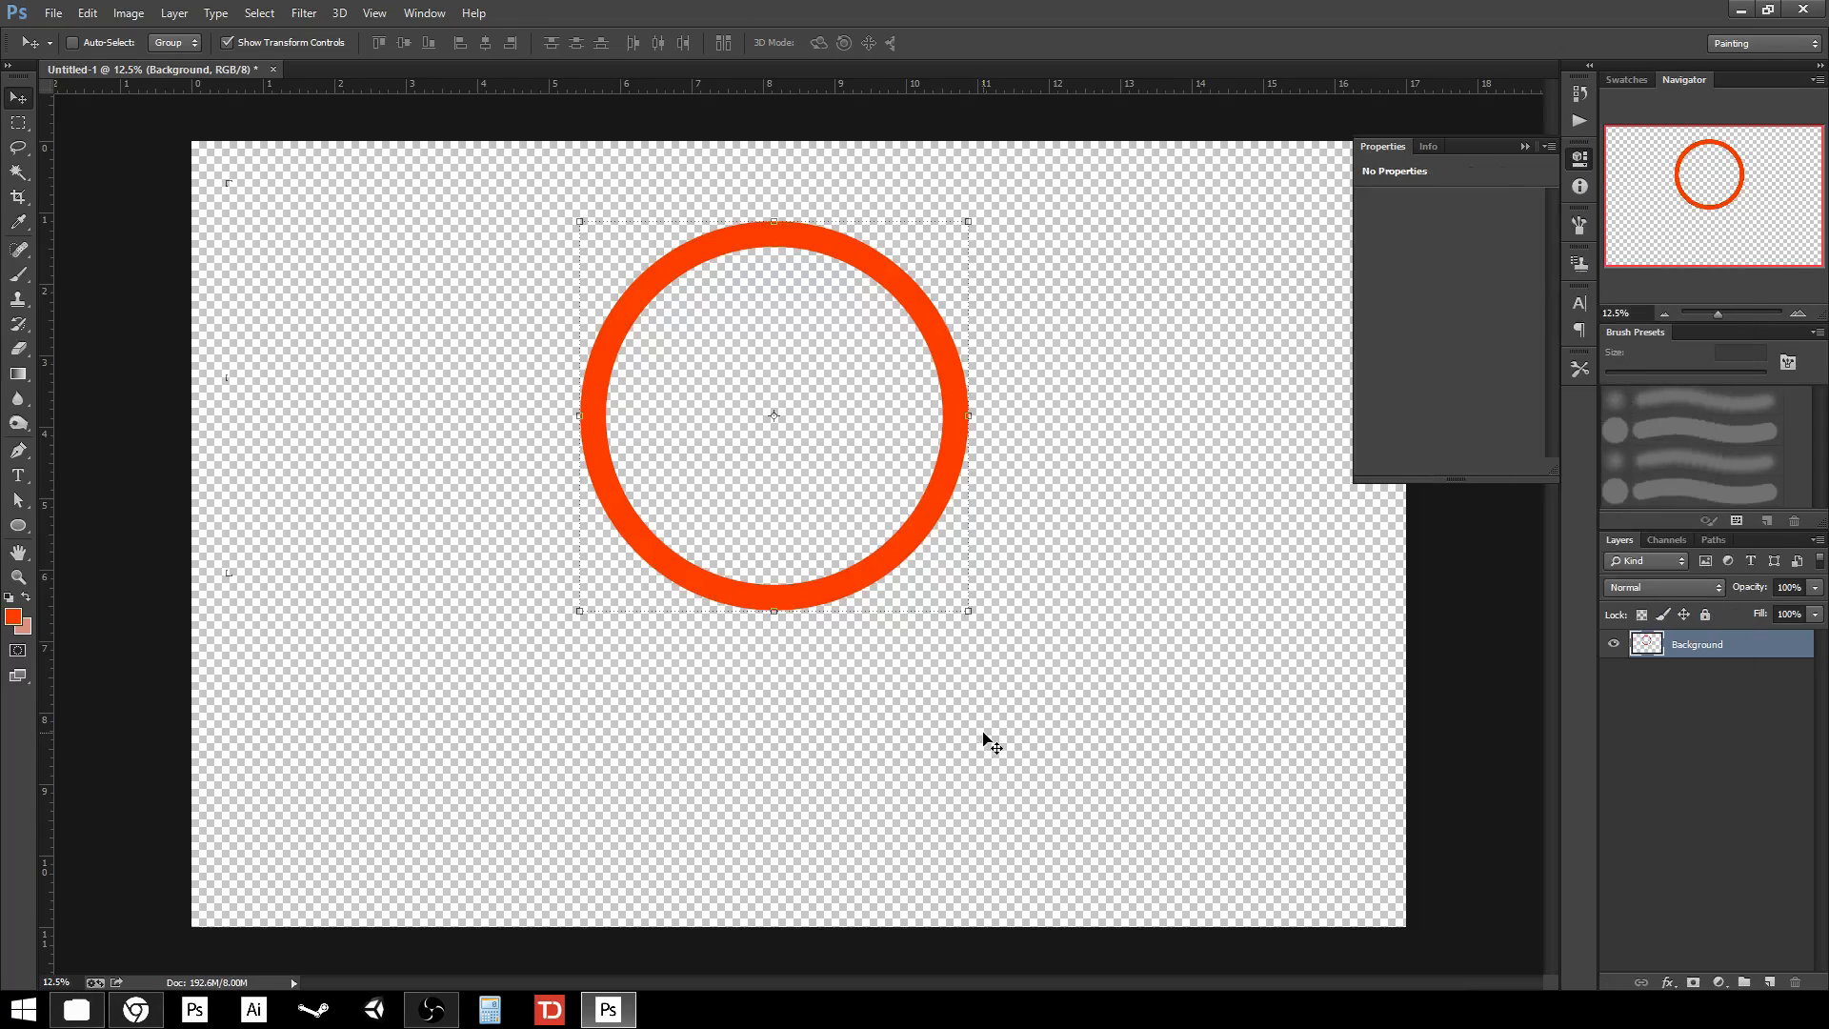
{"action": "mouse_move", "coordinate": [883, 592]}
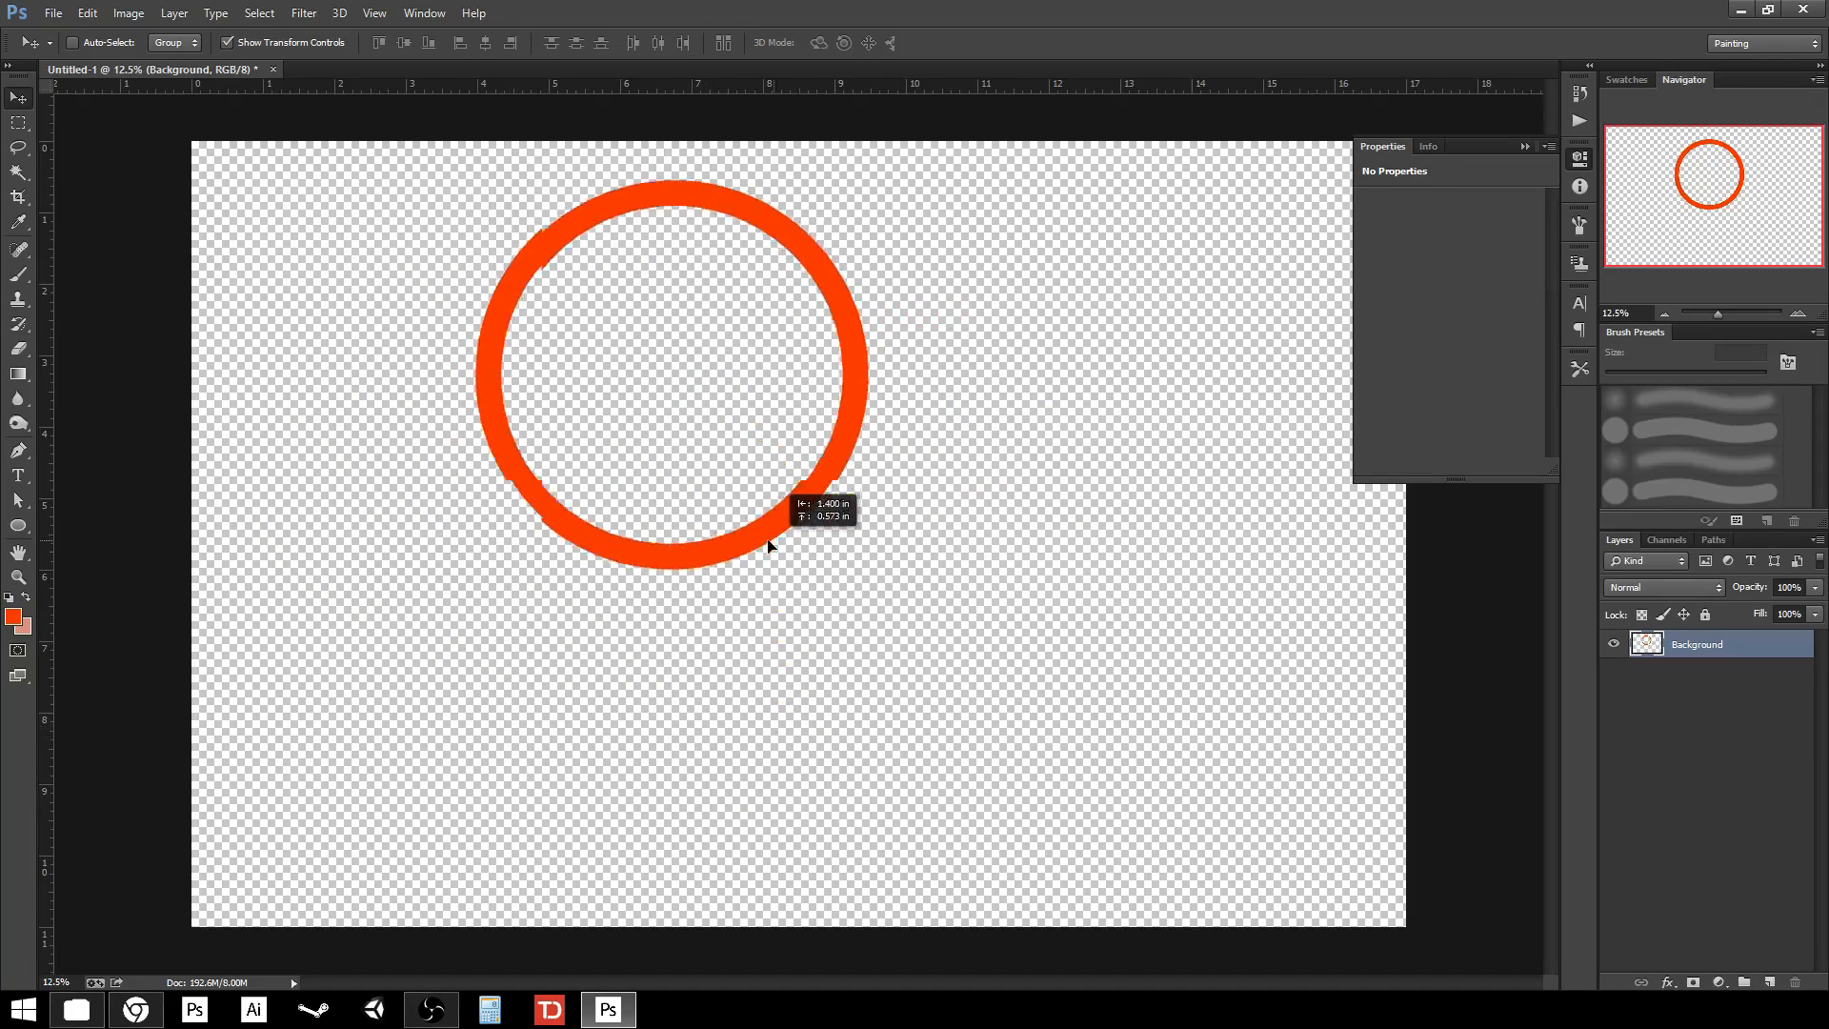
{"action": "left_click_drag", "start_coordinate": [770, 546], "coordinate": [800, 641]}
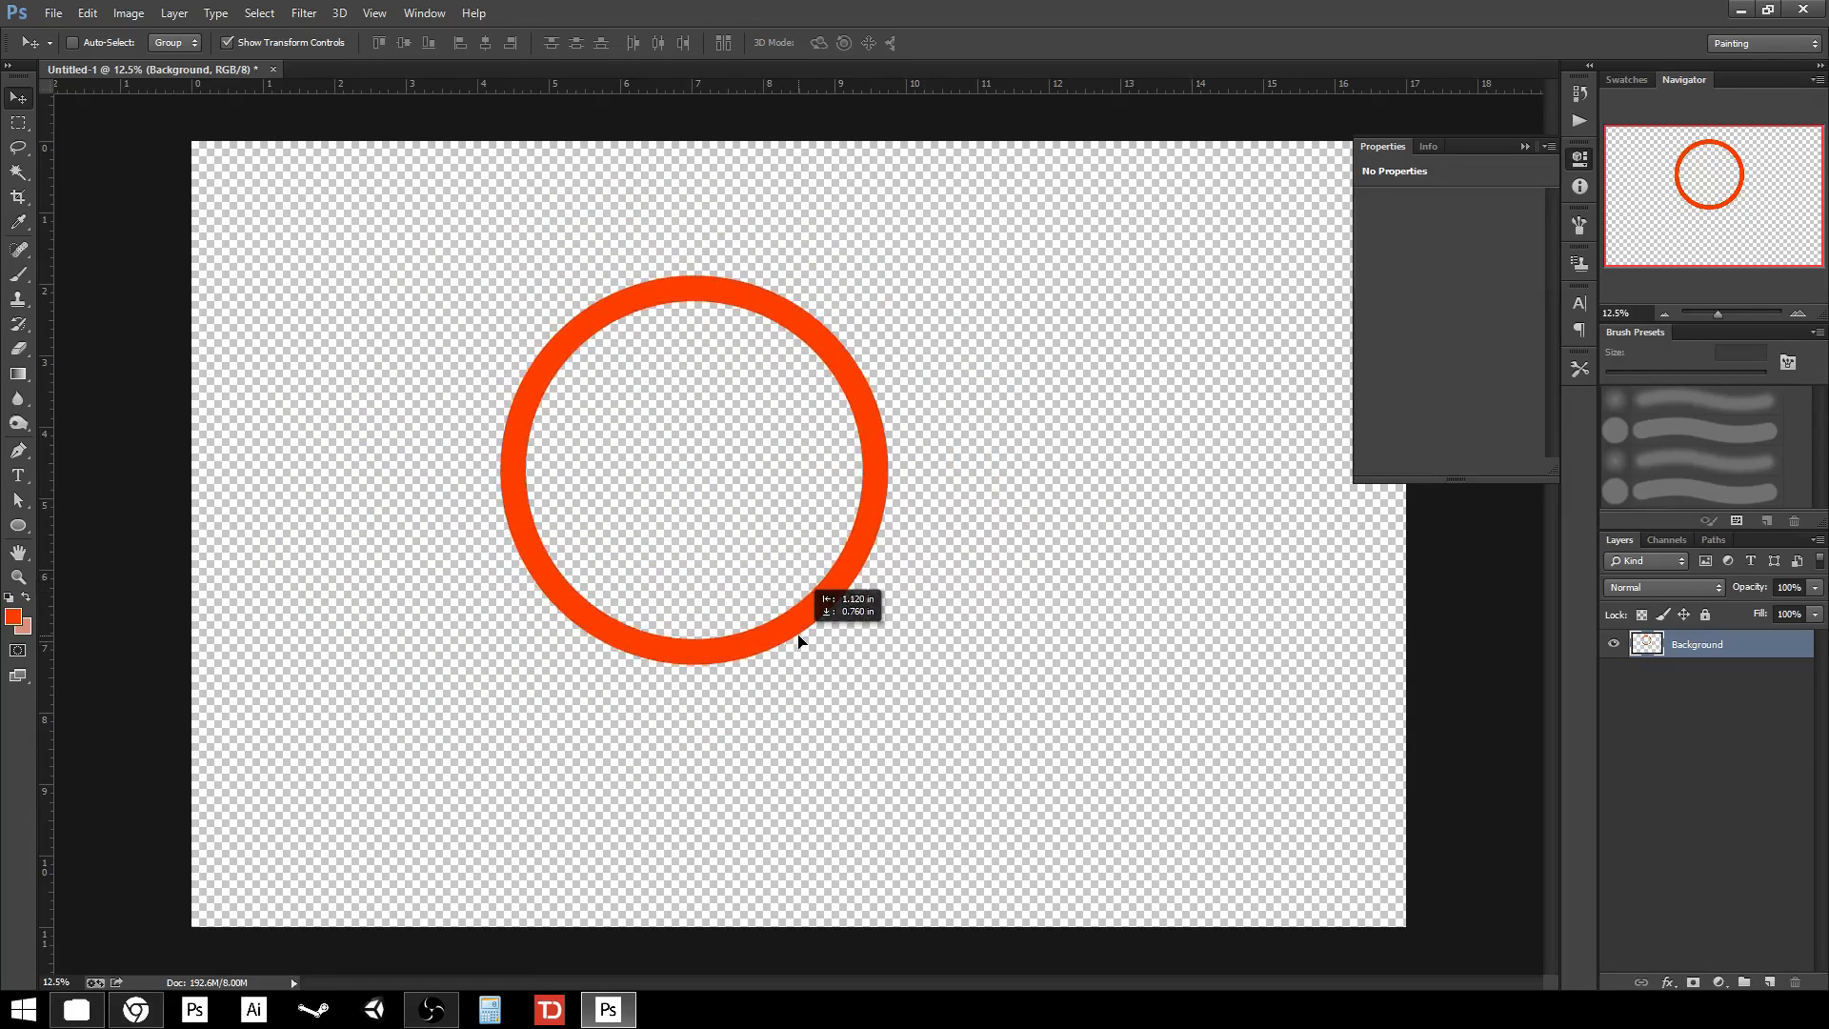